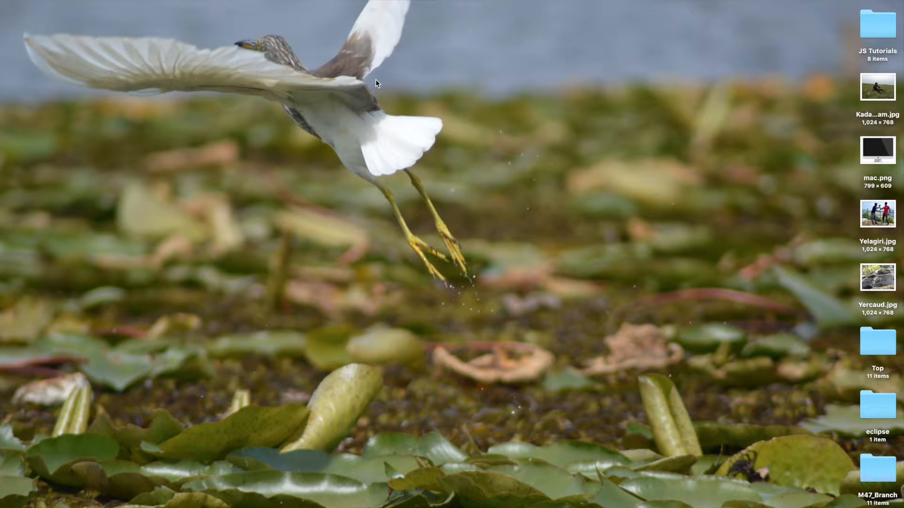
{"action": "mouse_move", "coordinate": [760, 4]}
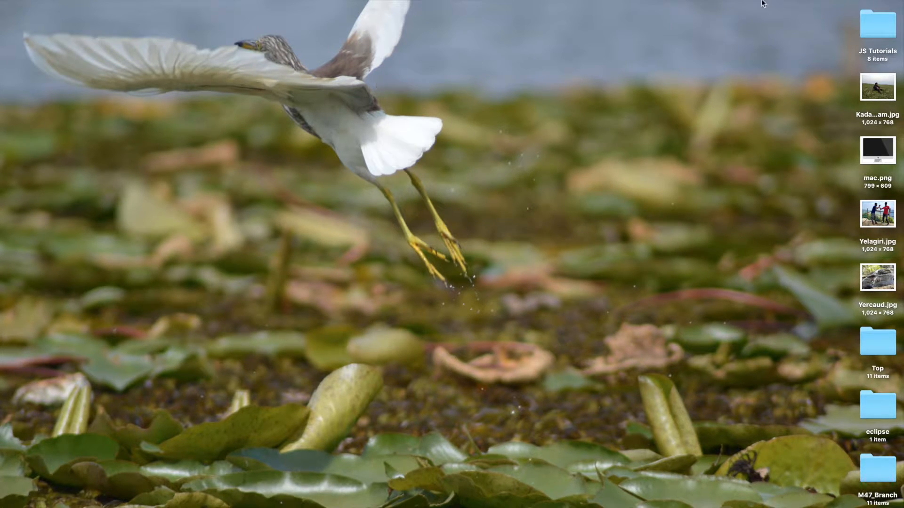
Create the 8_Image Slider in JS folder with a resources subfolder, then drag the desktop images in
{"action": "double_click", "coordinate": [873, 27]}
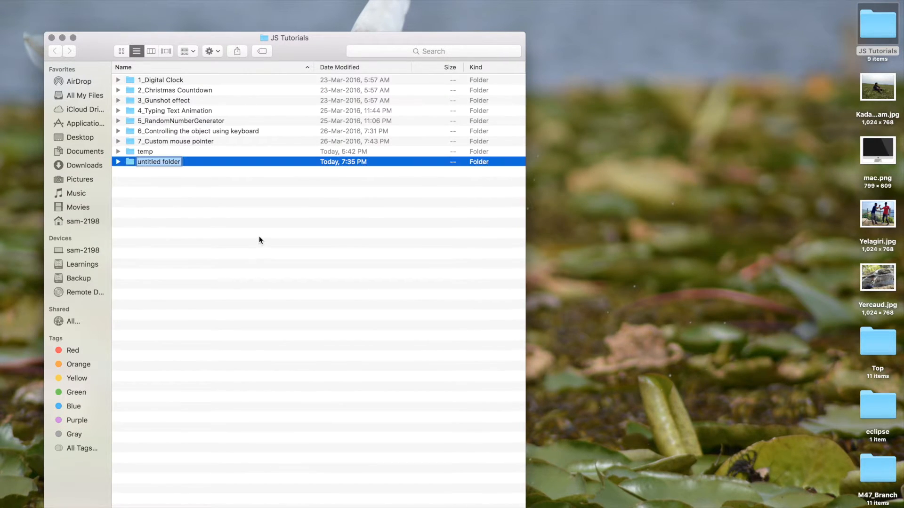
{"action": "type", "text": "8_Image Slider in JS"}
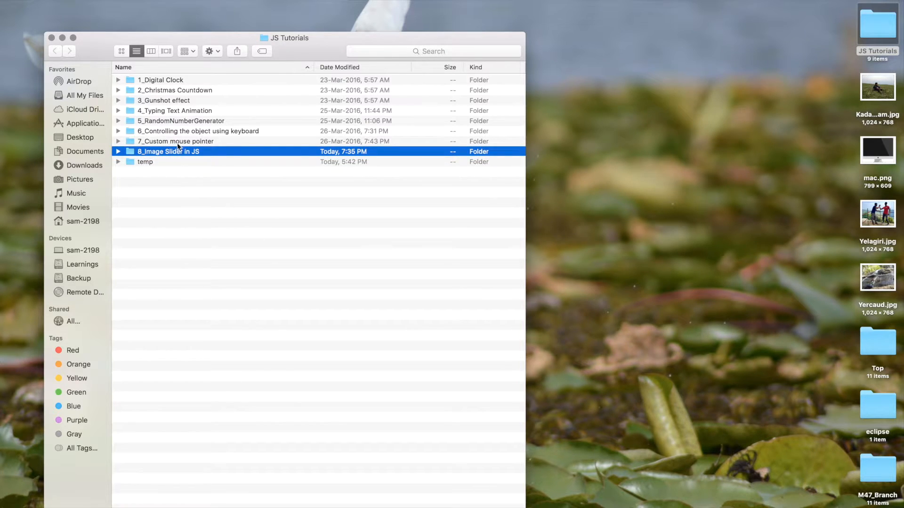
{"action": "right_click", "coordinate": [192, 185]}
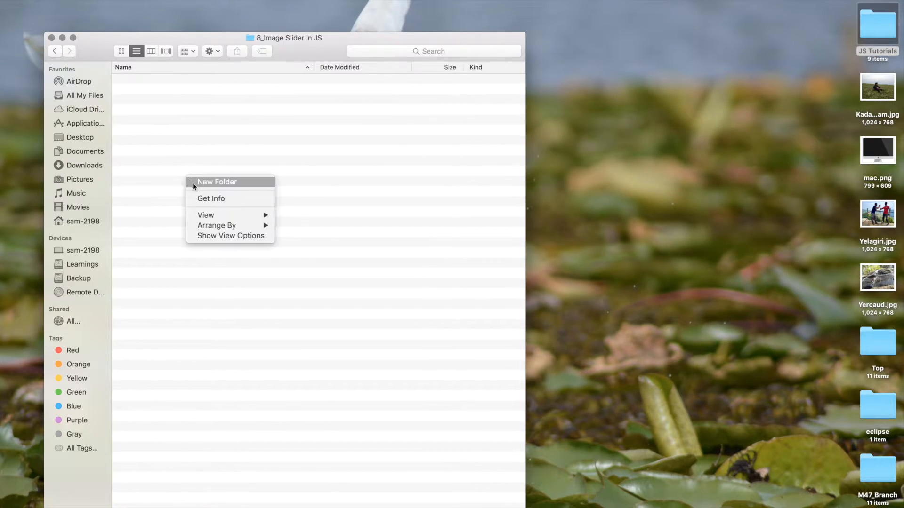
{"action": "left_click", "coordinate": [217, 181]}
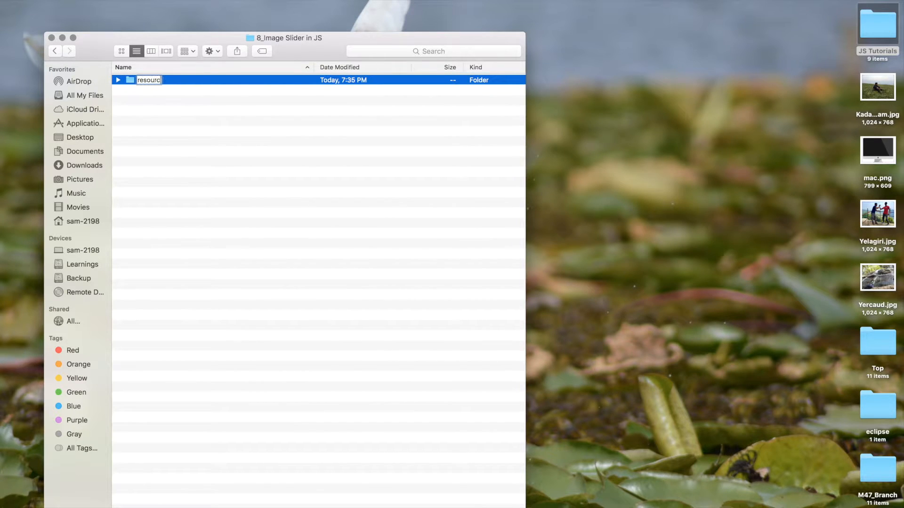
{"action": "left_click", "coordinate": [877, 91]}
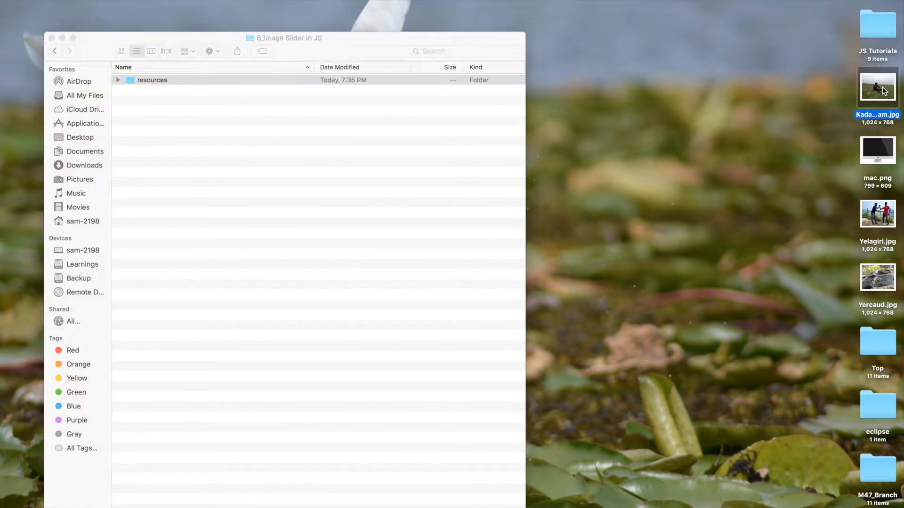
{"action": "left_click_drag", "start_coordinate": [877, 87], "coordinate": [314, 98]}
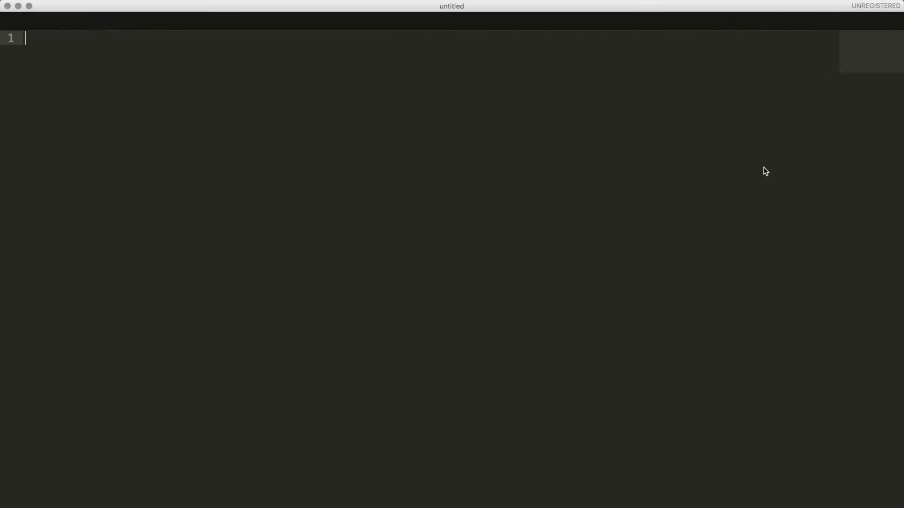
Type 'Image Slider in JS' and save the new file as Image Slider in JS.html
{"action": "type", "text": "Image Slider in JS"}
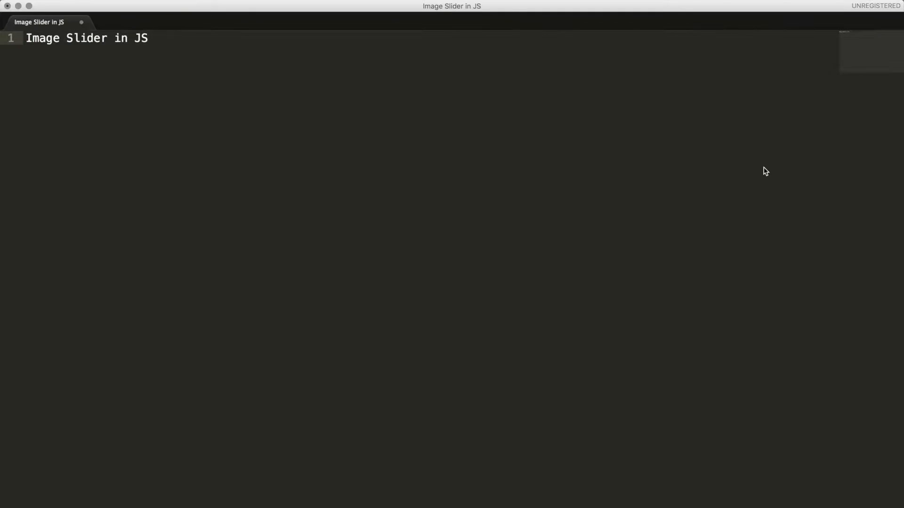
{"action": "key", "text": "cmd+s"}
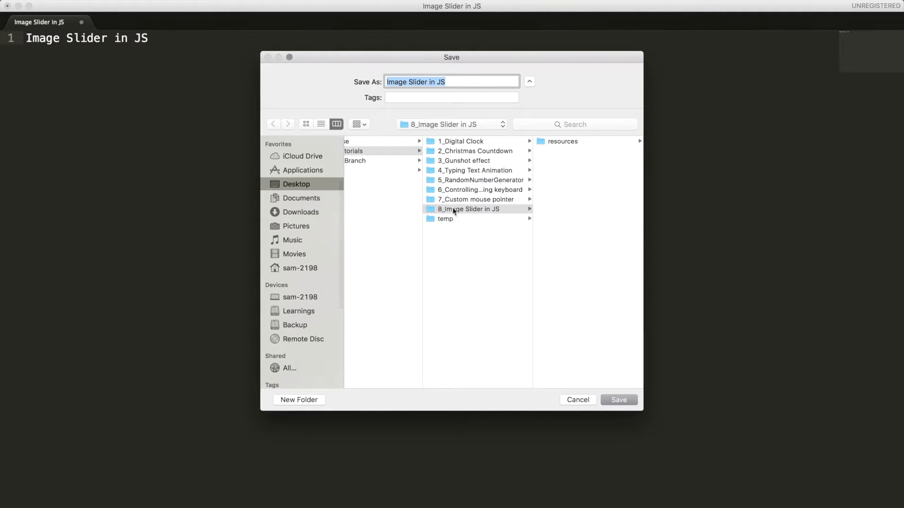
{"action": "left_click", "coordinate": [463, 82]}
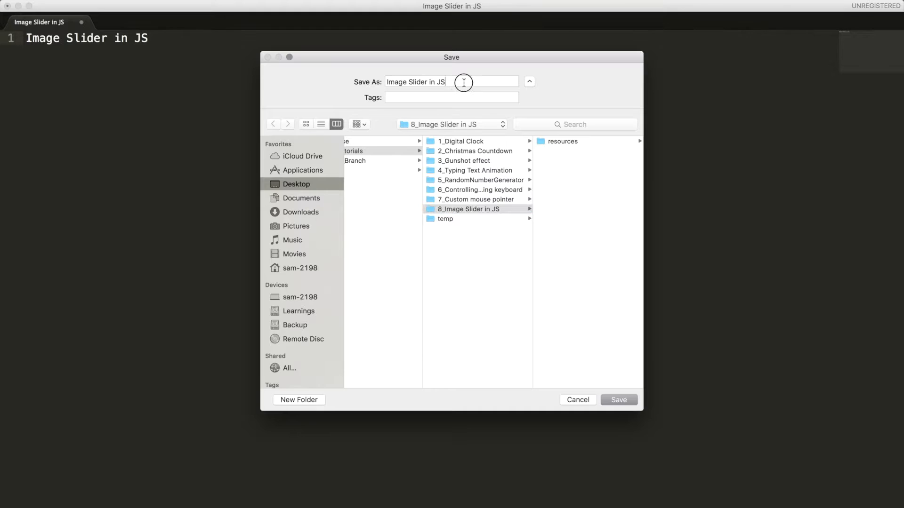
{"action": "type", "text": ".html"}
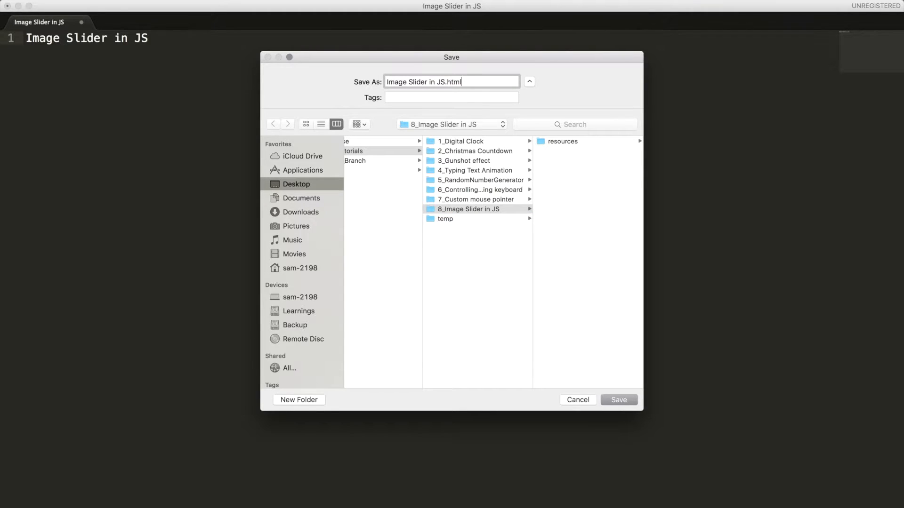
{"action": "left_click", "coordinate": [619, 400]}
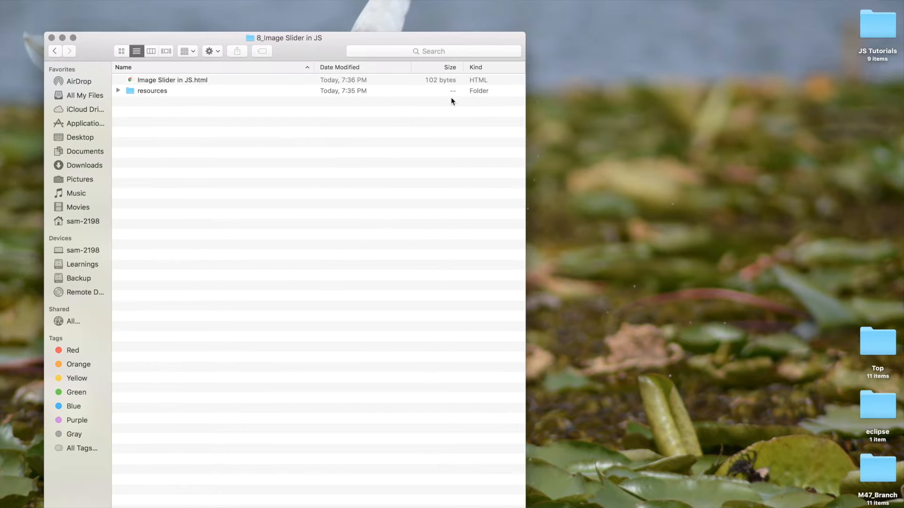
Measure mac.png's screen area in Preview, then reopen Image Slider in JS.html
{"action": "left_click", "coordinate": [118, 90]}
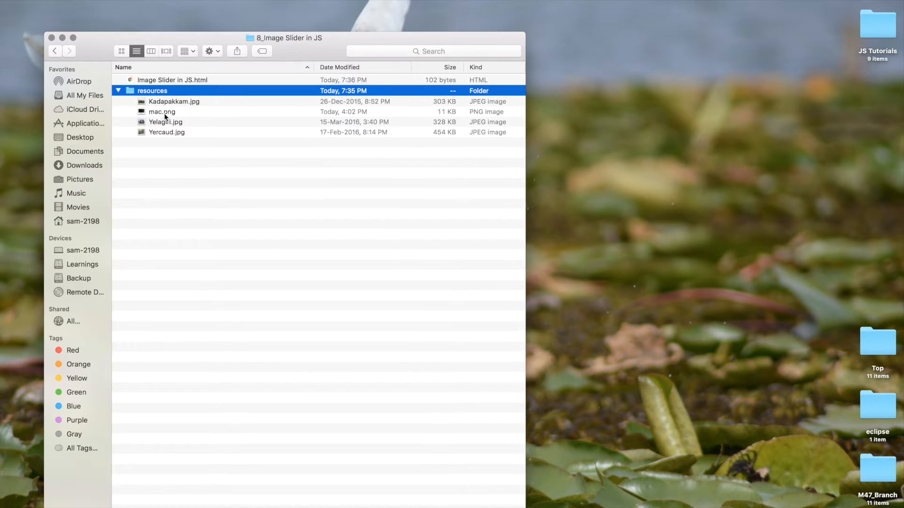
{"action": "double_click", "coordinate": [162, 112]}
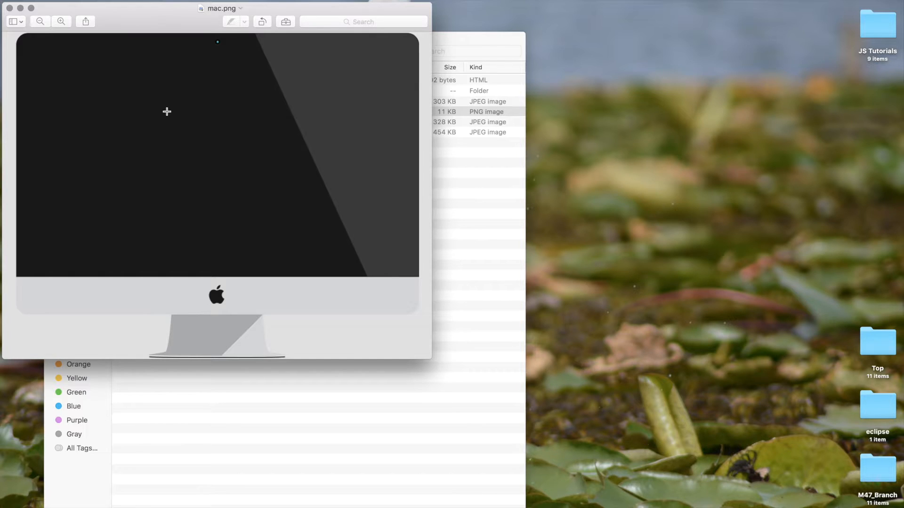
{"action": "mouse_move", "coordinate": [66, 61]}
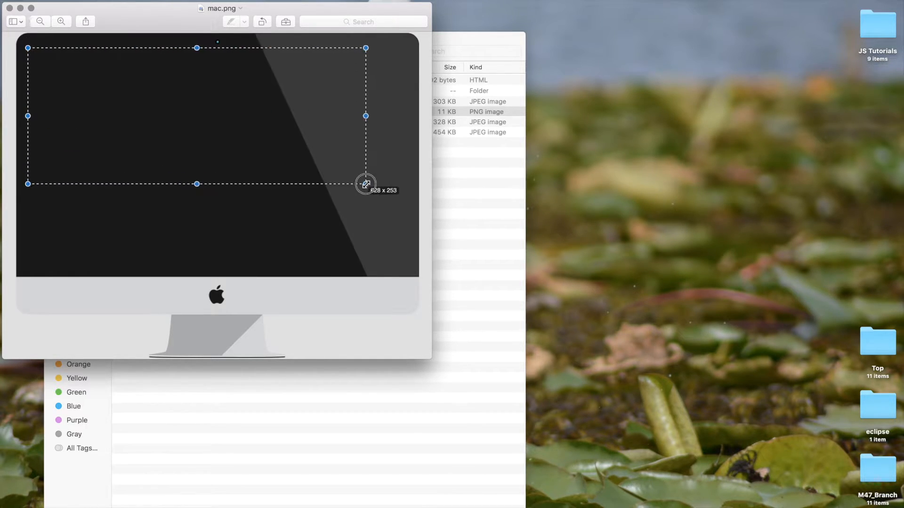
{"action": "left_click_drag", "start_coordinate": [365, 183], "coordinate": [410, 270]}
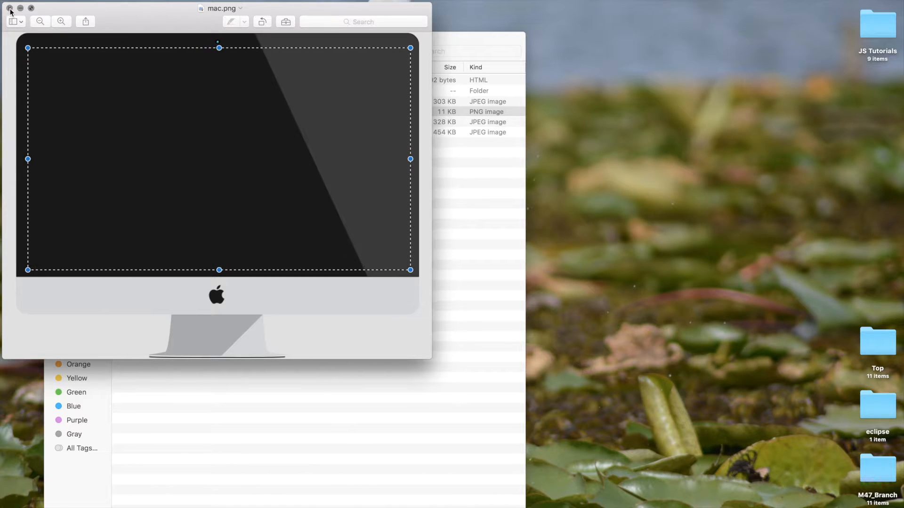
{"action": "left_click", "coordinate": [8, 7]}
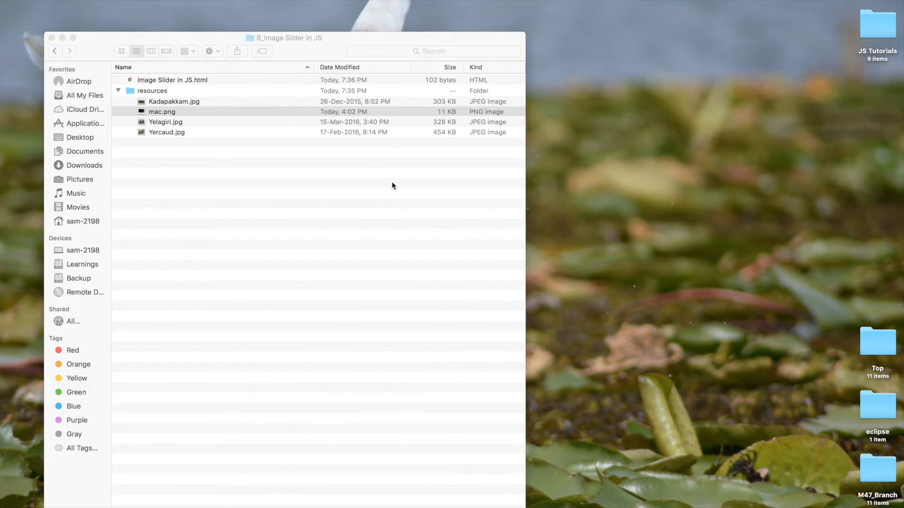
{"action": "double_click", "coordinate": [172, 80]}
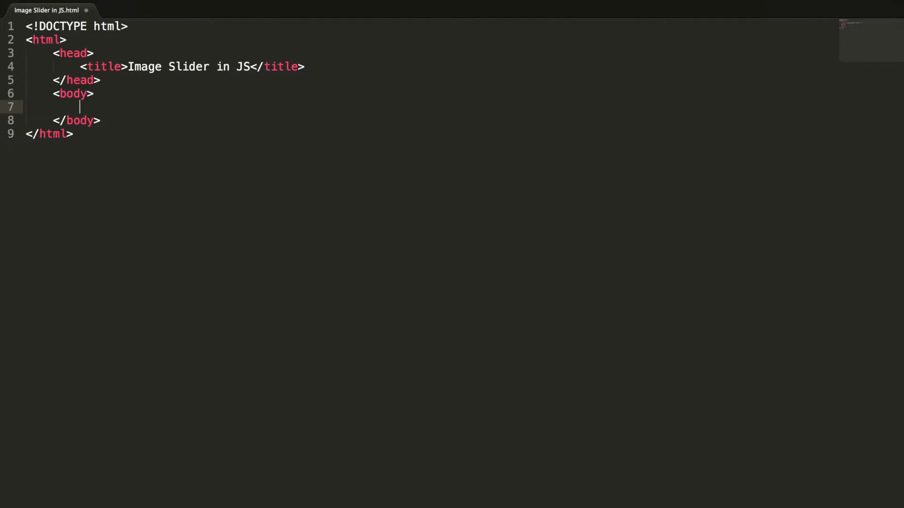
Type a macScreen div in the body with an imageContainer div nested inside it
{"action": "type", "text": "<div id="}
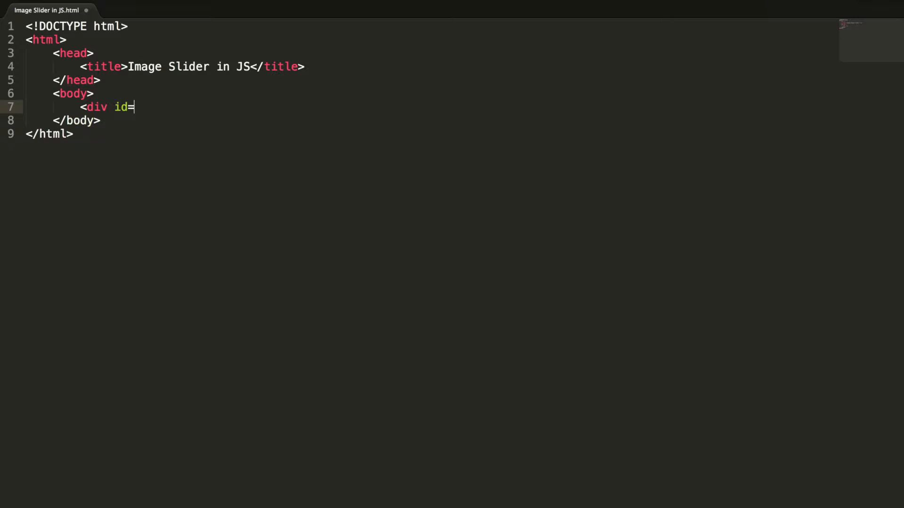
{"action": "type", "text": "\"macScre\""}
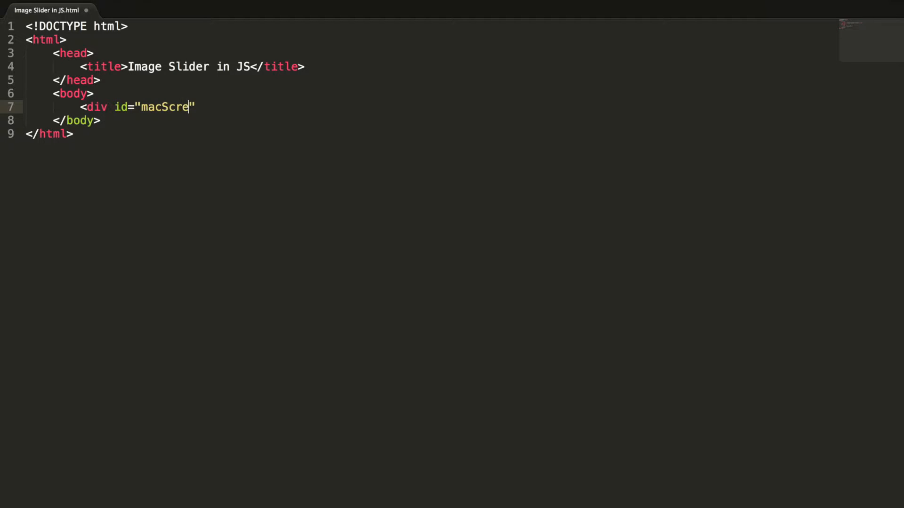
{"action": "type", "text": "en\"></di"}
{"action": "type", "text": "<div id=\"im"}
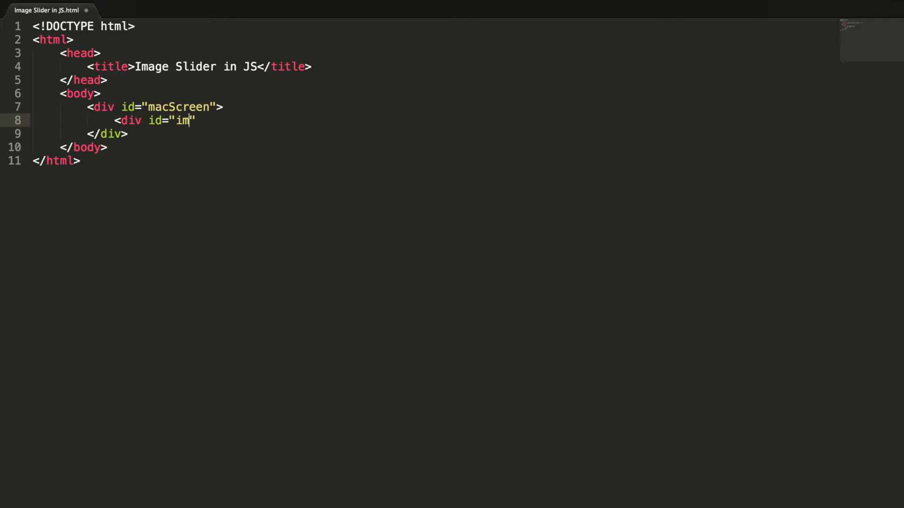
{"action": "type", "text": "ageContainer"}
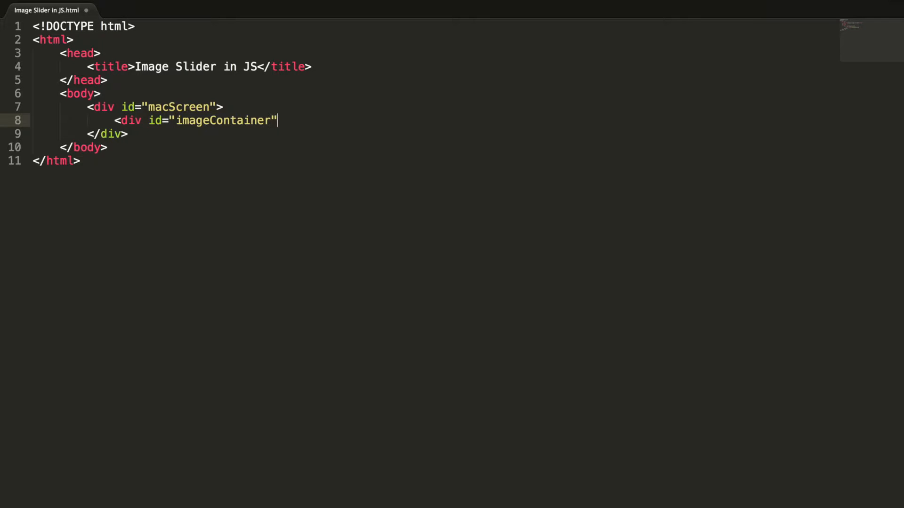
{"action": "type", "text": "></div>"}
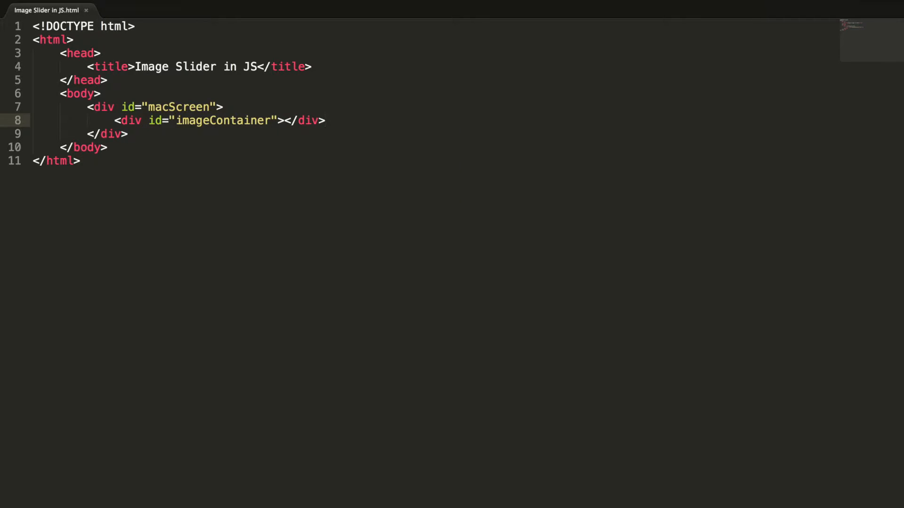
{"action": "key", "text": "Enter"}
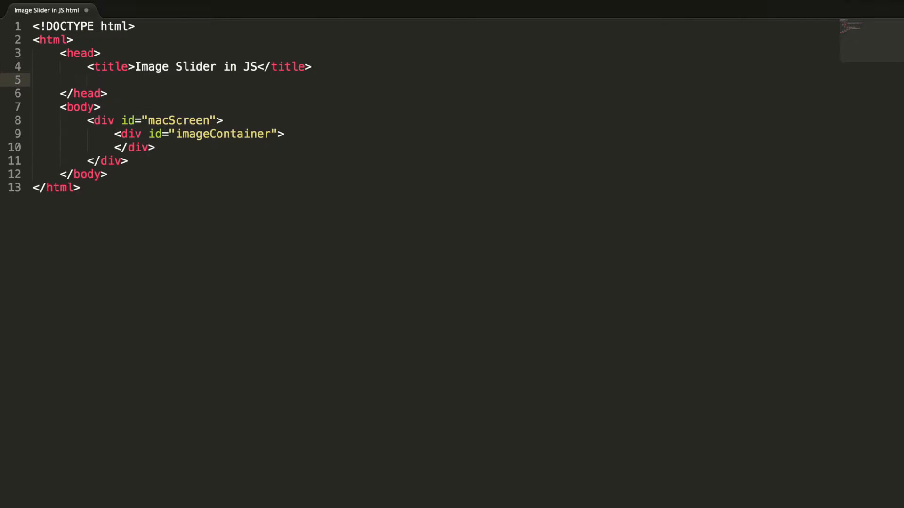
Add a style block with a #macScreen rule using the resources/mac.png background
{"action": "type", "text": "<style type=\"text/css\">"}
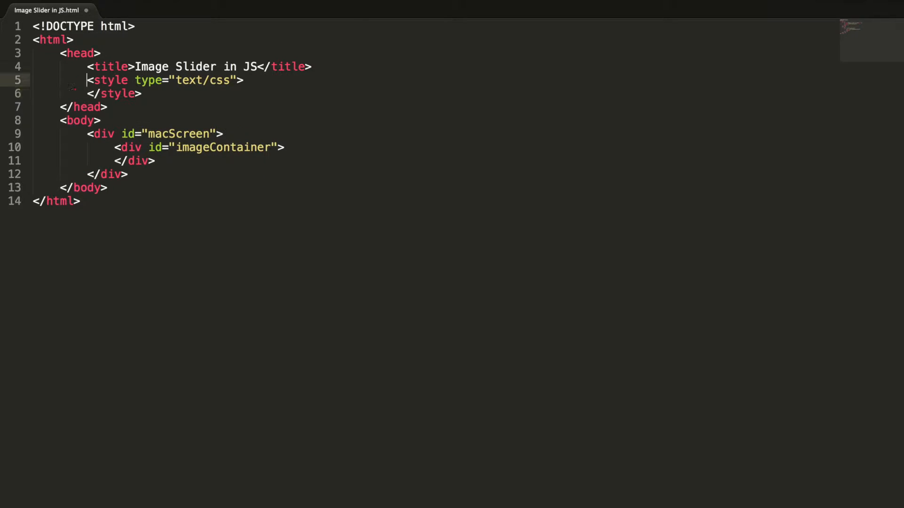
{"action": "key", "text": "Enter"}
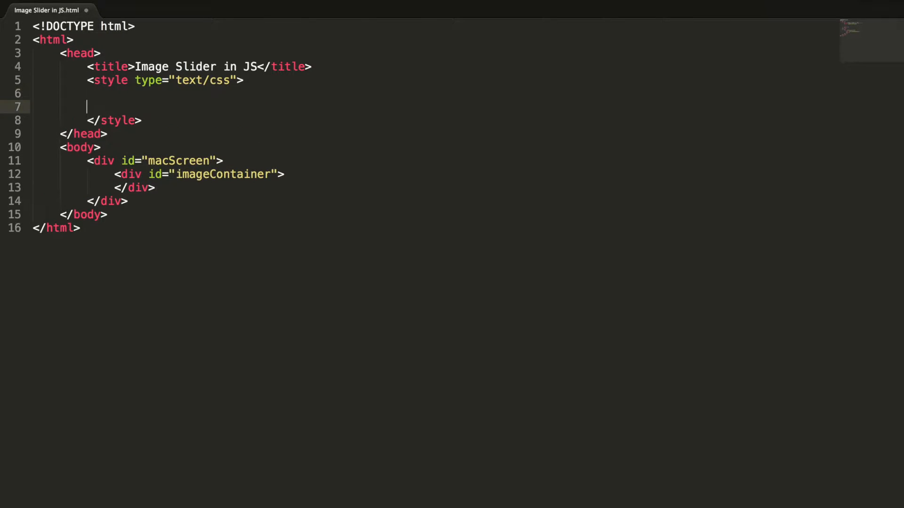
{"action": "type", "text": "#macScreen"}
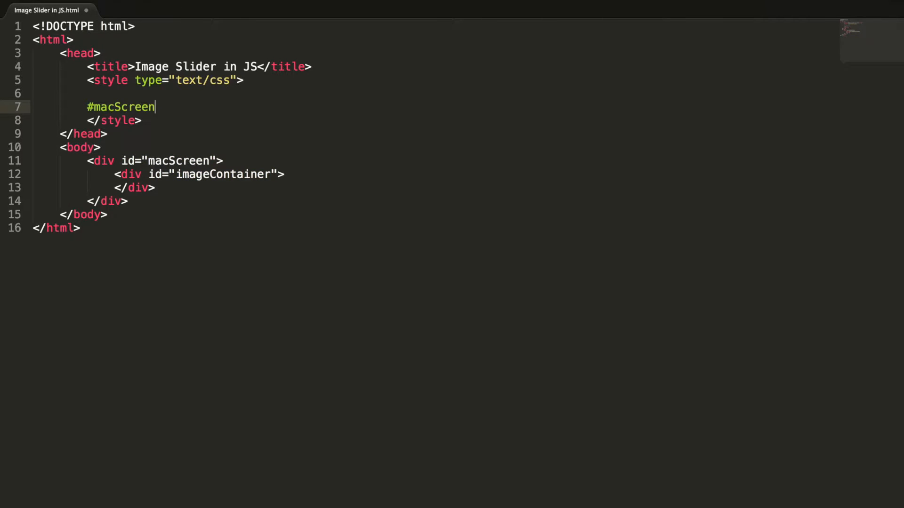
{"action": "type", "text": "{"}
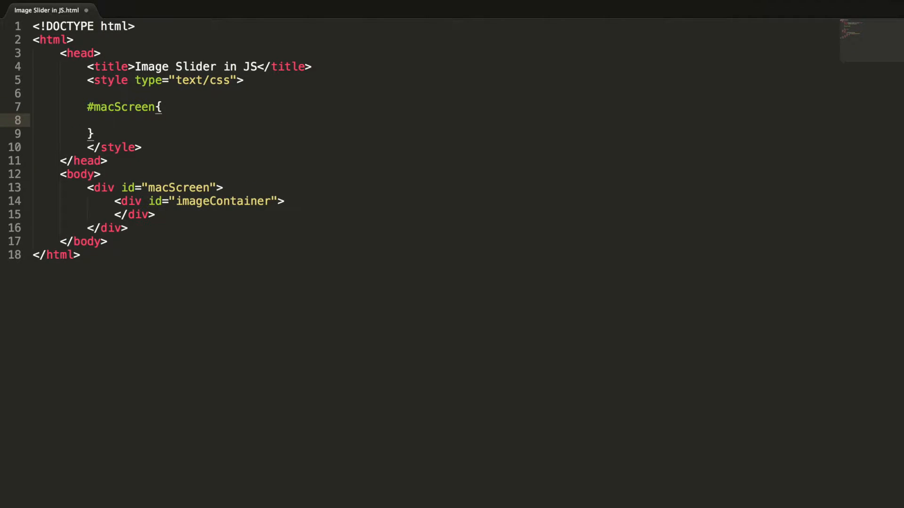
{"action": "type", "text": "background:"}
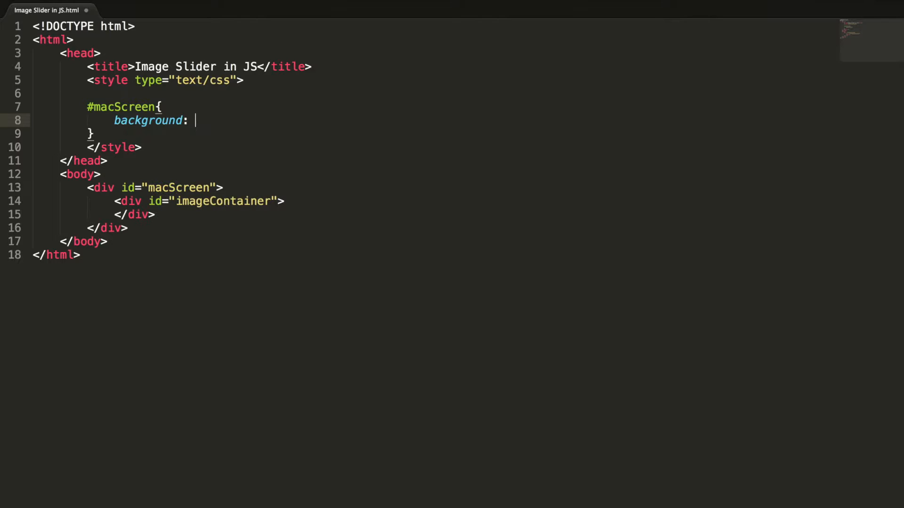
{"action": "type", "text": "url"}
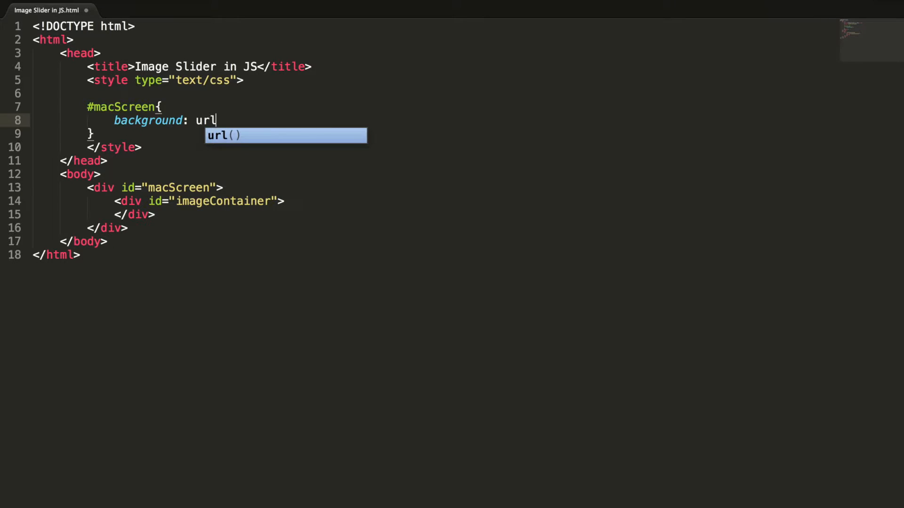
{"action": "type", "text": "(resor"}
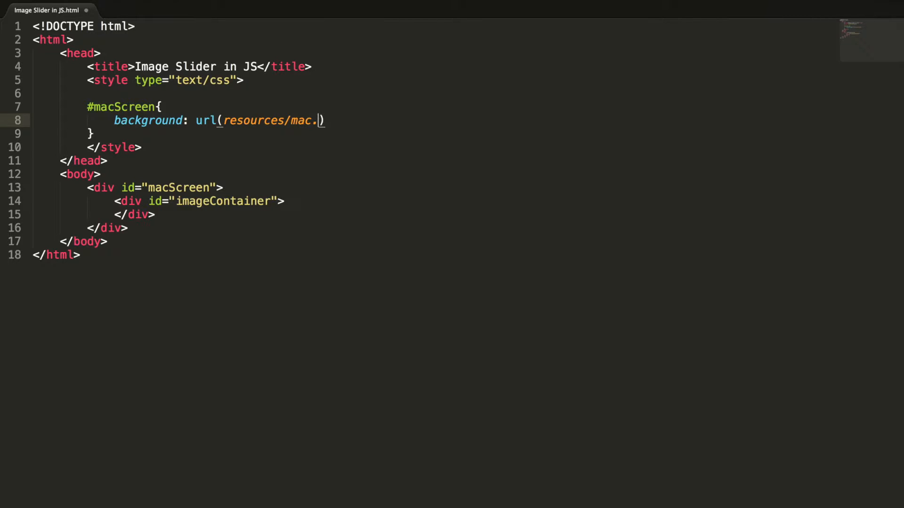
{"action": "type", "text": "png);"}
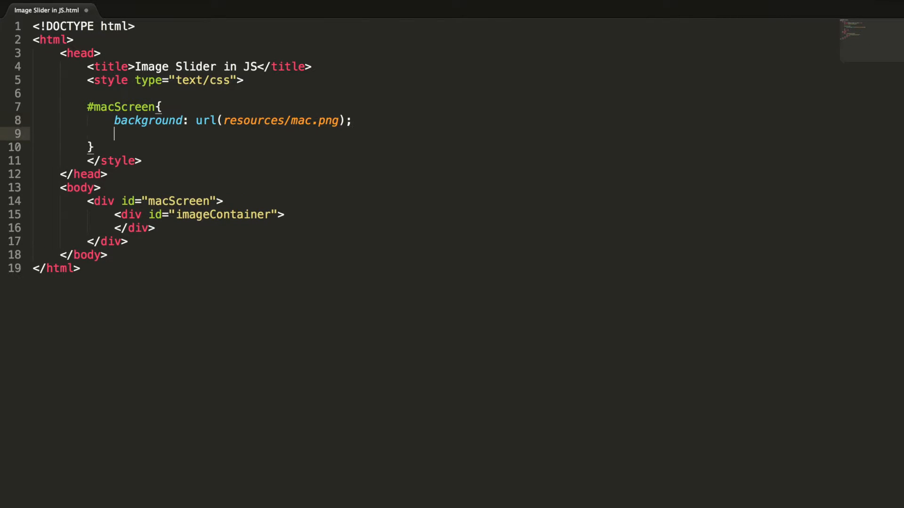
Give #macScreen a 799px width and a 609px height
{"action": "type", "text": "width: ;"}
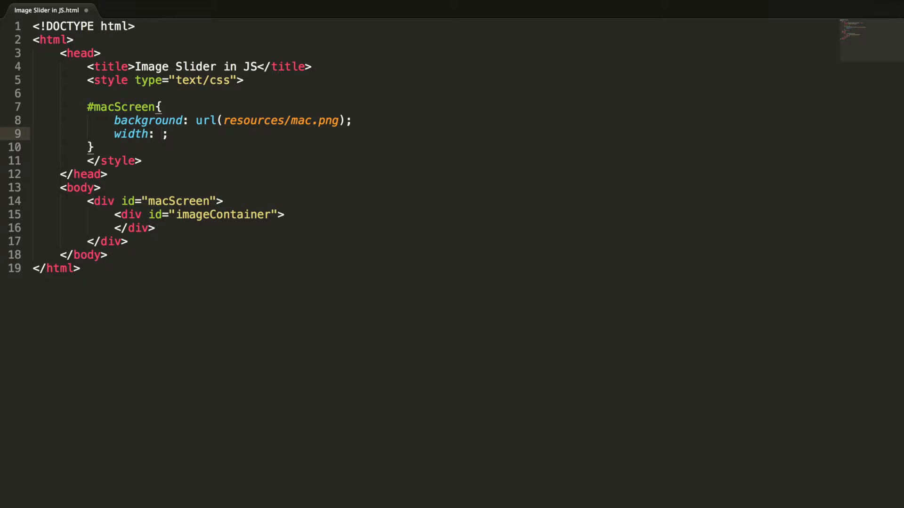
{"action": "type", "text": "799px"}
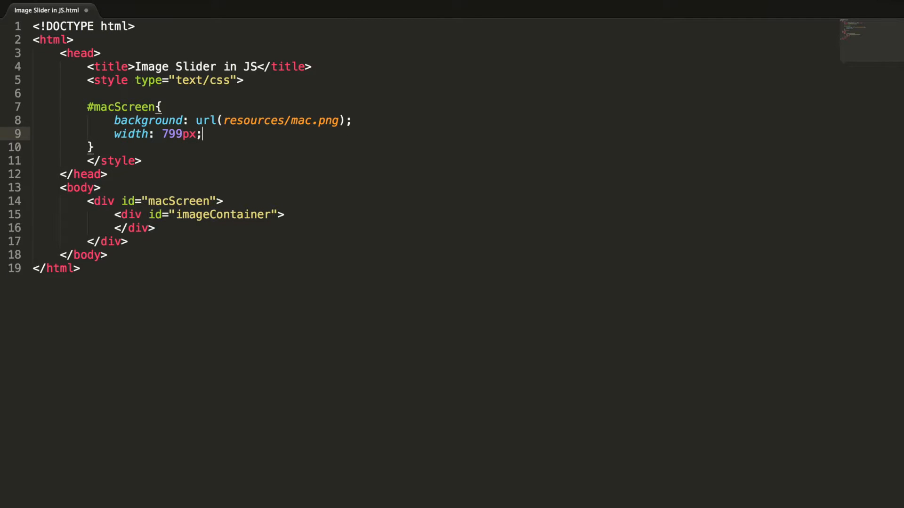
{"action": "type", "text": "heigh"}
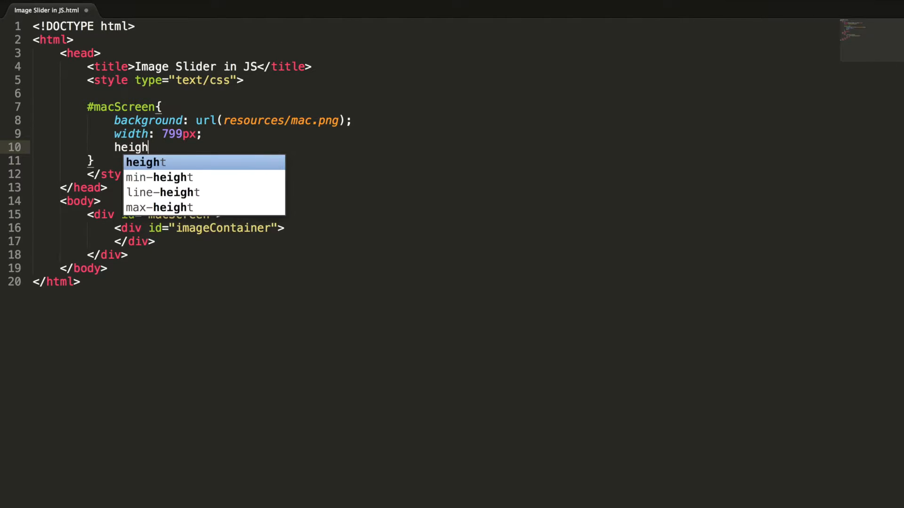
{"action": "key", "text": "Tab"}
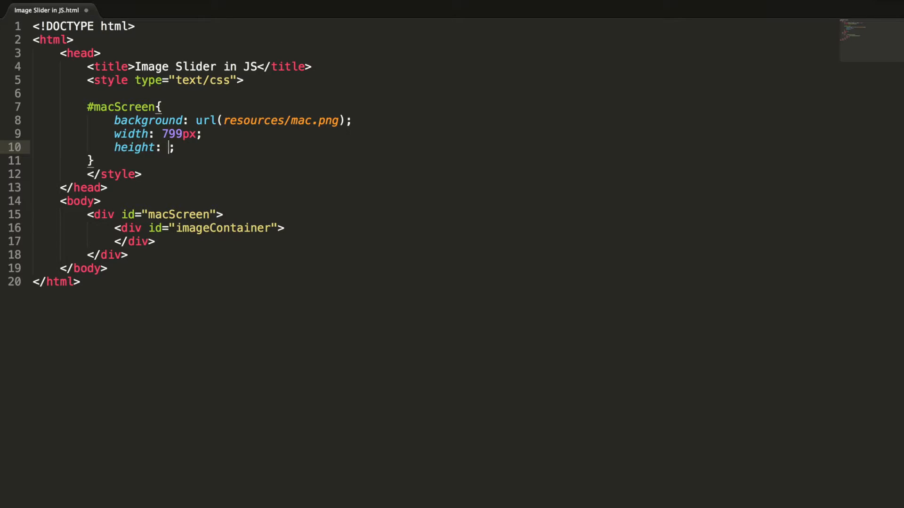
{"action": "type", "text": "609p"}
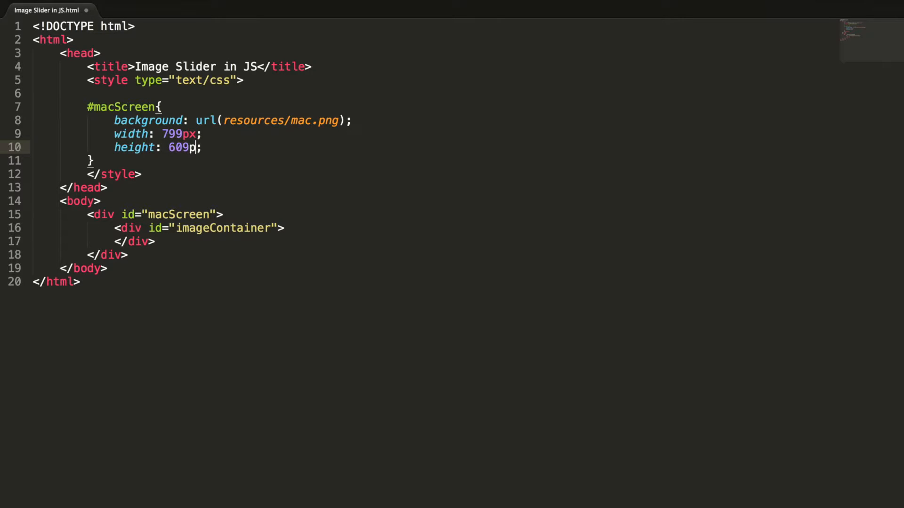
{"action": "type", "text": "x"}
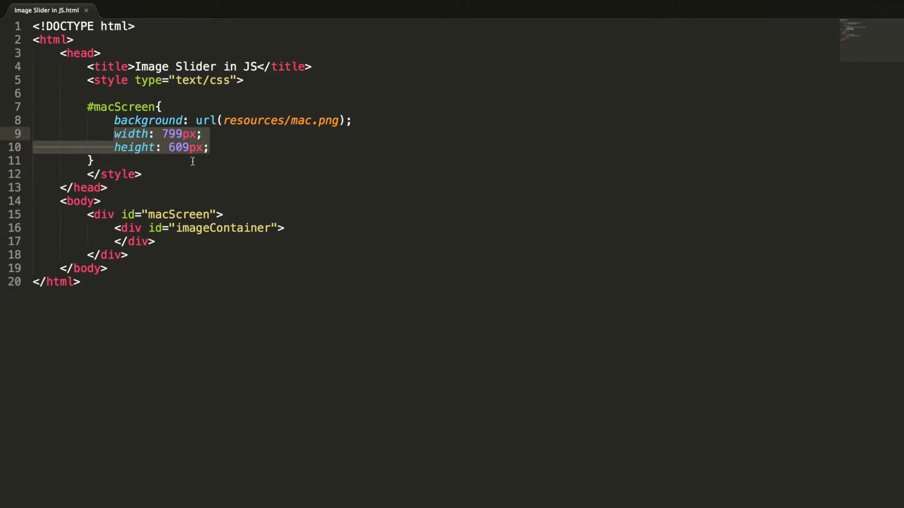
{"action": "left_click", "coordinate": [211, 148]}
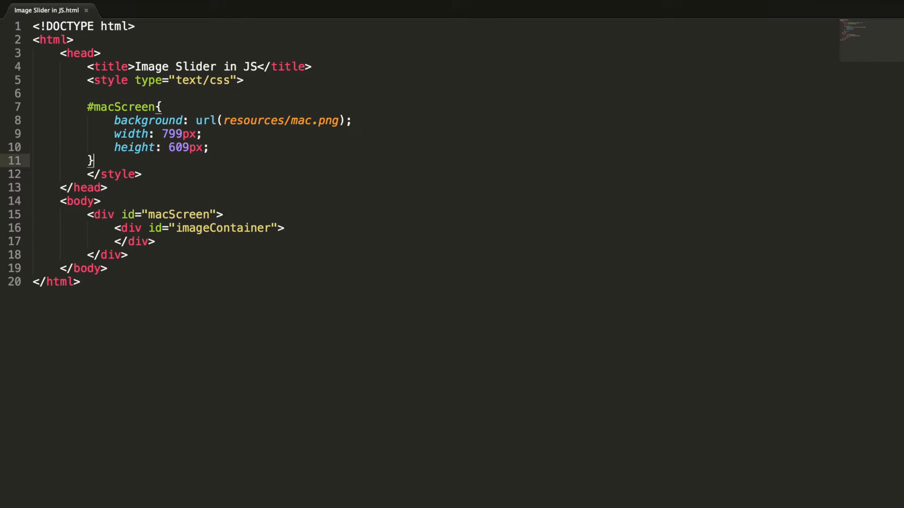
Add an #imageContainer rule with width 300px, height 300px and background #ccc
{"action": "type", "text": "#imageContainer{"}
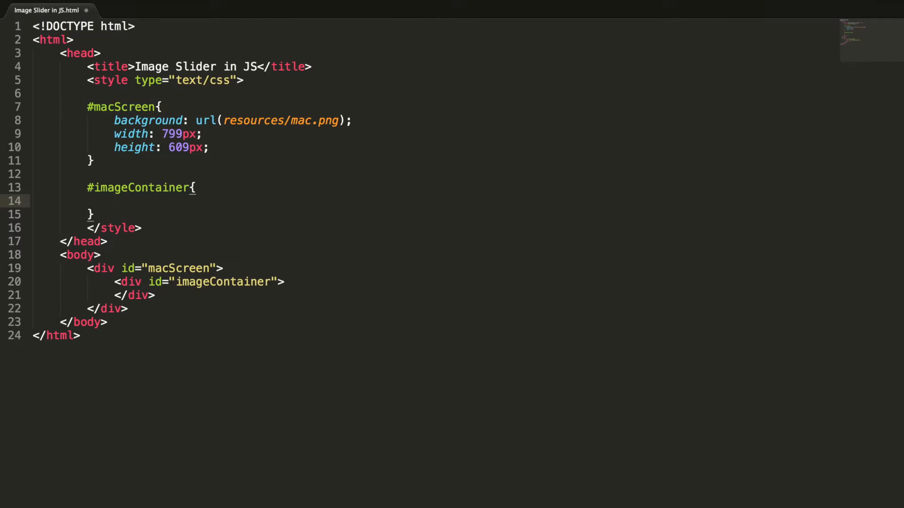
{"action": "type", "text": "width:"}
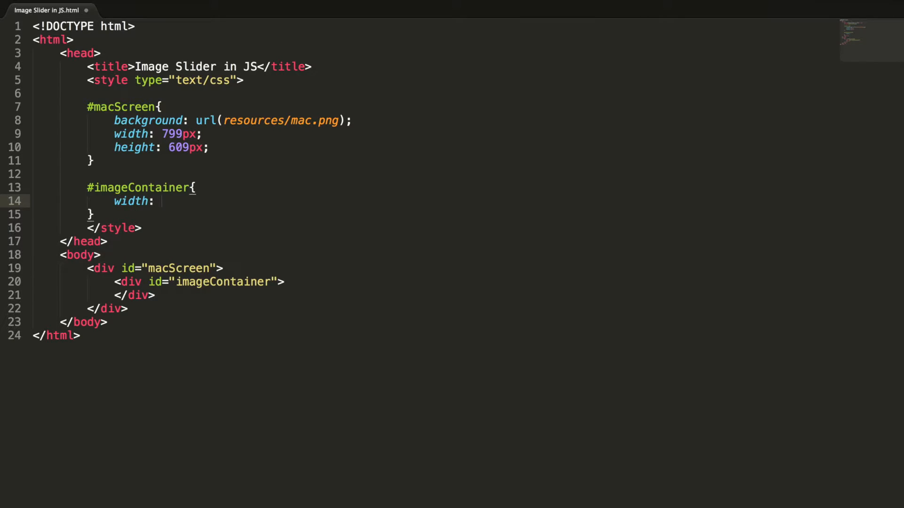
{"action": "type", "text": "300px;"}
{"action": "type", "text": "height: 300"}
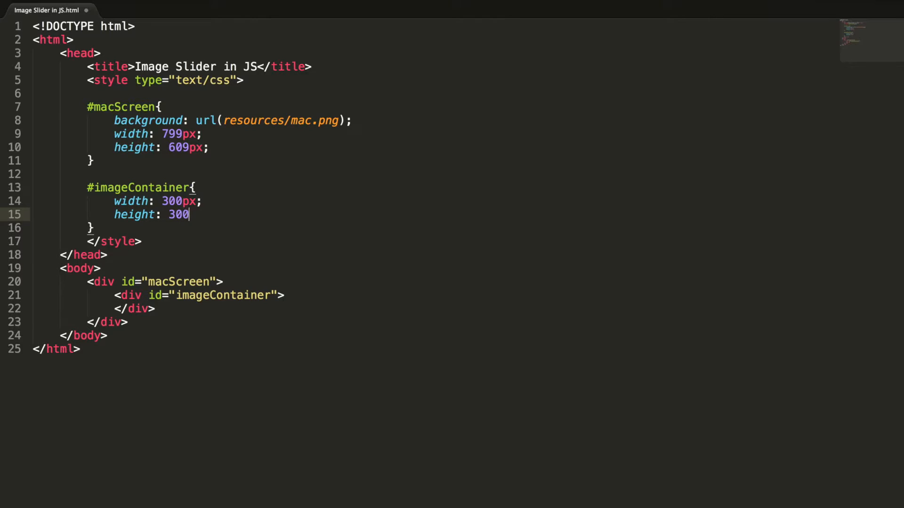
{"action": "type", "text": "px;"}
{"action": "type", "text": "background: #"}
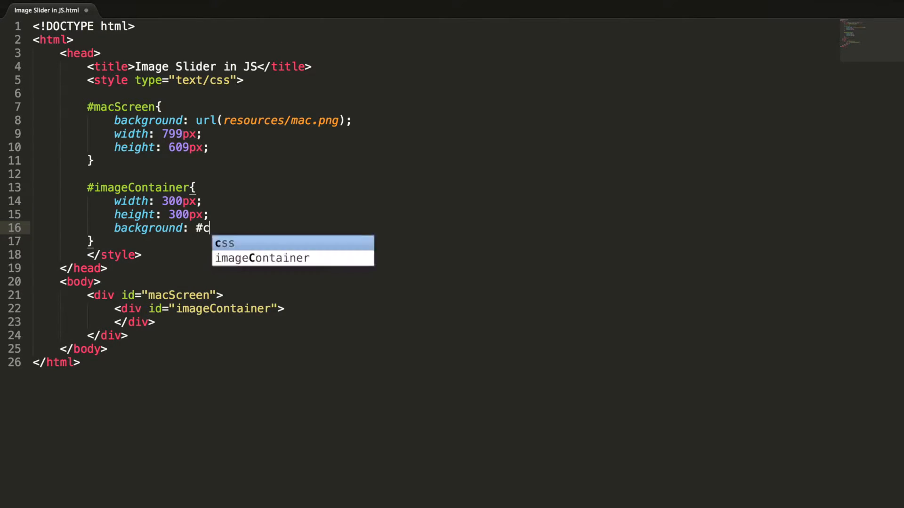
{"action": "type", "text": "cc;"}
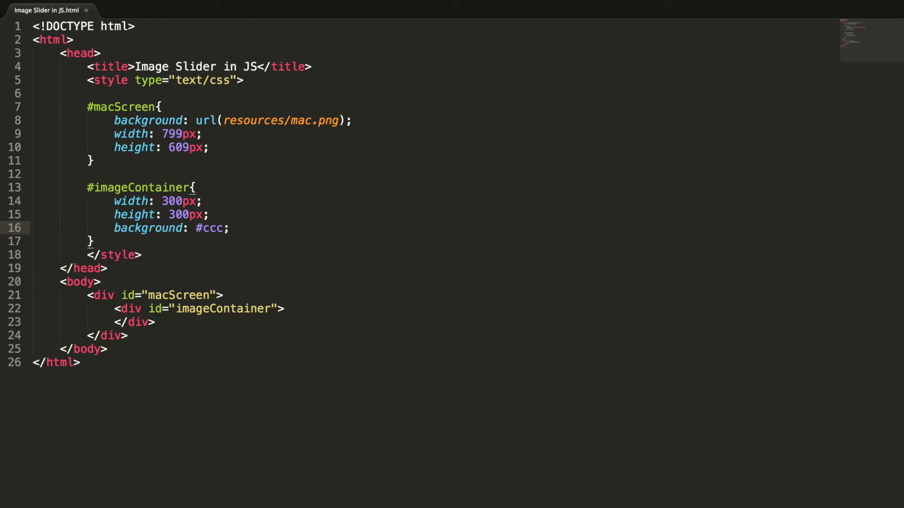
Launch Google Chrome from Spotlight and open Image Slider in JS.html
{"action": "key", "text": "Cmd+Space"}
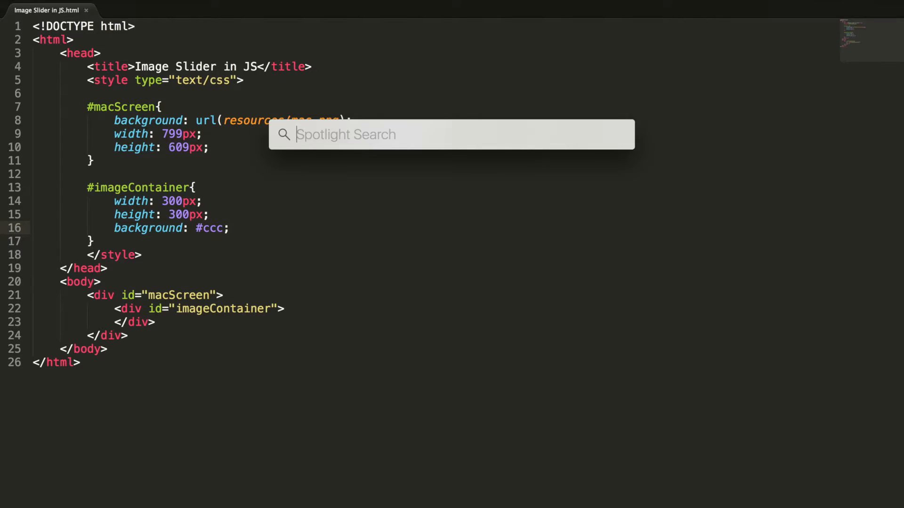
{"action": "type", "text": "chrome"}
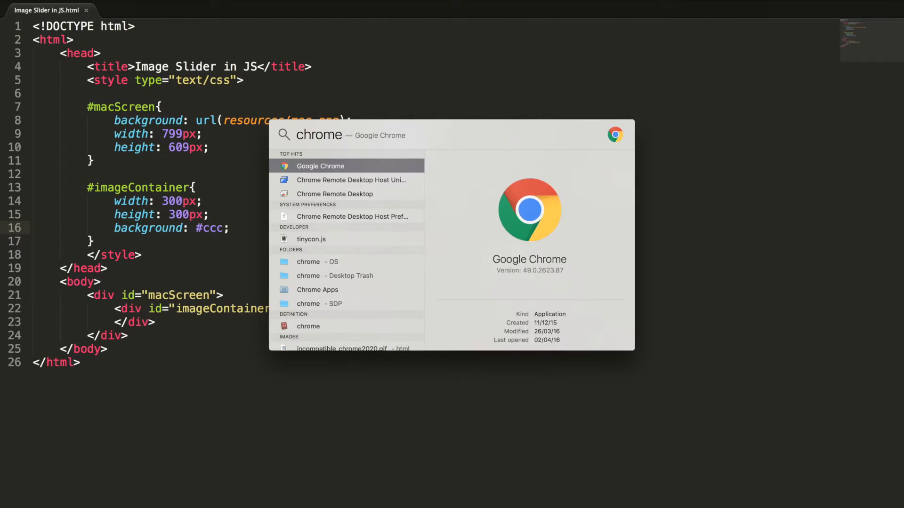
{"action": "left_click", "coordinate": [320, 165]}
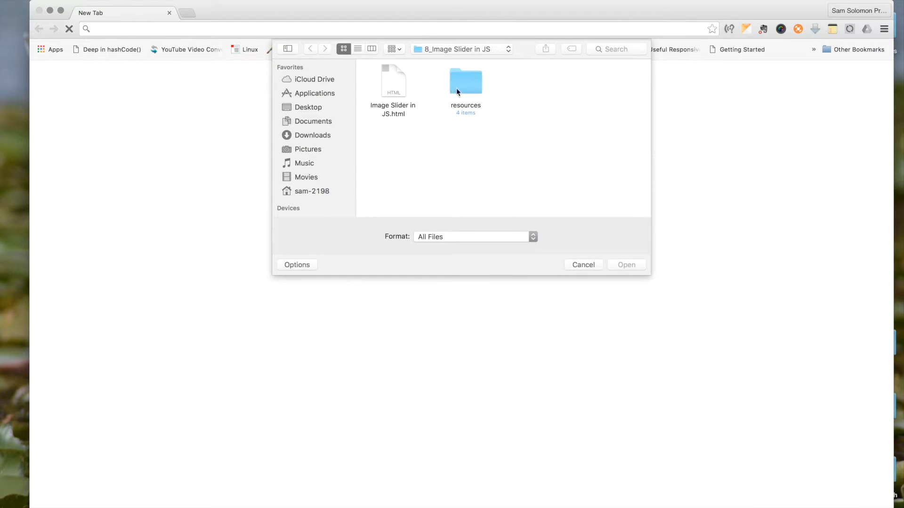
{"action": "double_click", "coordinate": [393, 81]}
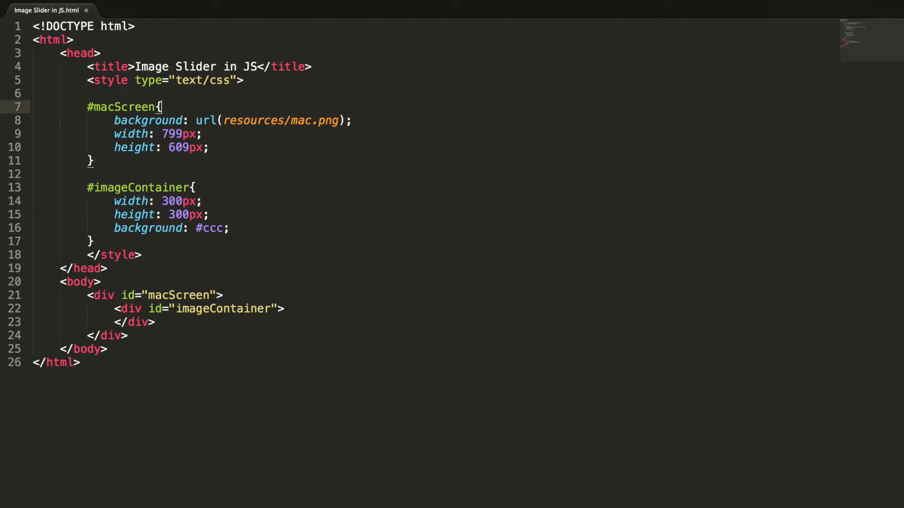
Make #macScreen position absolute at top 50% and left 50%
{"action": "type", "text": "position:"}
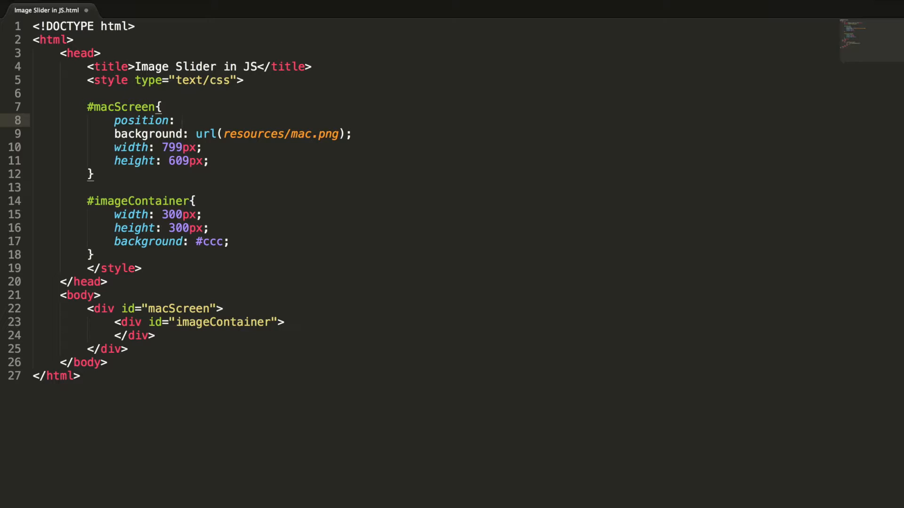
{"action": "type", "text": "absolute;;"}
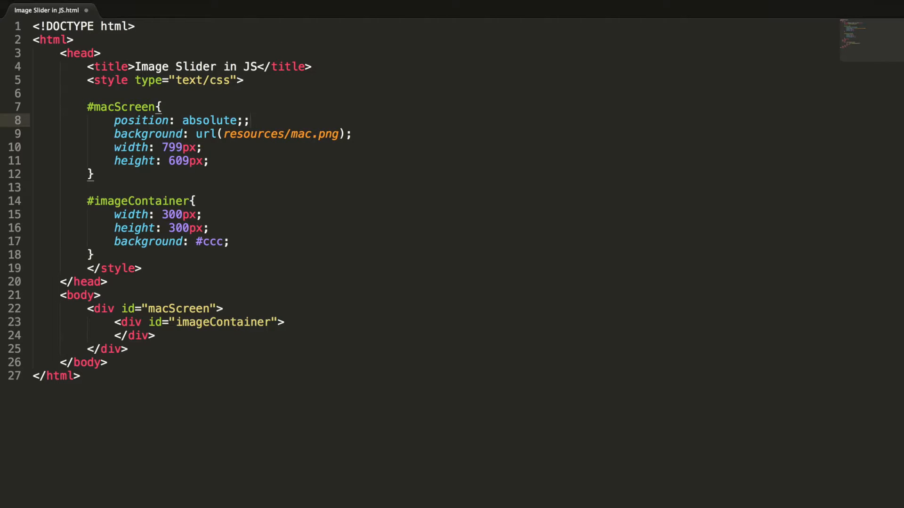
{"action": "key", "text": "Enter"}
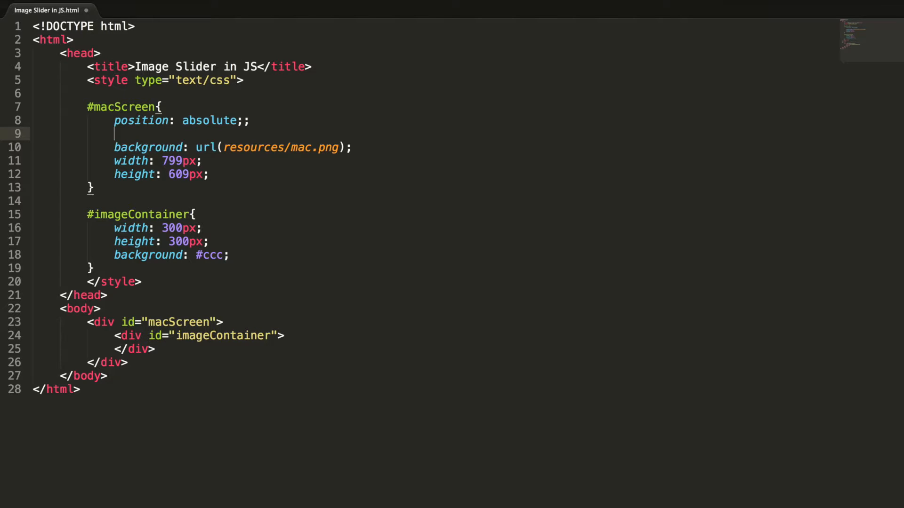
{"action": "type", "text": "top: 50;"}
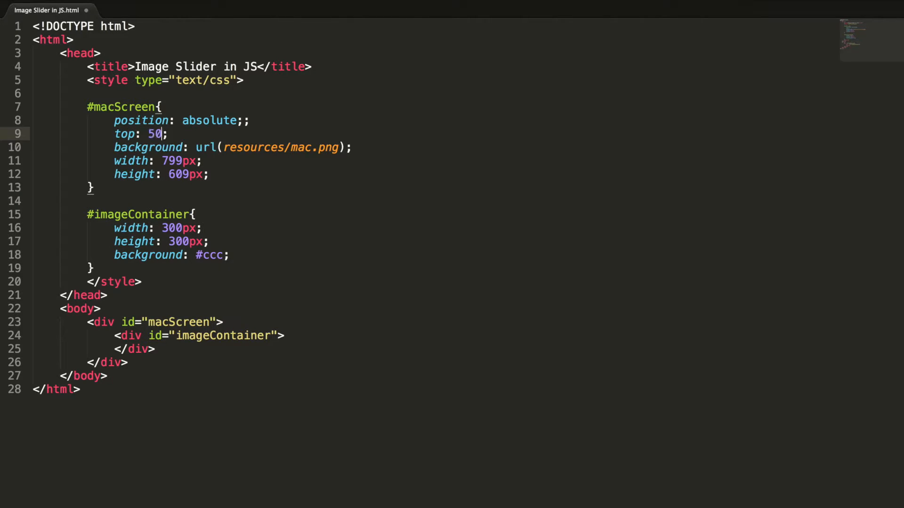
{"action": "type", "text": "%;"}
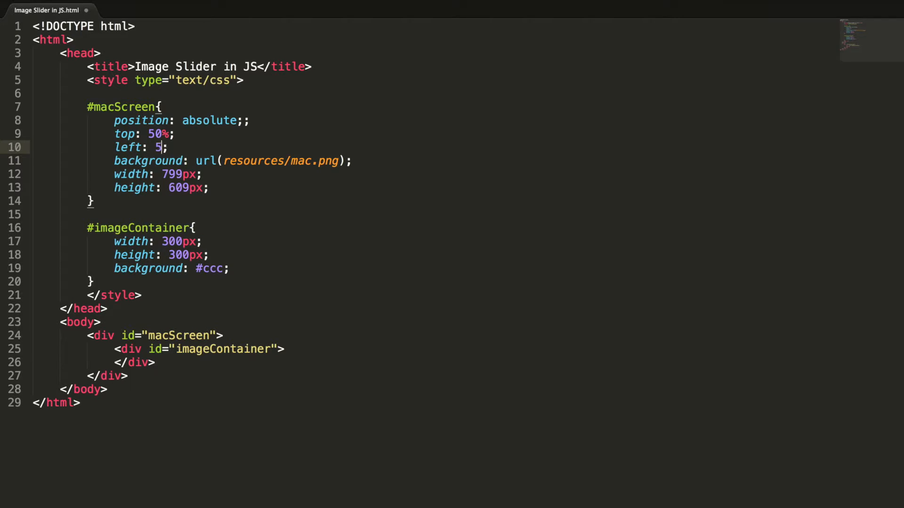
{"action": "type", "text": "0%;"}
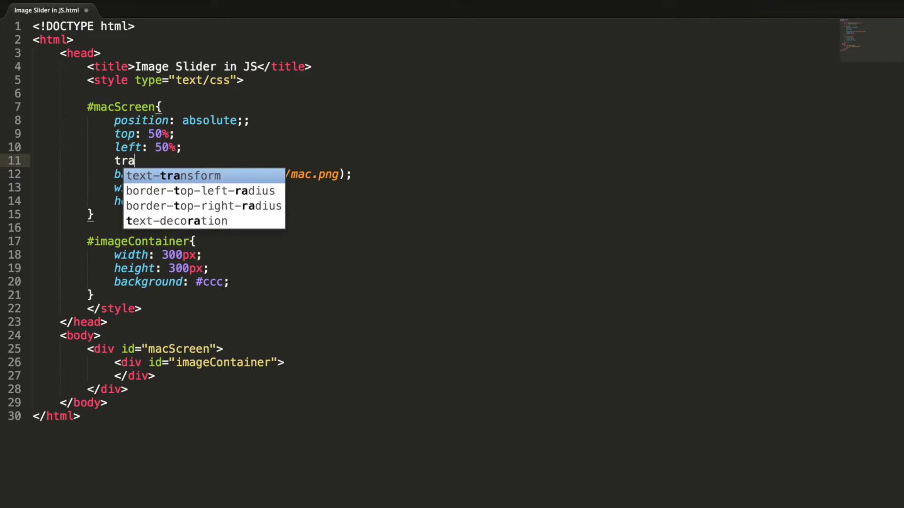
Add a transform of translateX(-50%) translateY(-50%) to #macScreen
{"action": "type", "text": "nsform: translateX(-);"}
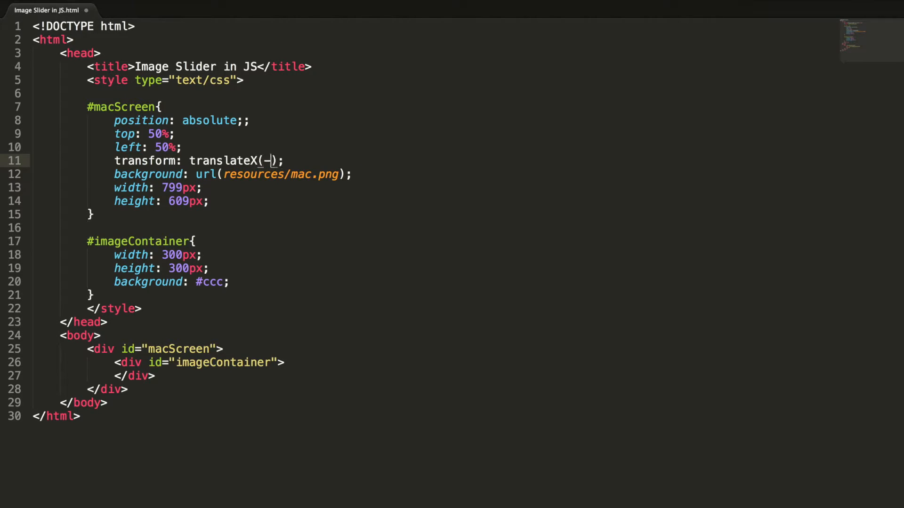
{"action": "type", "text": "50%"}
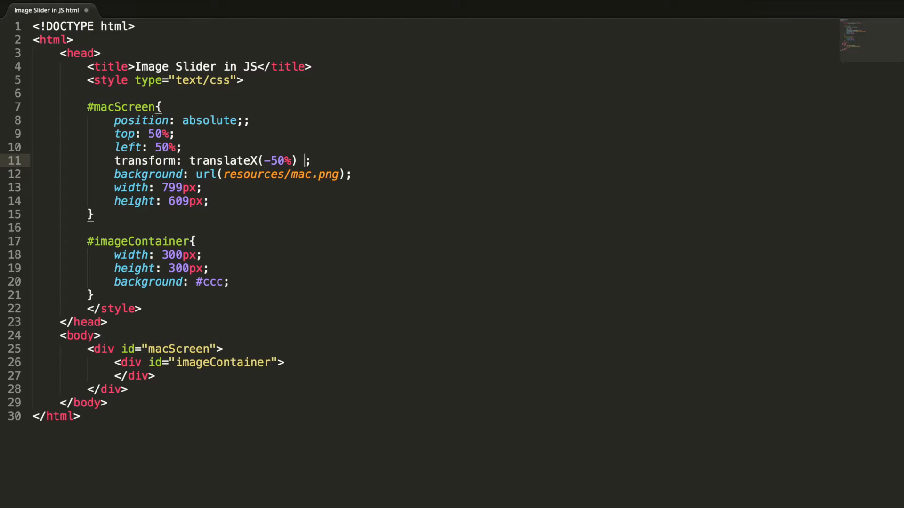
{"action": "type", "text": "trans"}
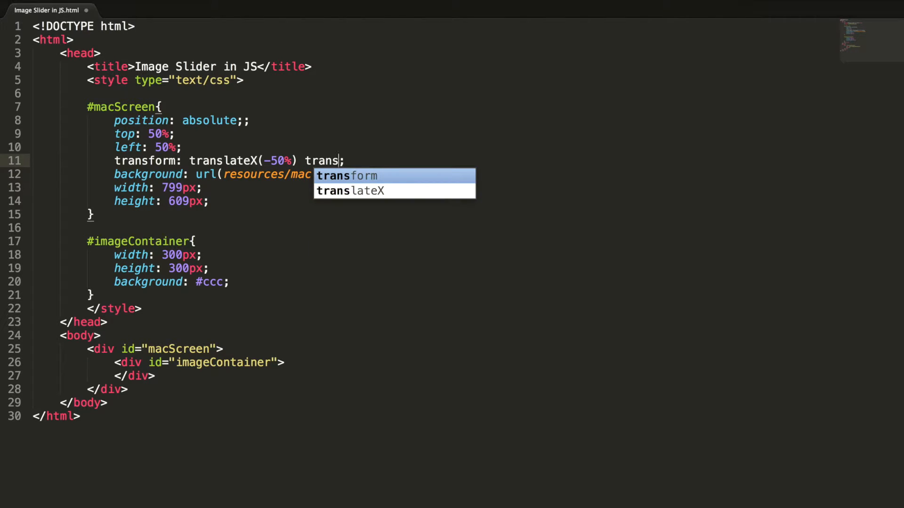
{"action": "key", "text": "Down"}
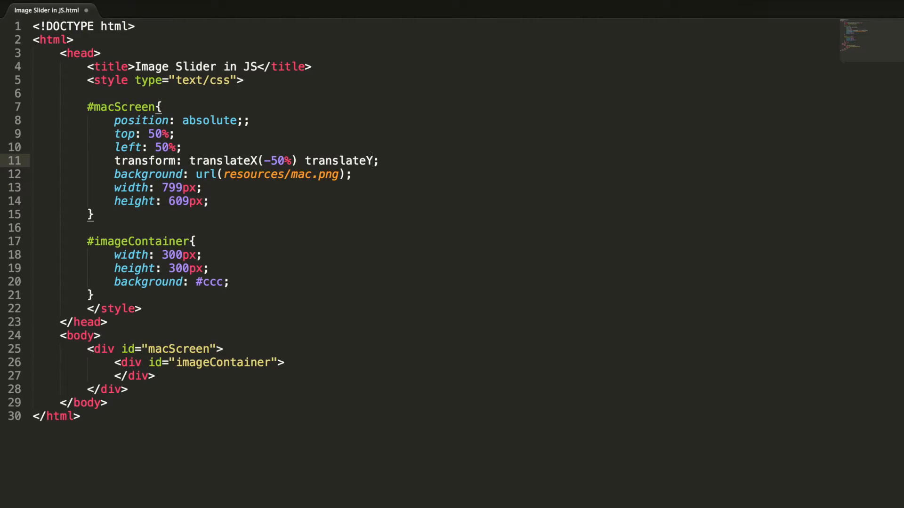
{"action": "type", "text": "(-50"}
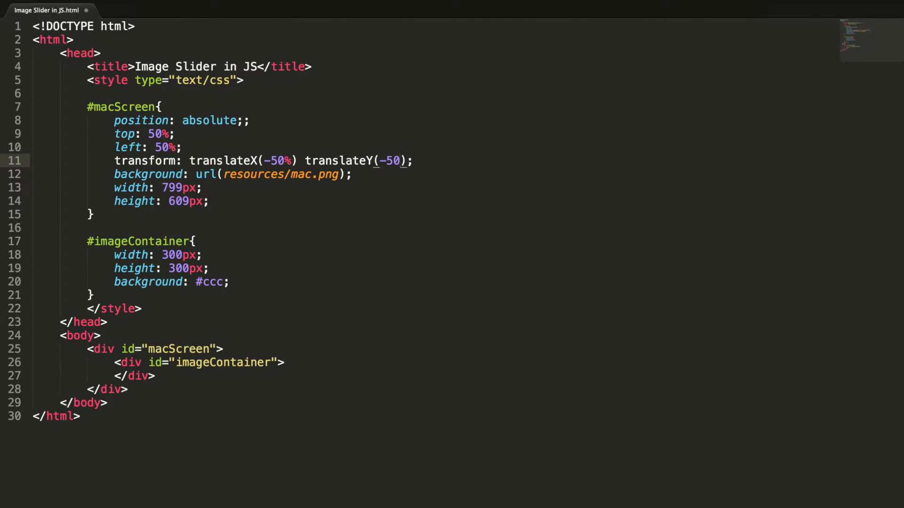
{"action": "type", "text": "%"}
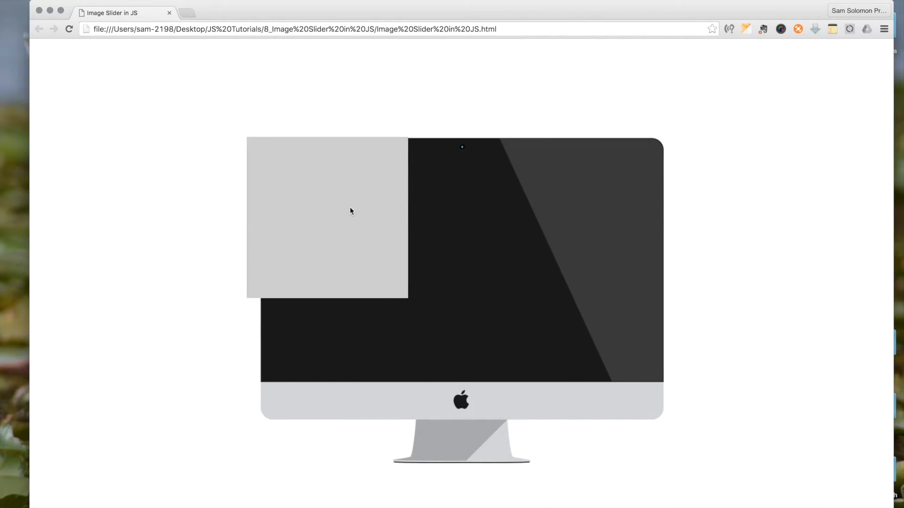
Inspect the grey imageContainer box to open Chrome DevTools on it
{"action": "right_click", "coordinate": [351, 211]}
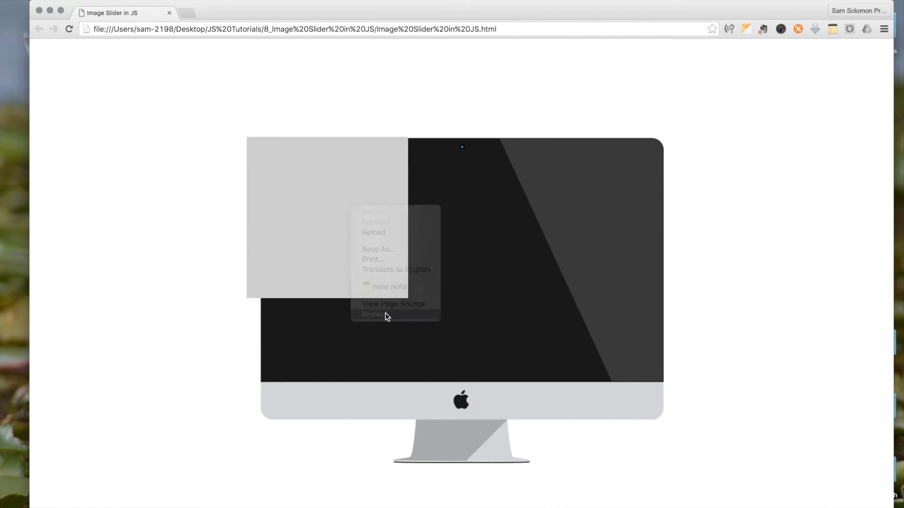
{"action": "left_click", "coordinate": [376, 313]}
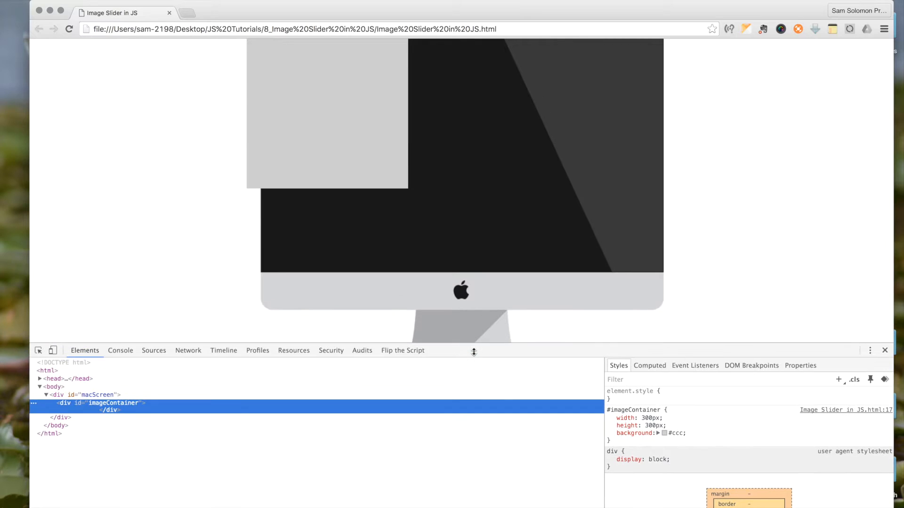
{"action": "mouse_move", "coordinate": [393, 144]}
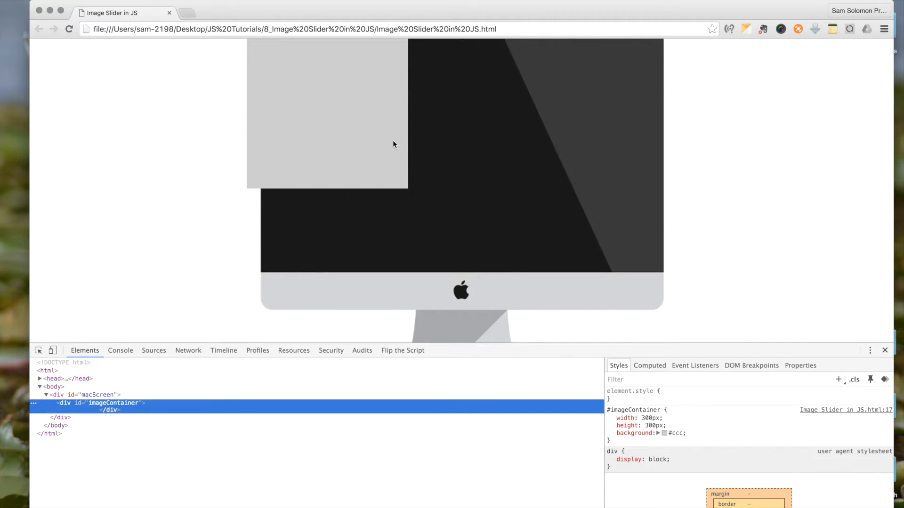
Add a margin to #imageContainer in DevTools, settling on 20px 0px 0px 40px
{"action": "right_click", "coordinate": [394, 145]}
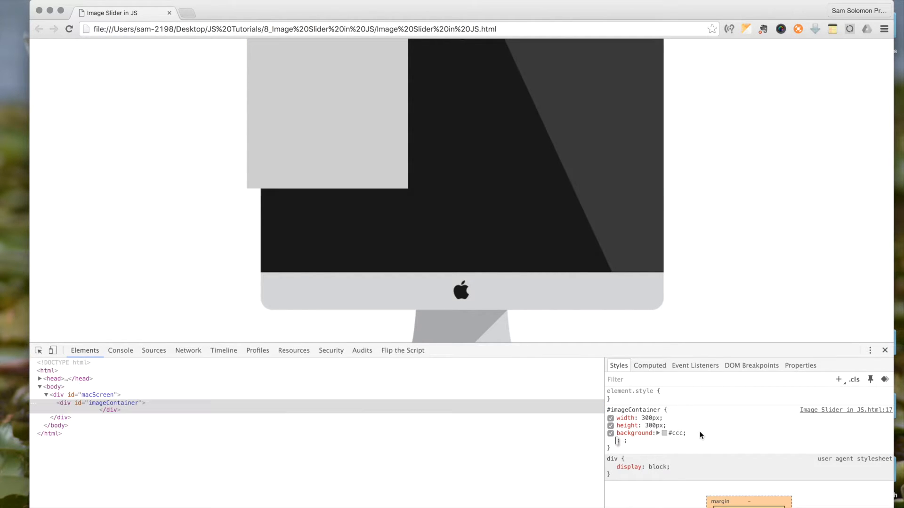
{"action": "type", "text": "margin:"}
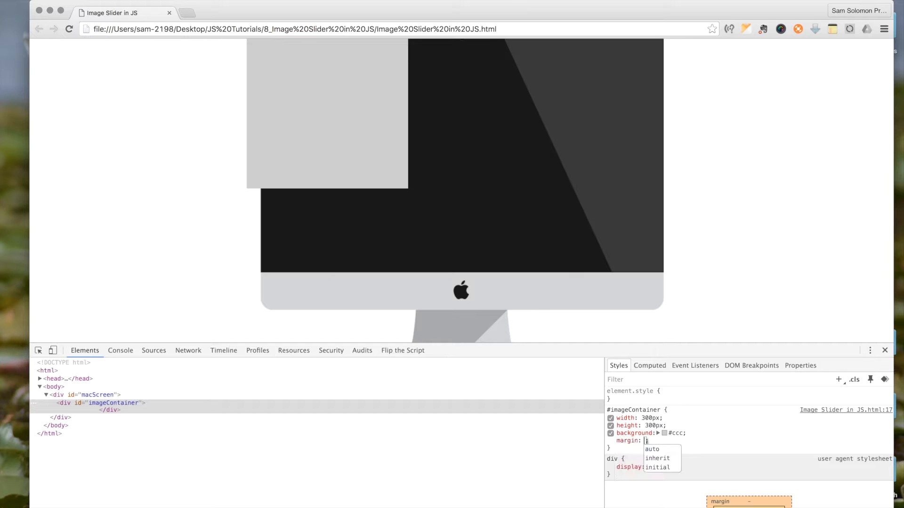
{"action": "type", "text": "20px 0px 0px"}
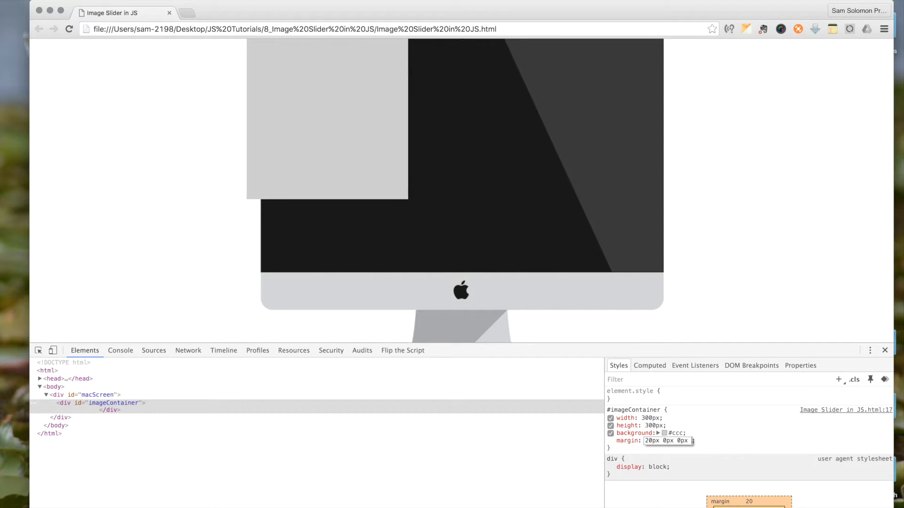
{"action": "type", "text": "10px"}
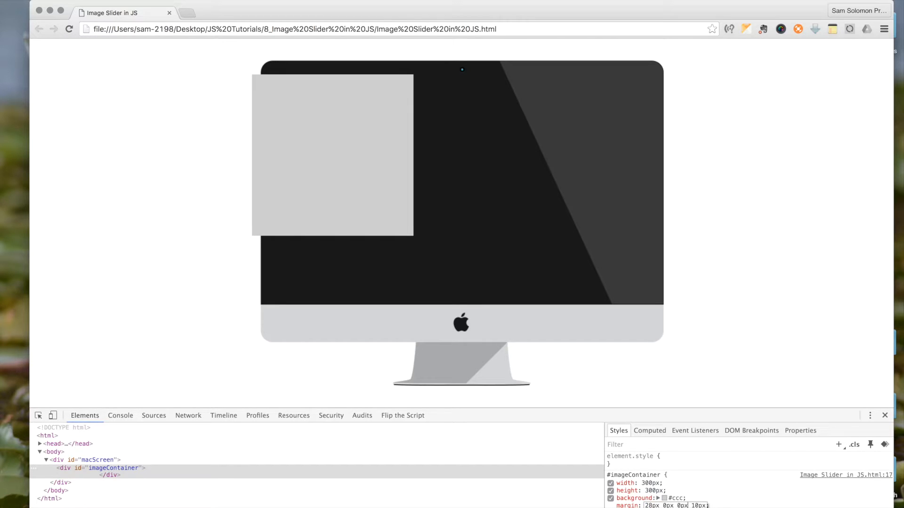
{"action": "type", "text": "15px"}
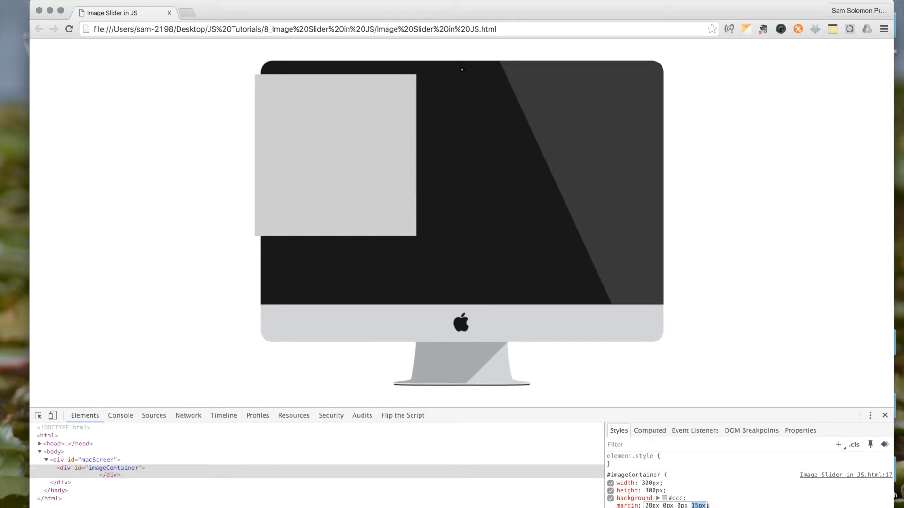
{"action": "type", "text": "40px;"}
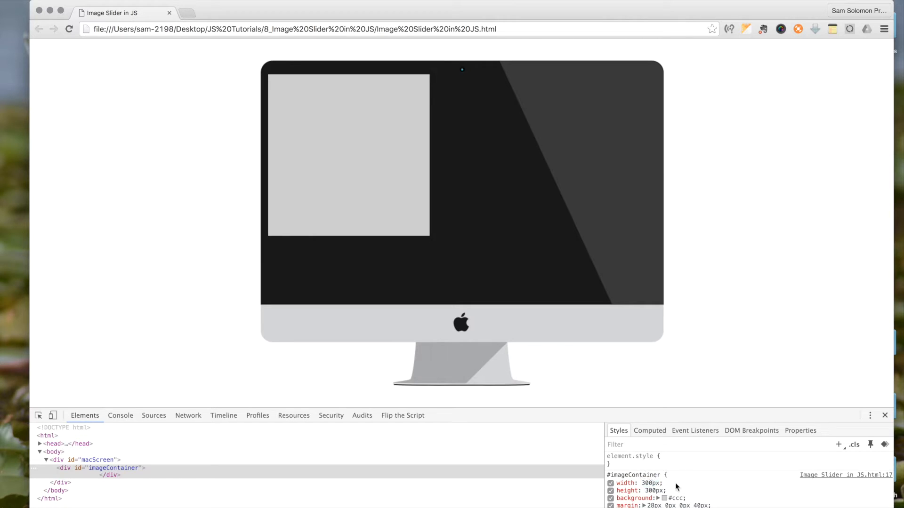
Resize the container to 720px wide by 414px tall to fill the Mac screen
{"action": "double_click", "coordinate": [651, 483]}
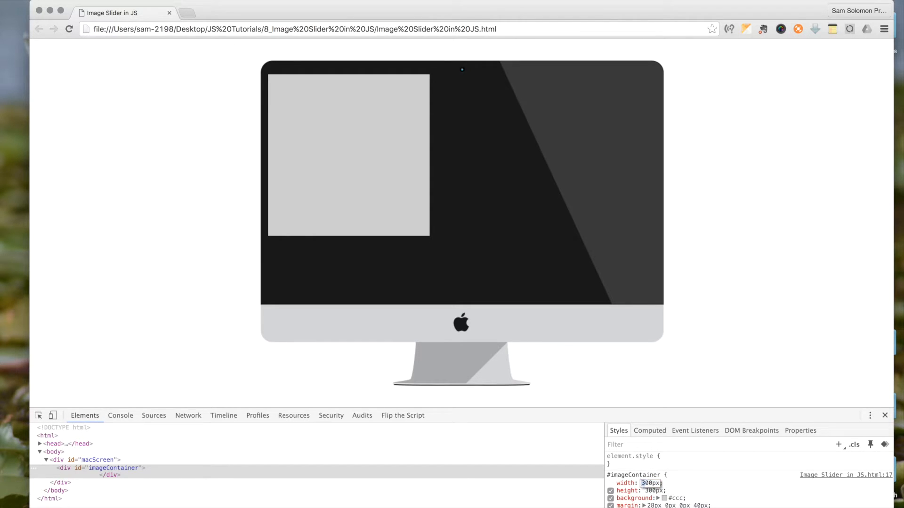
{"action": "type", "text": "700px"}
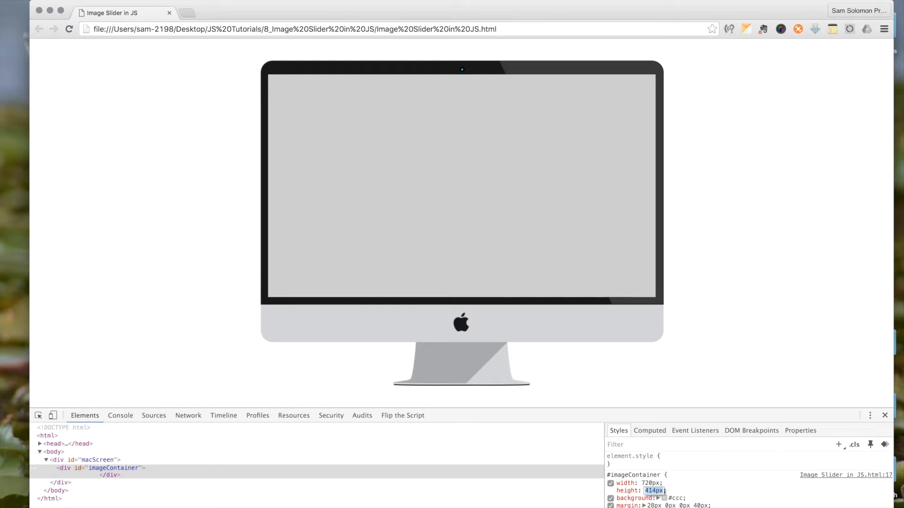
{"action": "type", "text": "410px"}
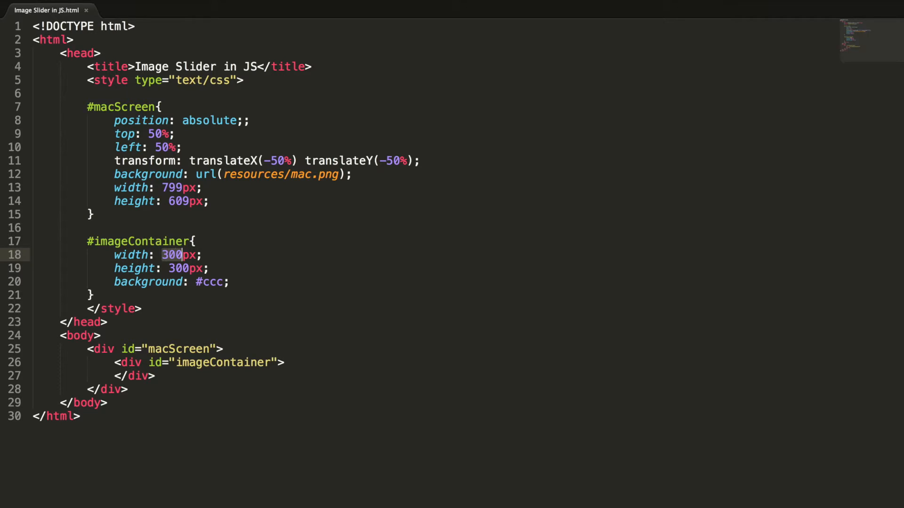
Set #imageContainer to width 410px, height 720px and margin 28px 0px 0px 40px
{"action": "type", "text": "410"}
{"action": "left_click", "coordinate": [162, 268]}
{"action": "type", "text": "72"}
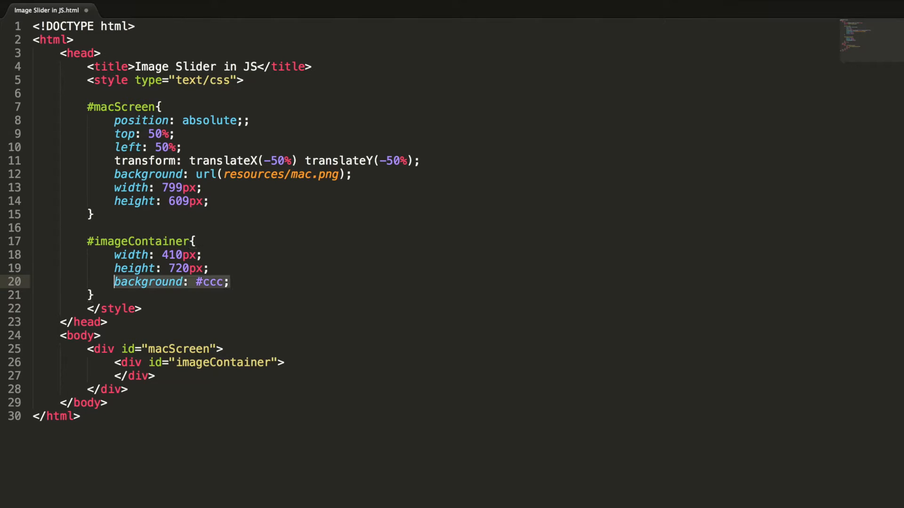
{"action": "type", "text": "margin: 28;"}
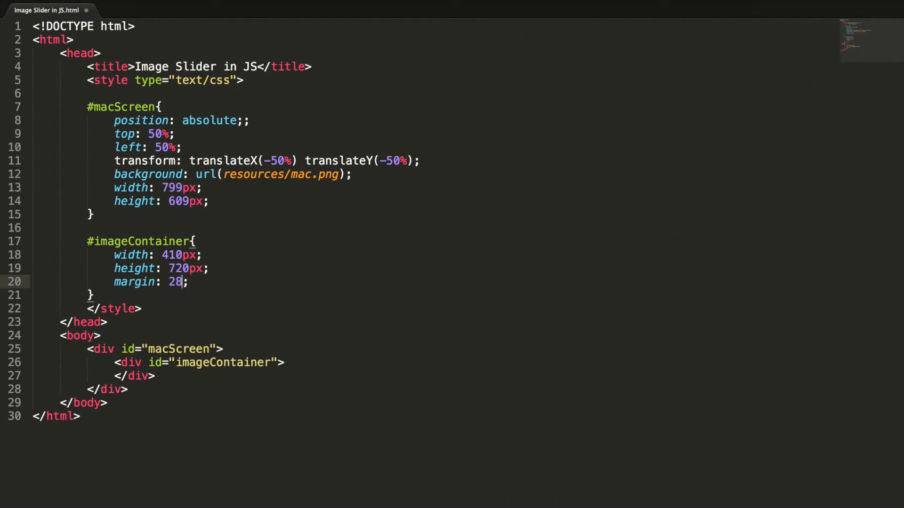
{"action": "type", "text": "px 0px 0px"}
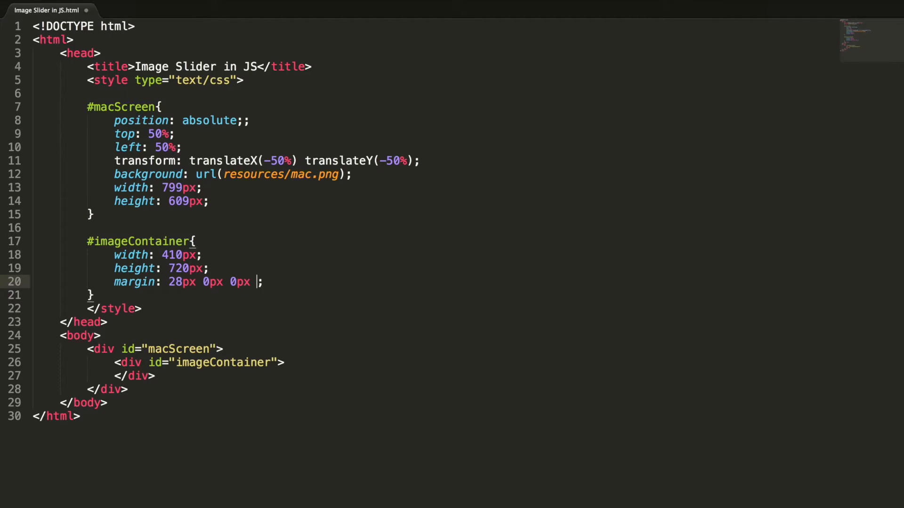
{"action": "type", "text": "40px"}
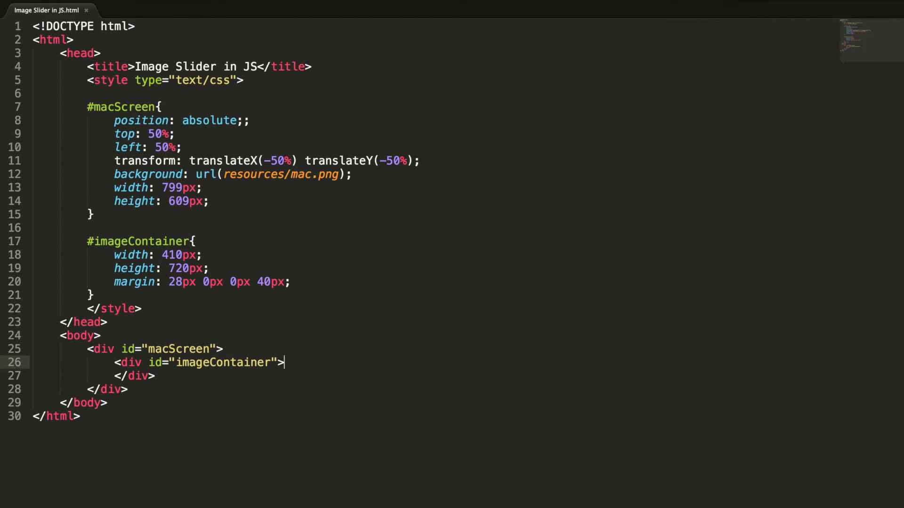
{"action": "key", "text": "Enter"}
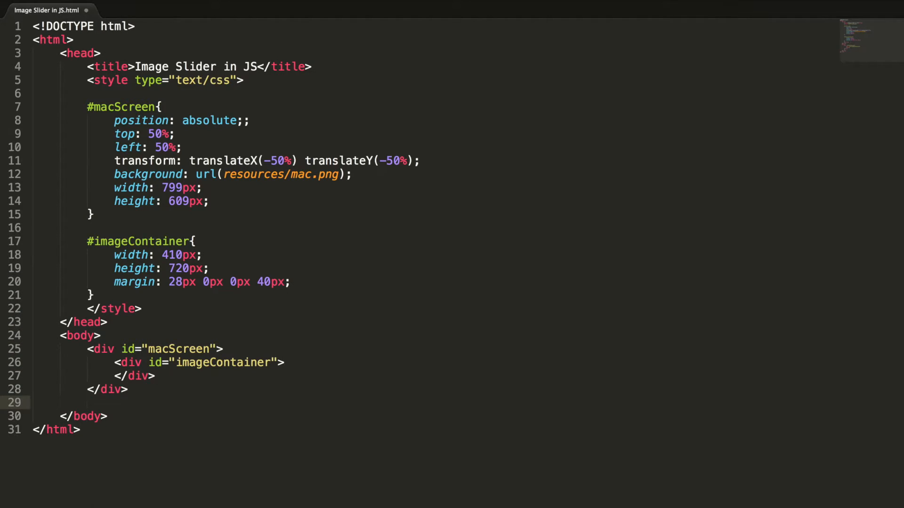
Add a script block storing the imageContainer element via getElementById
{"action": "type", "text": "<script type=\"text/javascript\"></script>"}
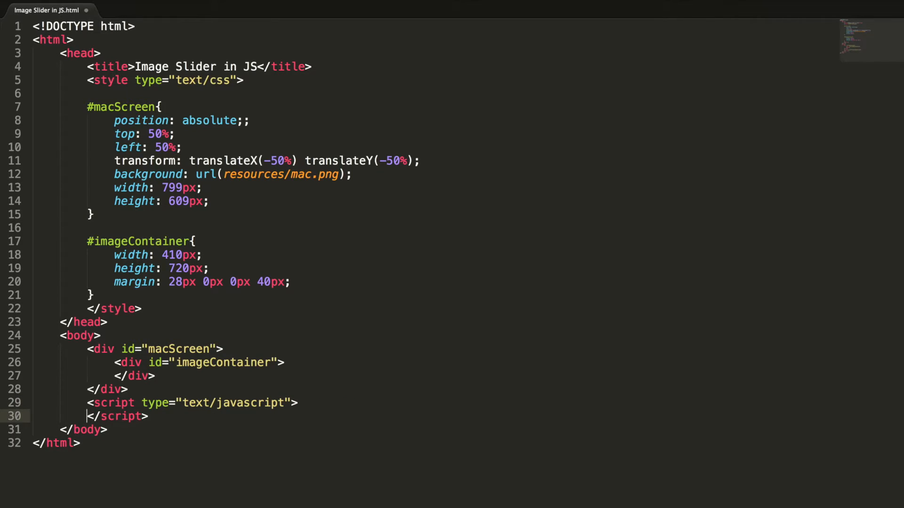
{"action": "key", "text": "Enter"}
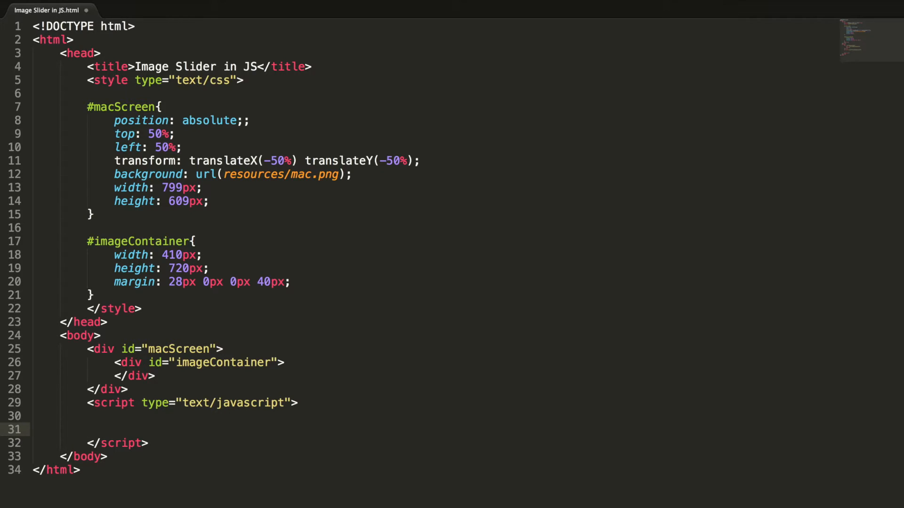
{"action": "type", "text": "var imageContainer"}
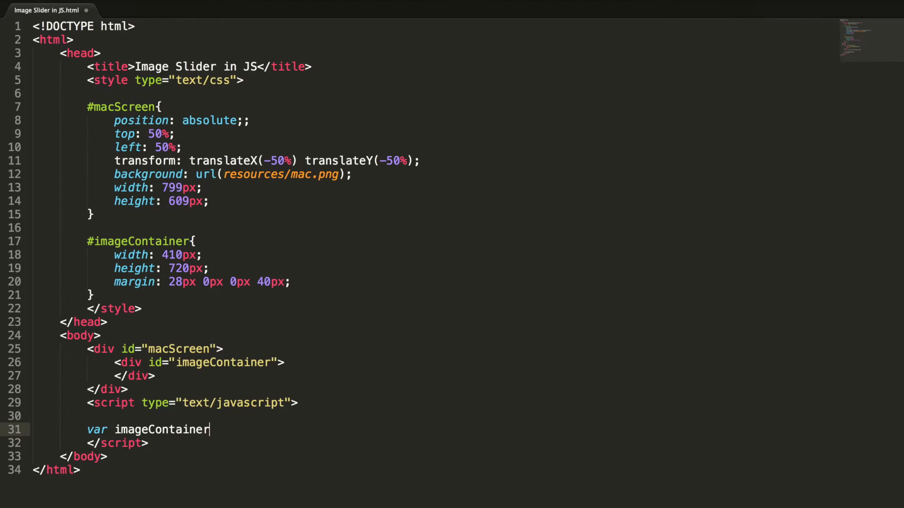
{"action": "type", "text": "= document"}
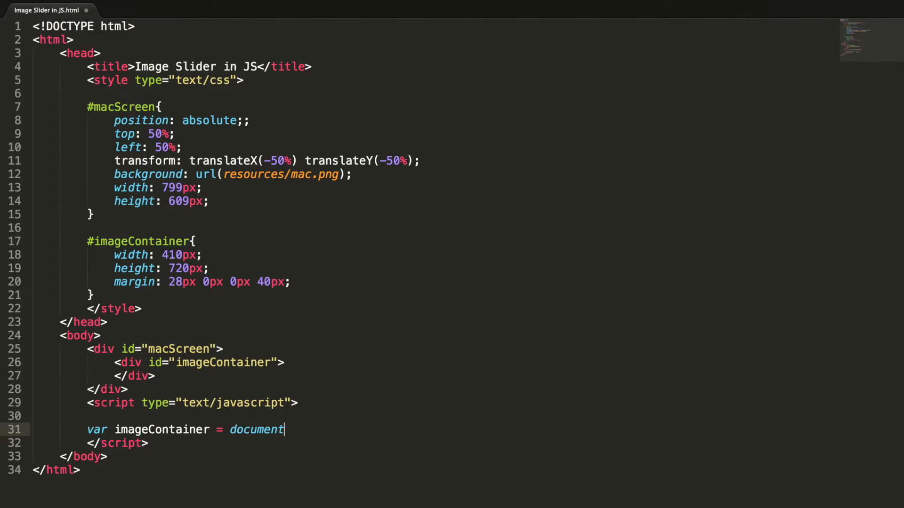
{"action": "type", "text": ".getElementsByTagName('')"}
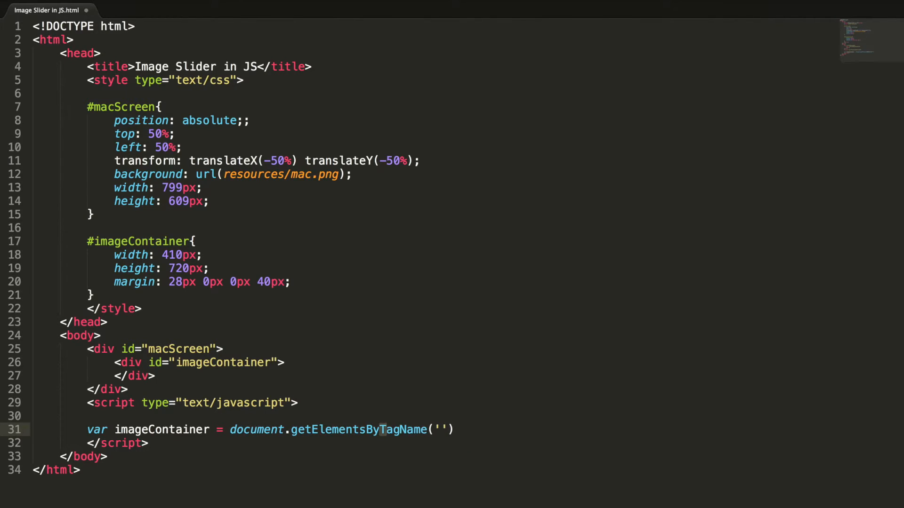
{"action": "type", "text": "getElementById"}
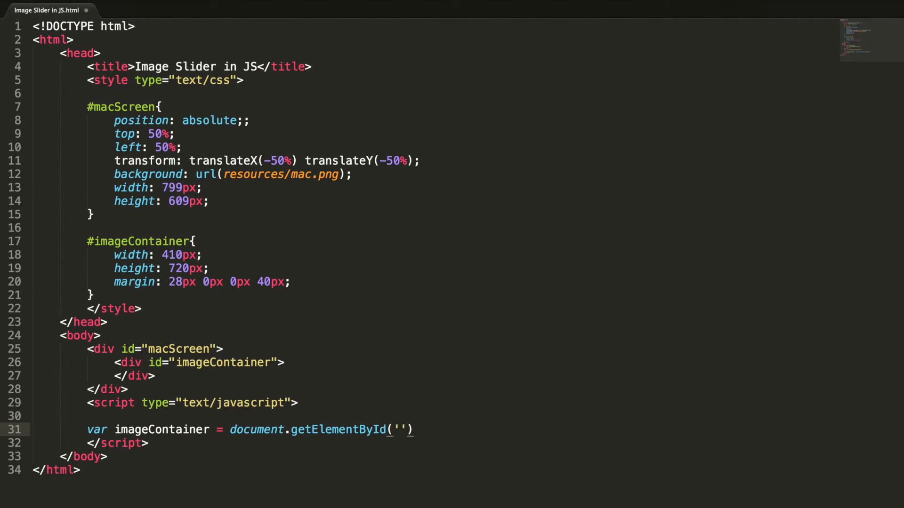
{"action": "type", "text": "imageContainer"}
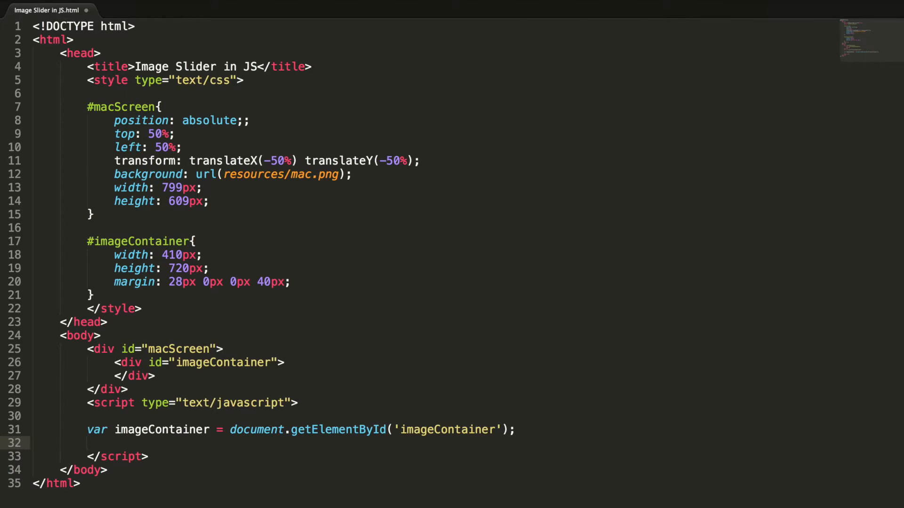
Declare var images = ['Yercaud.jpg', 'Yelagiri.jpg', 'Kadapakkam.jpg']
{"action": "type", "text": "var image ="}
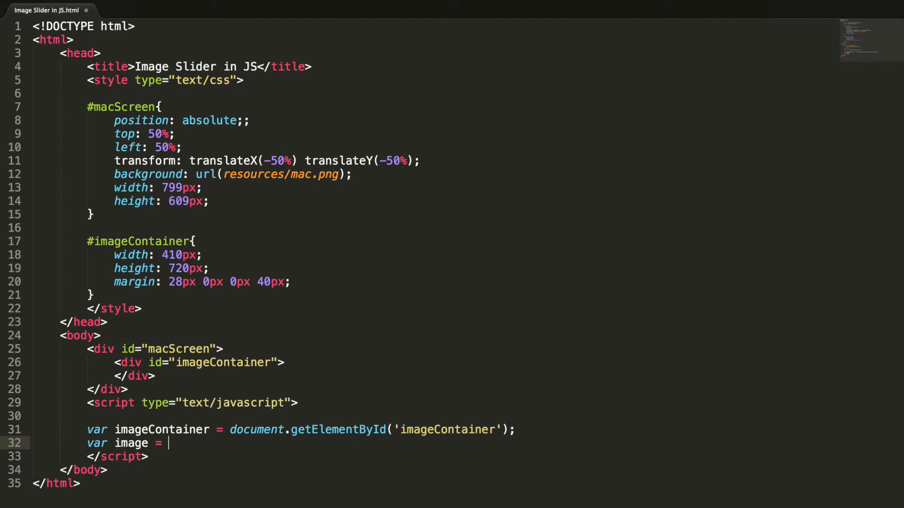
{"action": "type", "text": "s"}
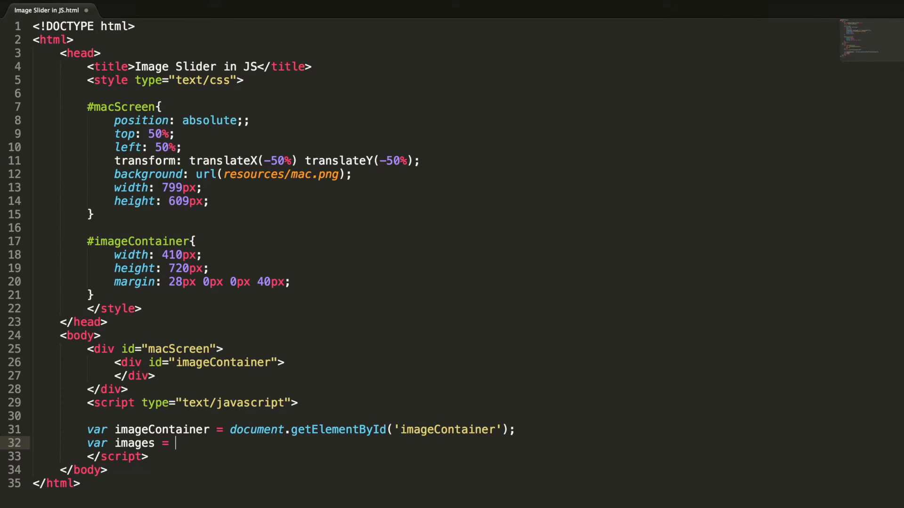
{"action": "type", "text": "['']"}
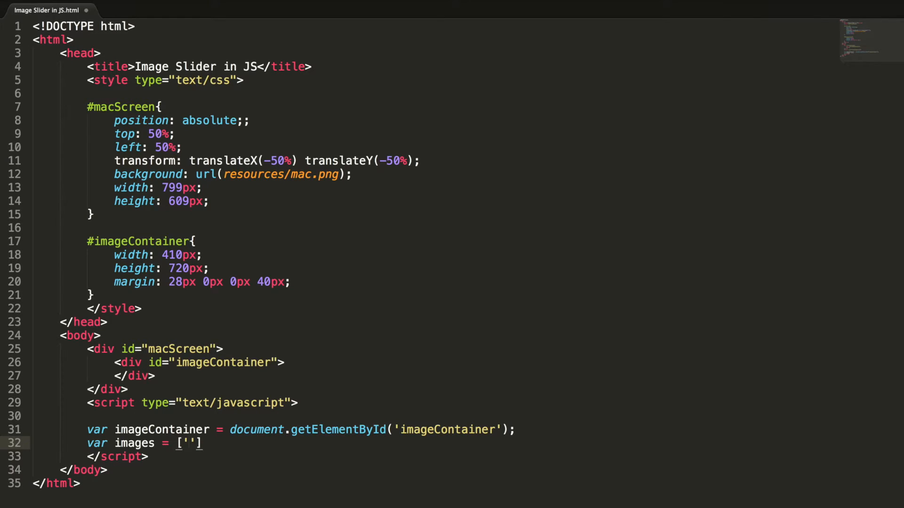
{"action": "type", "text": "Yercaud."}
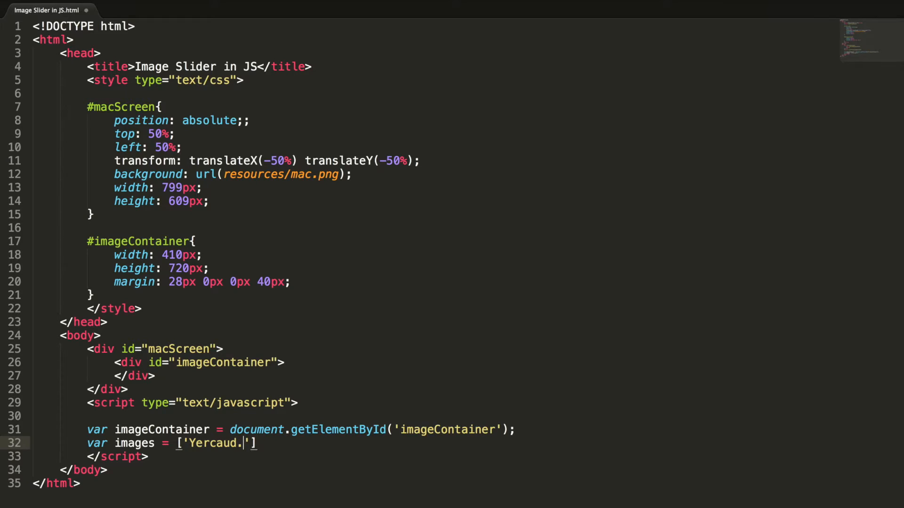
{"action": "type", "text": "jpg', '"}
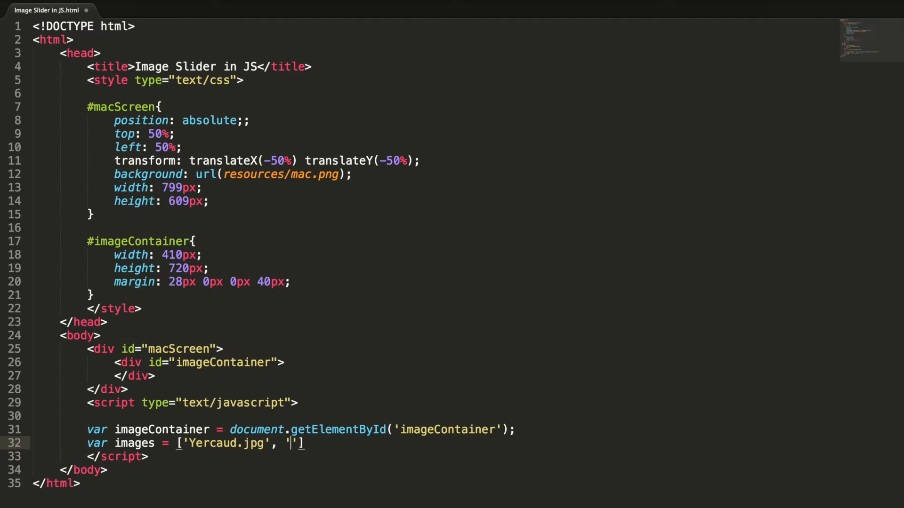
{"action": "type", "text": "Y"}
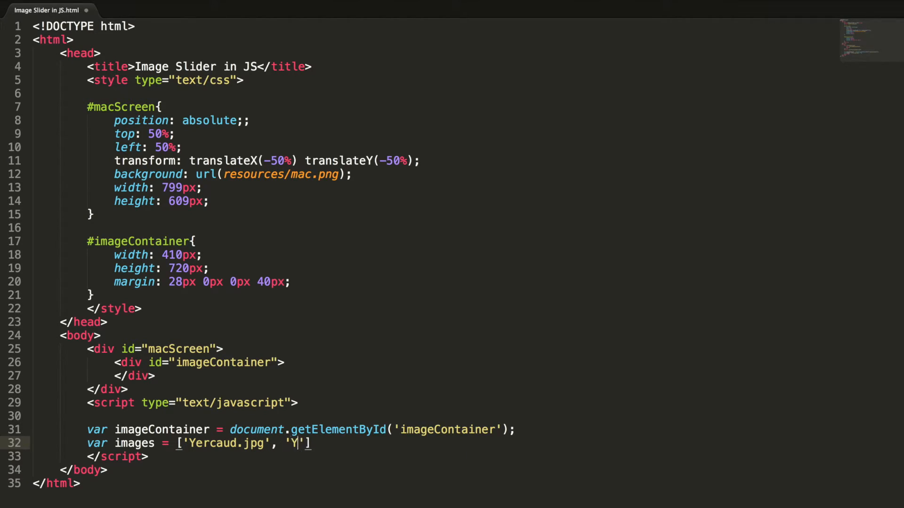
{"action": "type", "text": "elagiri.j"}
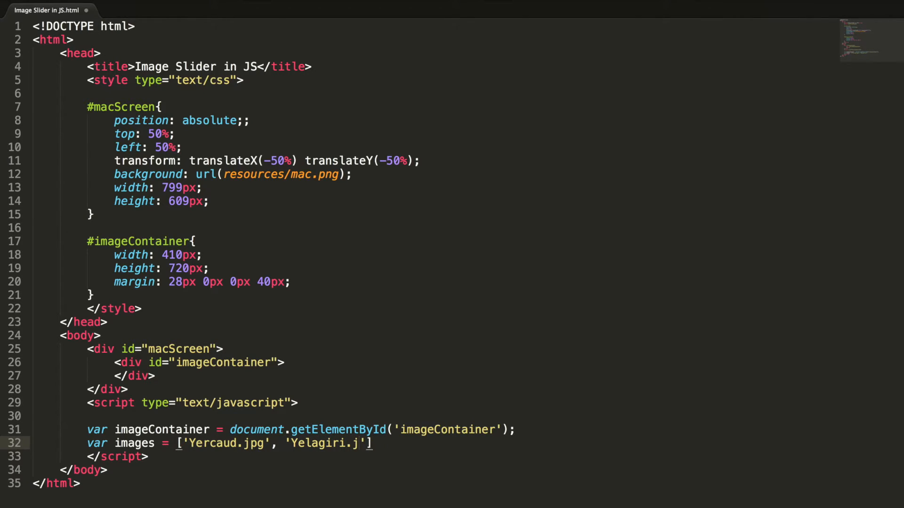
{"action": "type", "text": "pg', '"}
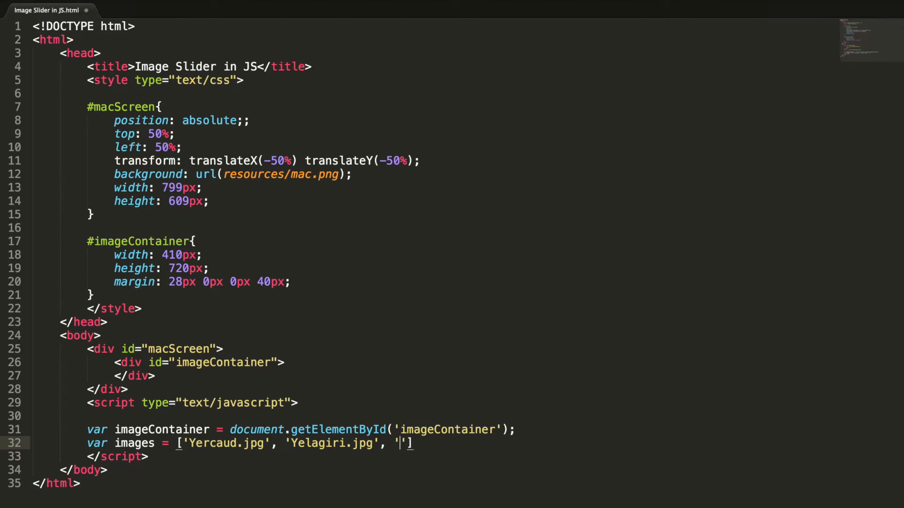
{"action": "type", "text": "K"}
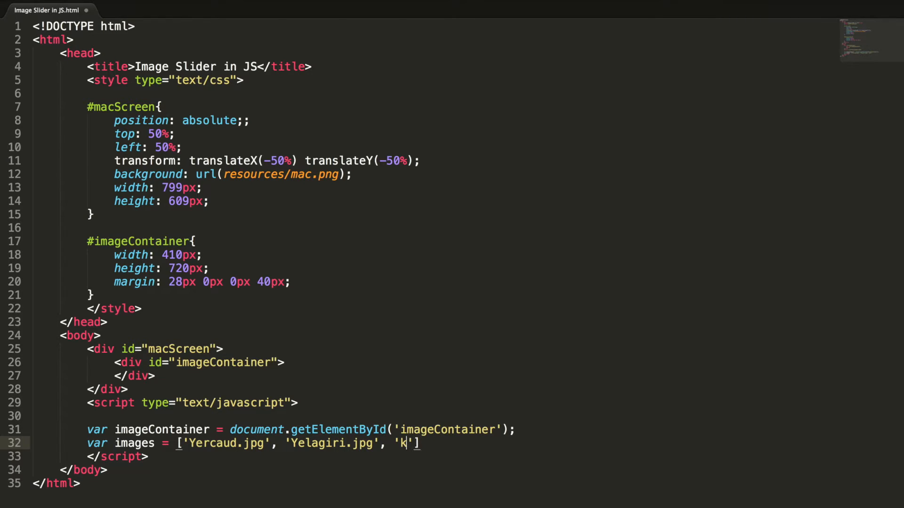
{"action": "type", "text": "adapa"}
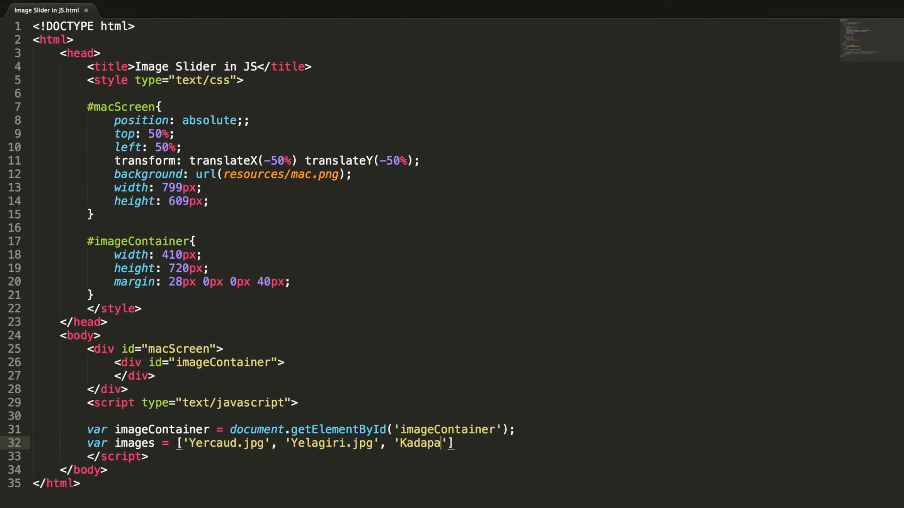
{"action": "type", "text": "pakkam.jpg"}
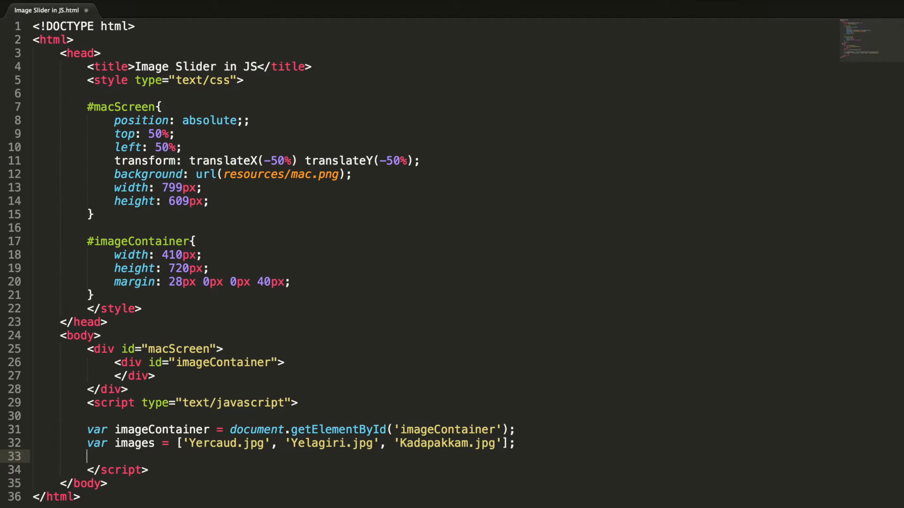
Declare var totalPics = images.length and var currentImage = 0
{"action": "type", "text": "var totalPics = image"}
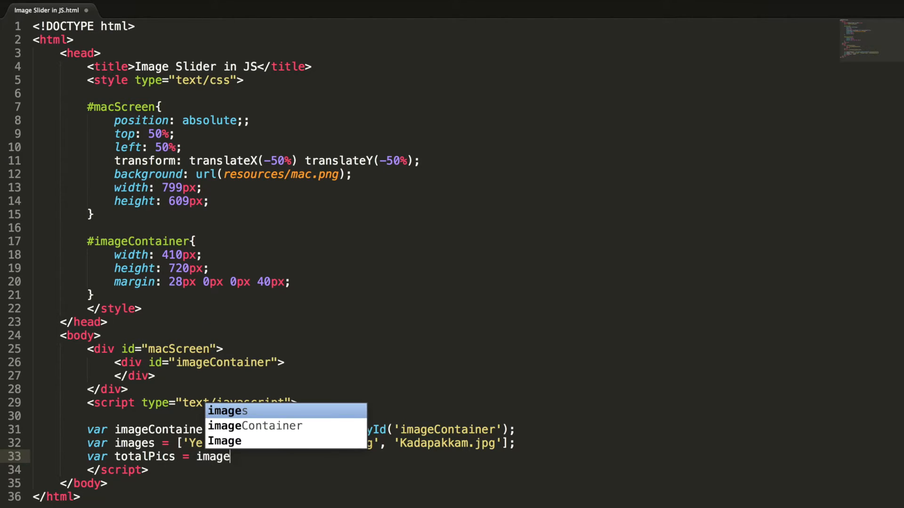
{"action": "type", "text": "s.length;"}
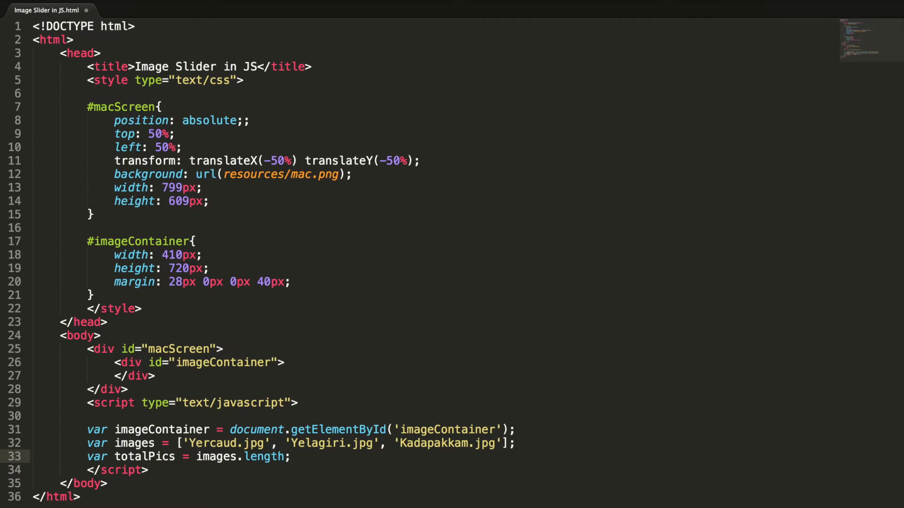
{"action": "type", "text": "var"}
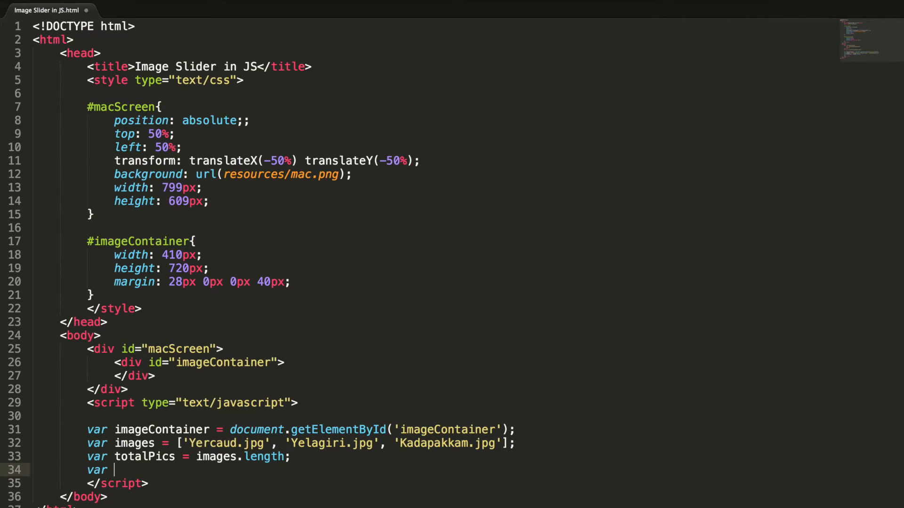
{"action": "type", "text": "currentIm"}
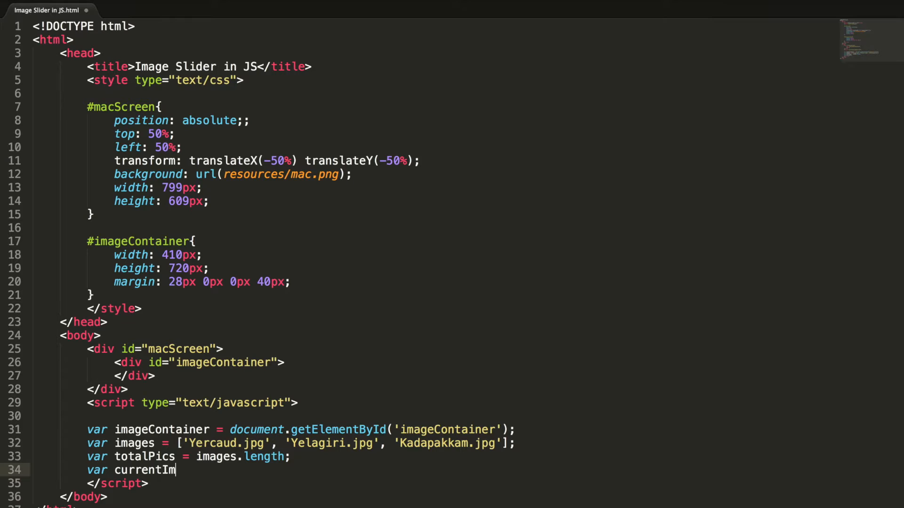
{"action": "type", "text": "age = 0;"}
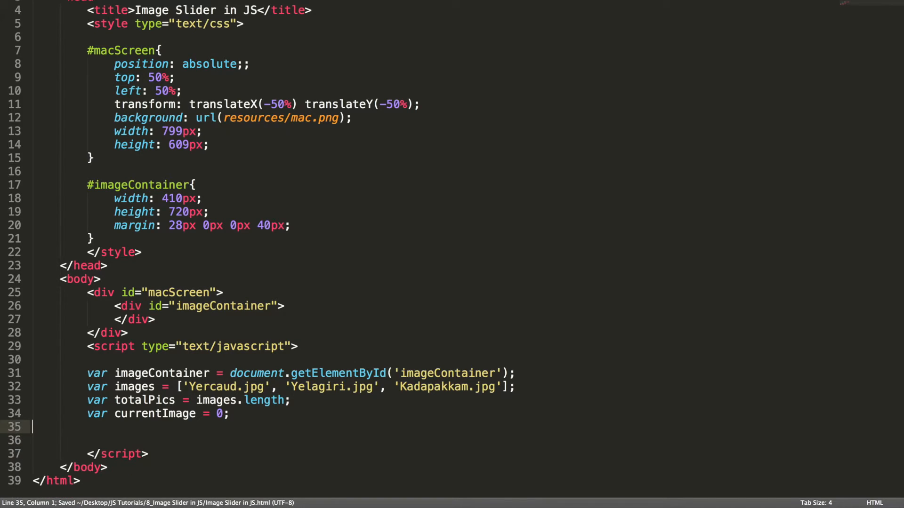
{"action": "type", "text": "fu"}
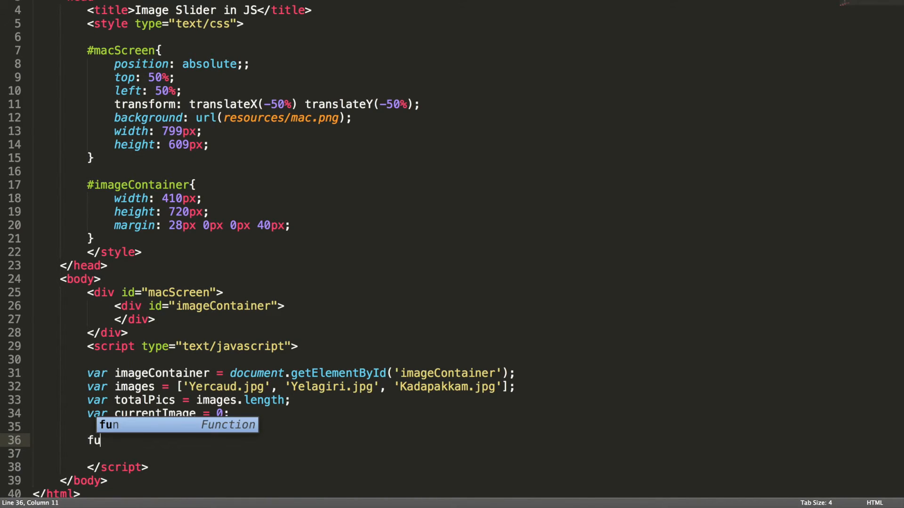
Create a changeImage function that sets imageSource = images[currentImage]
{"action": "type", "text": "n"}
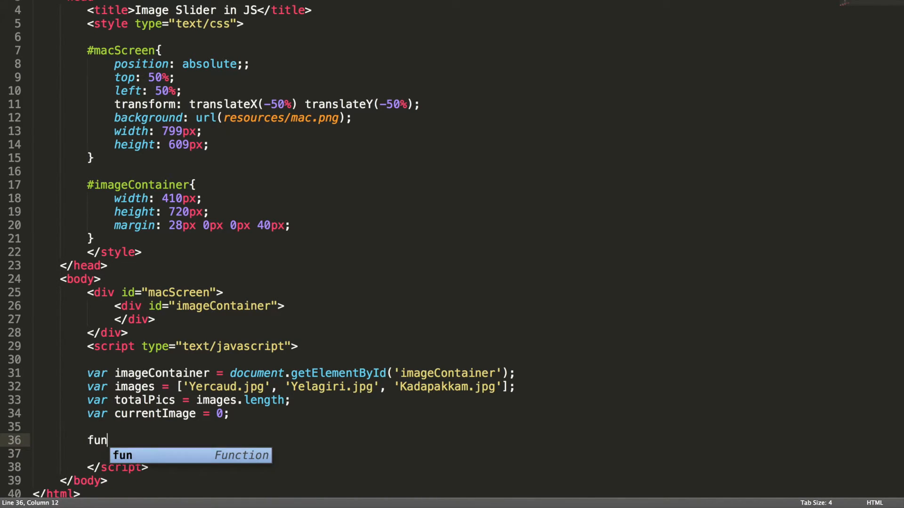
{"action": "key", "text": "Tab"}
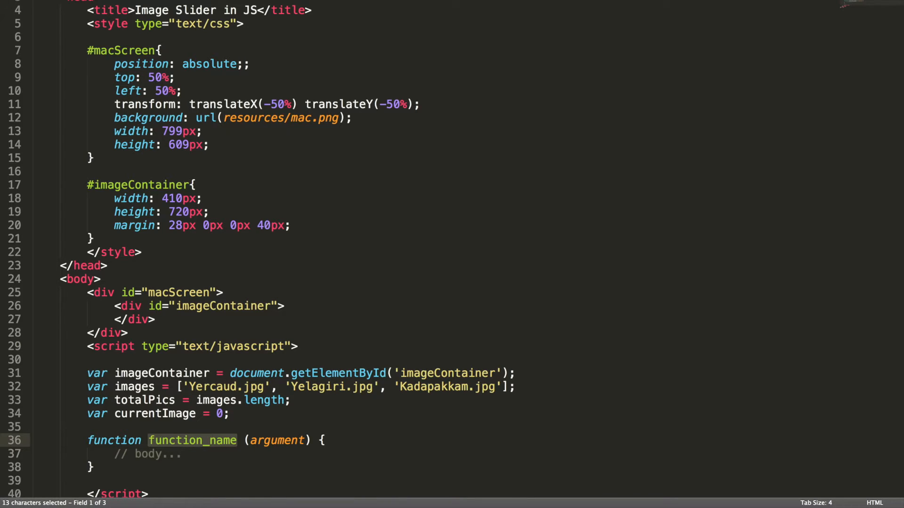
{"action": "type", "text": "changeImage () {"}
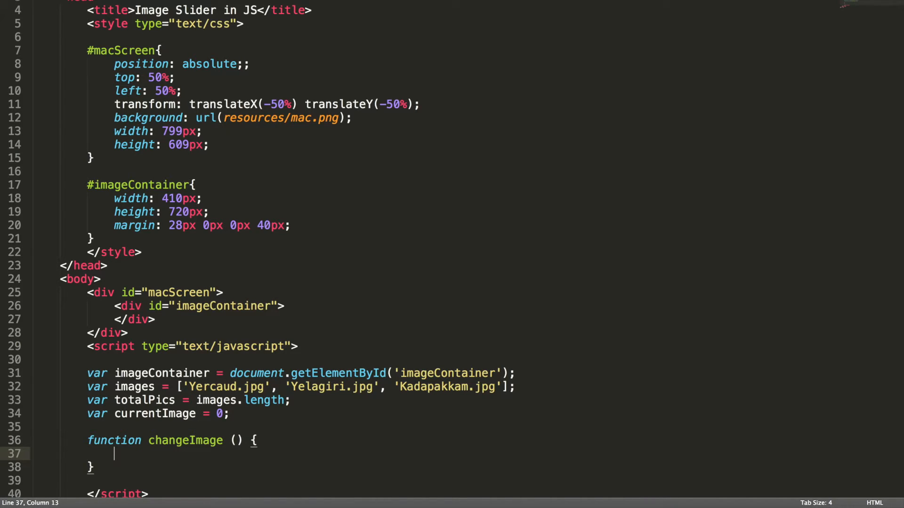
{"action": "type", "text": "var im"}
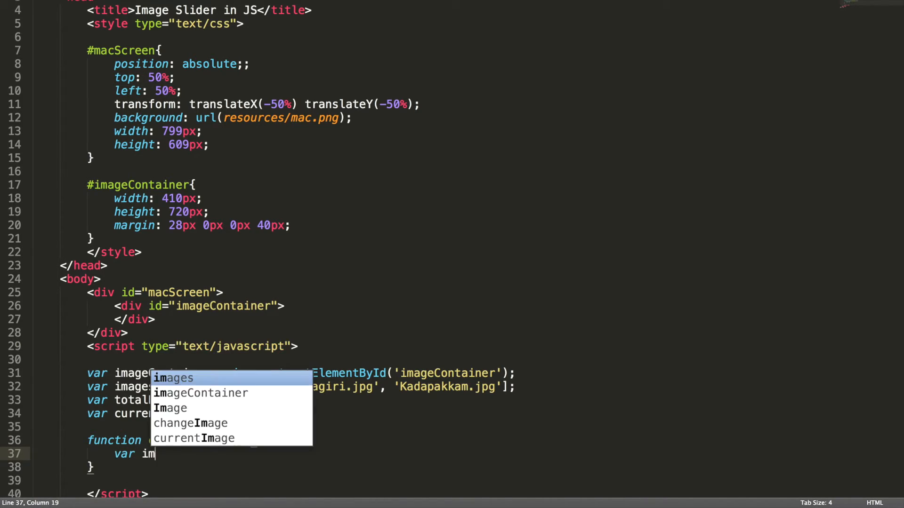
{"action": "type", "text": "ageSource"}
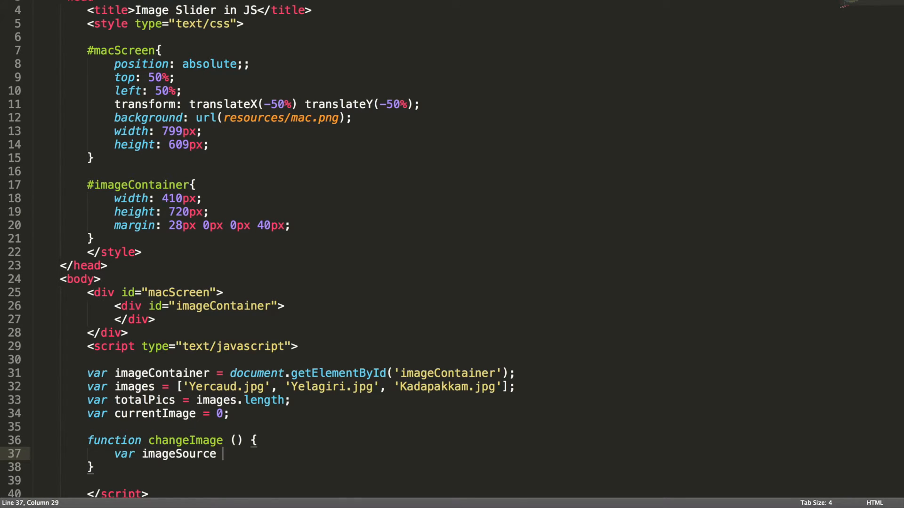
{"action": "type", "text": "="}
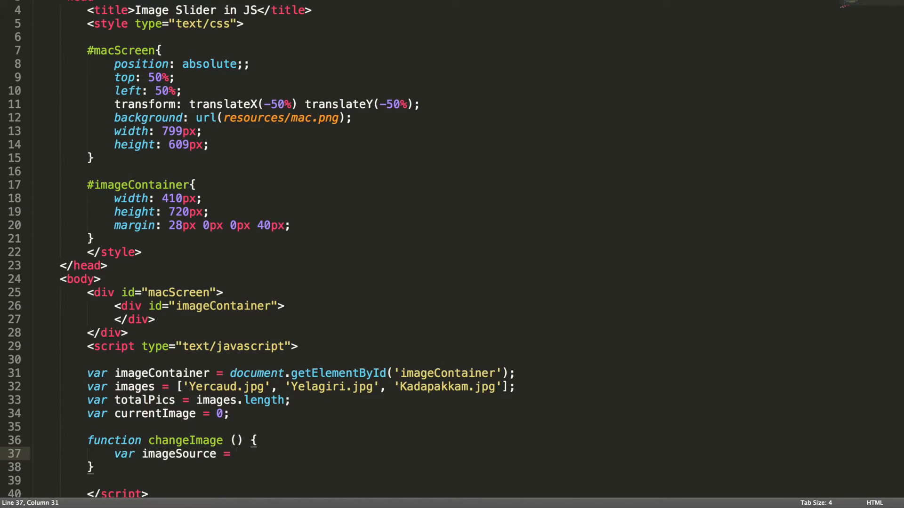
{"action": "type", "text": "images[]"}
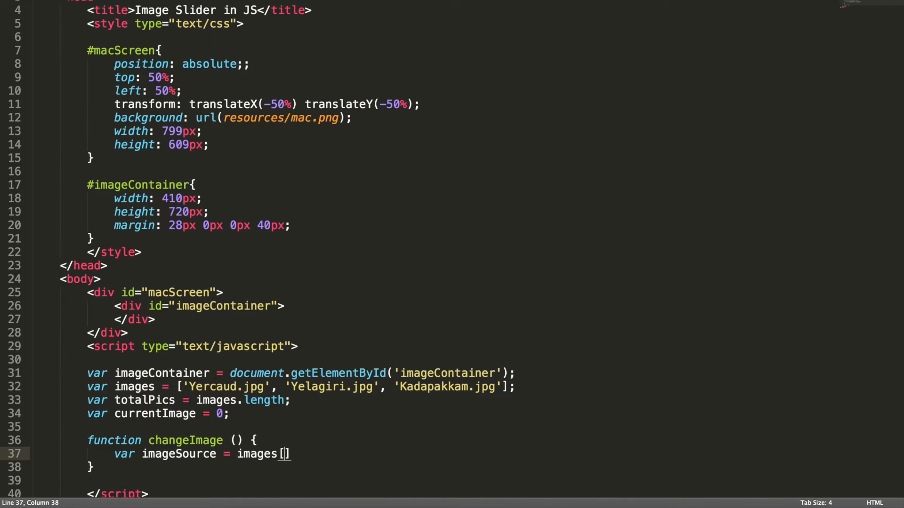
{"action": "type", "text": "image"}
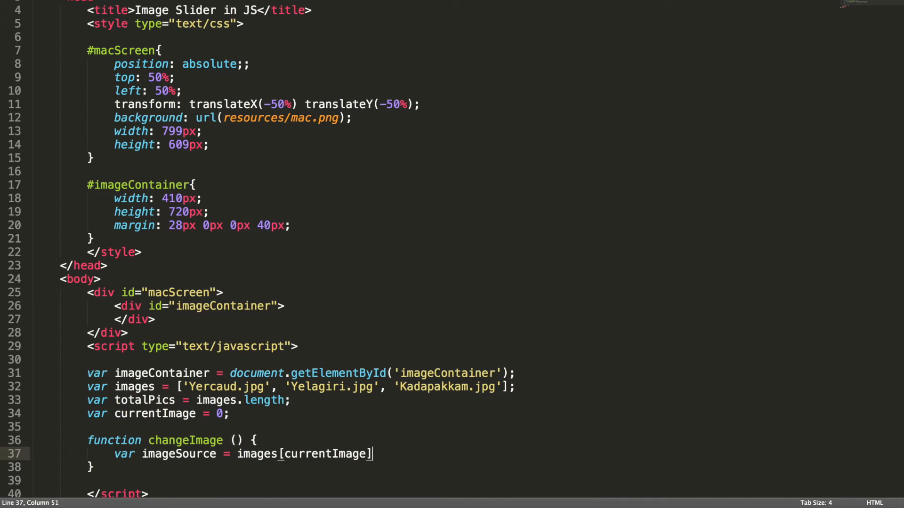
{"action": "type", "text": ";"}
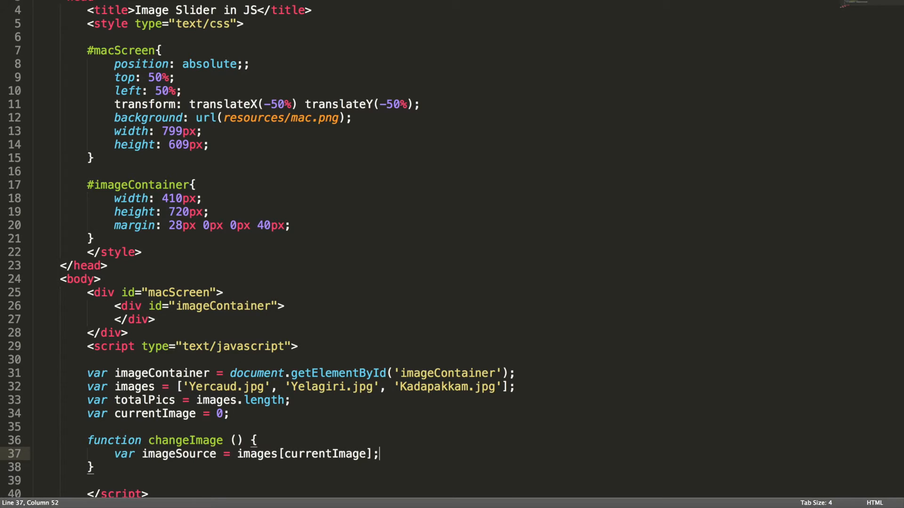
Set currentImage = currentImage + 1 == totalPics ? 0 : currentImage + 1
{"action": "type", "text": "currentImage++;"}
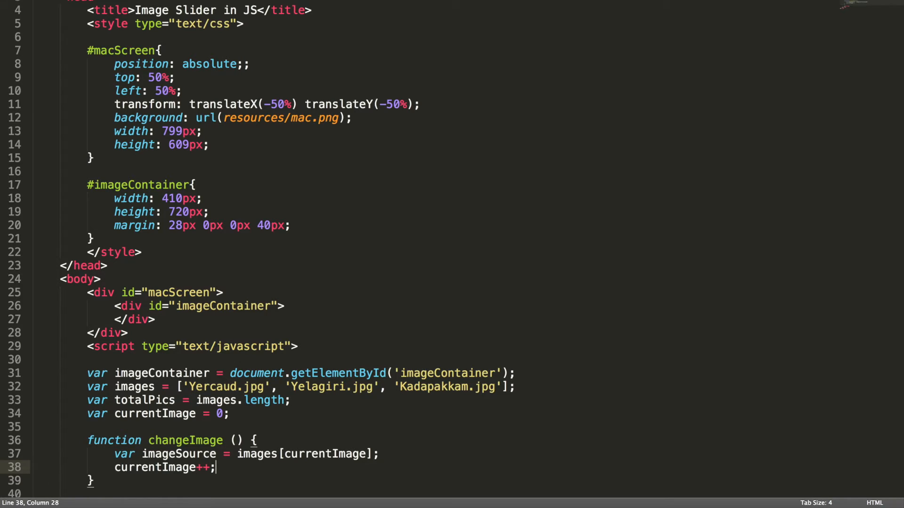
{"action": "left_click_drag", "start_coordinate": [114, 467], "coordinate": [216, 467]}
{"action": "type", "text": " ="}
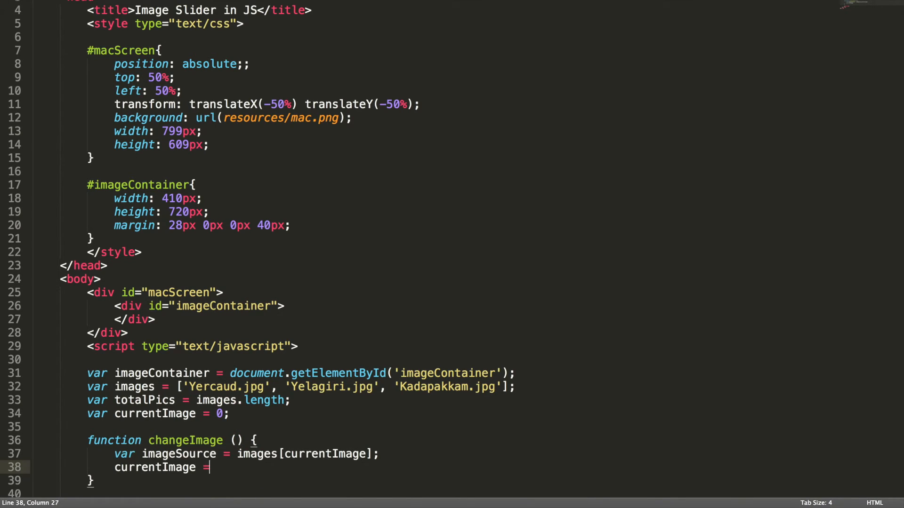
{"action": "type", "text": "(currentImage +"}
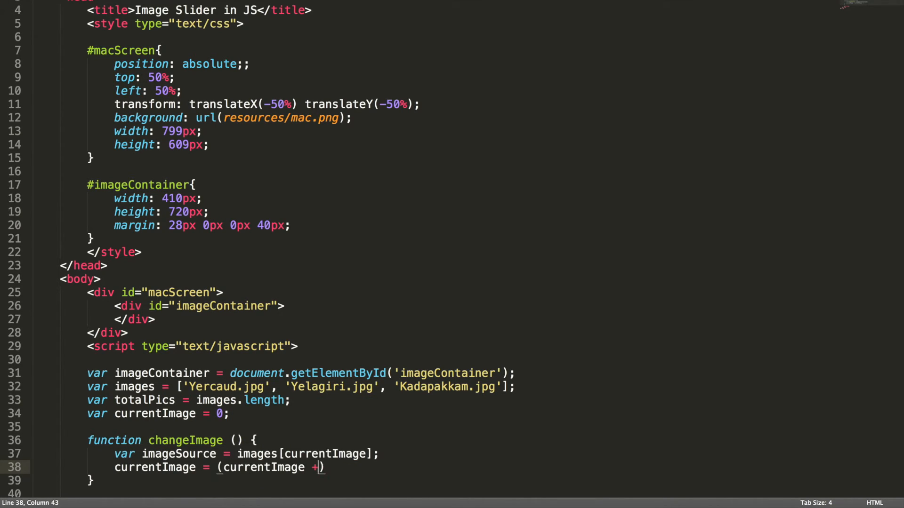
{"action": "type", "text": "1)"}
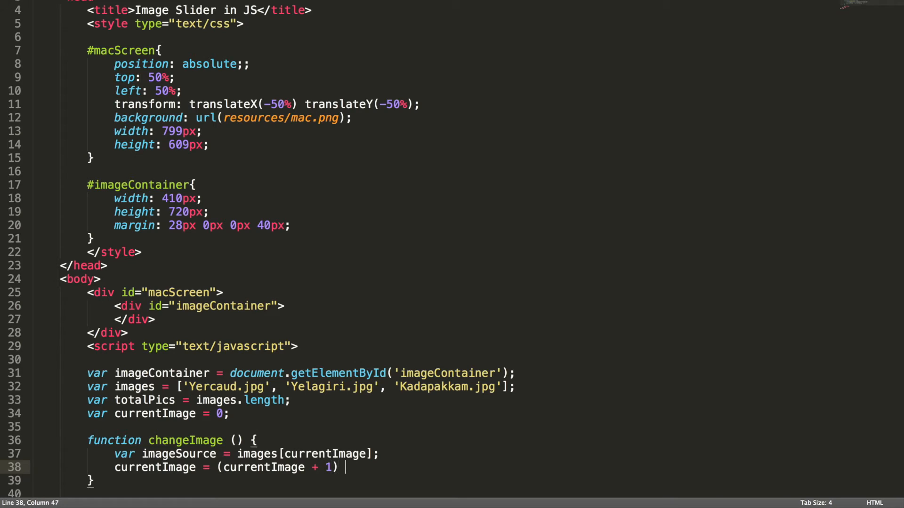
{"action": "type", "text": "="}
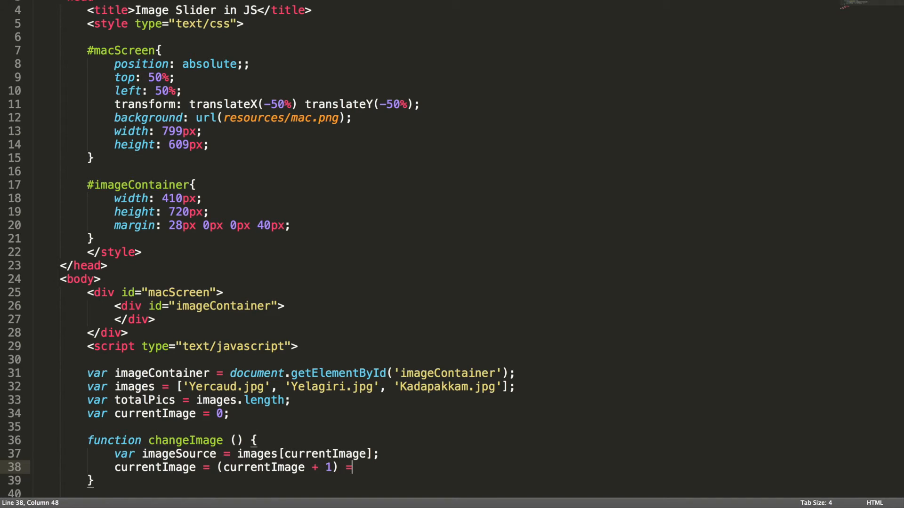
{"action": "type", "text": "= totalPics"}
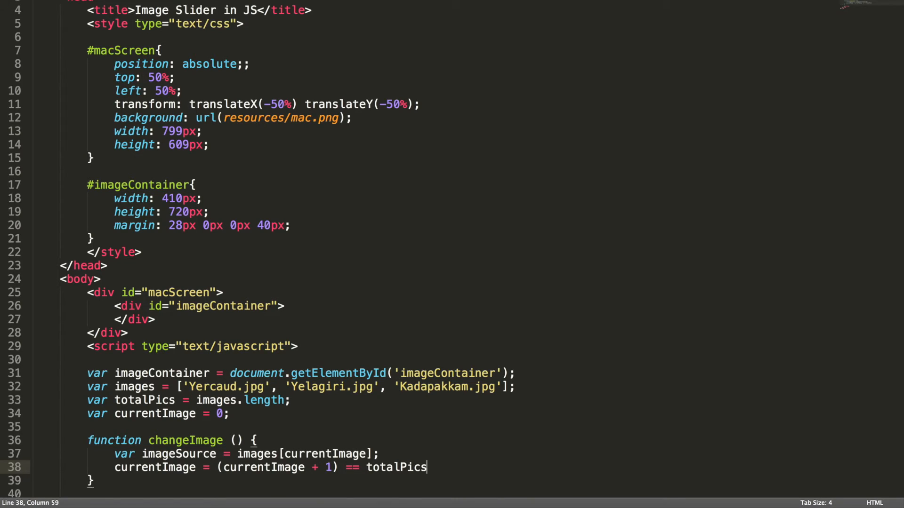
{"action": "type", "text": "? 0 :"}
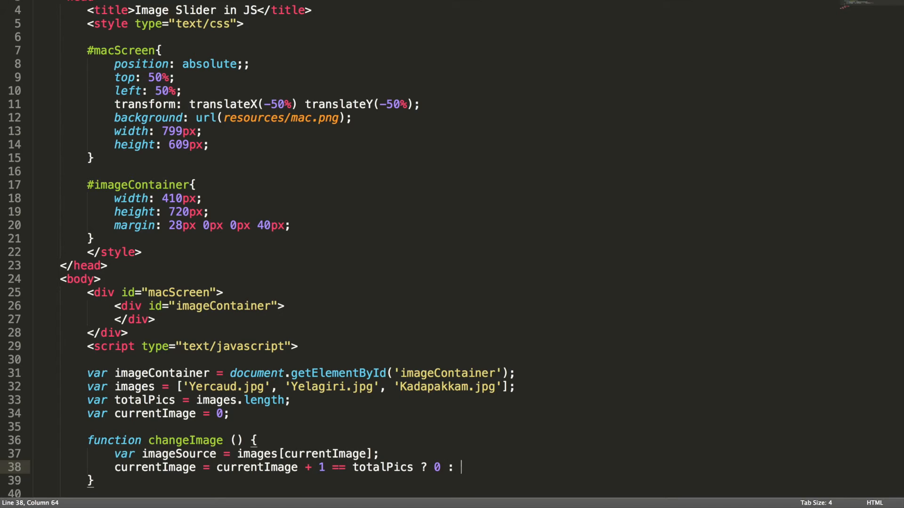
{"action": "type", "text": "currentImage + 1"}
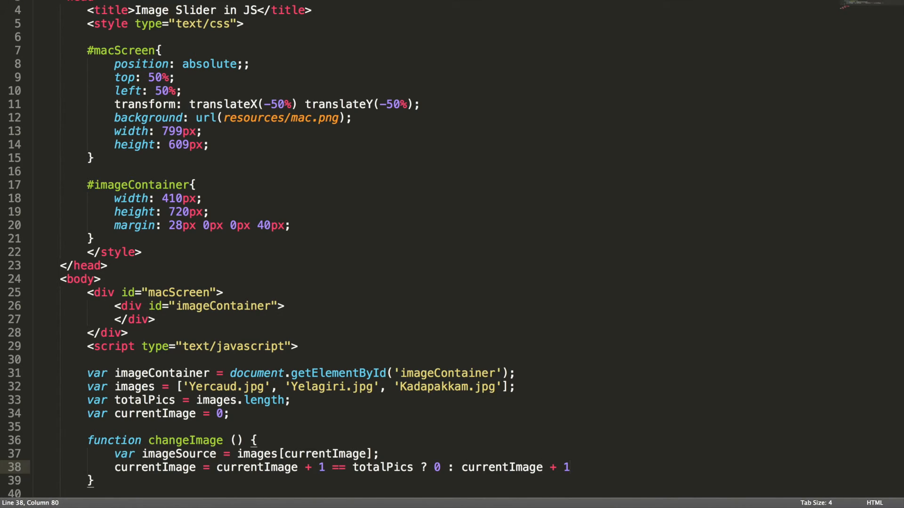
{"action": "type", "text": ";"}
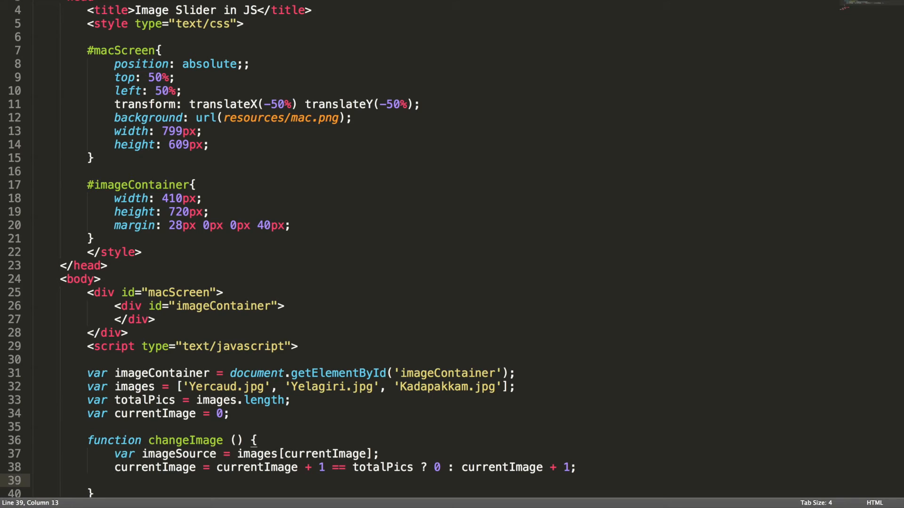
Set imageContainer.innerHTML to '<img src="' + imageSource + '" />'
{"action": "type", "text": "image"}
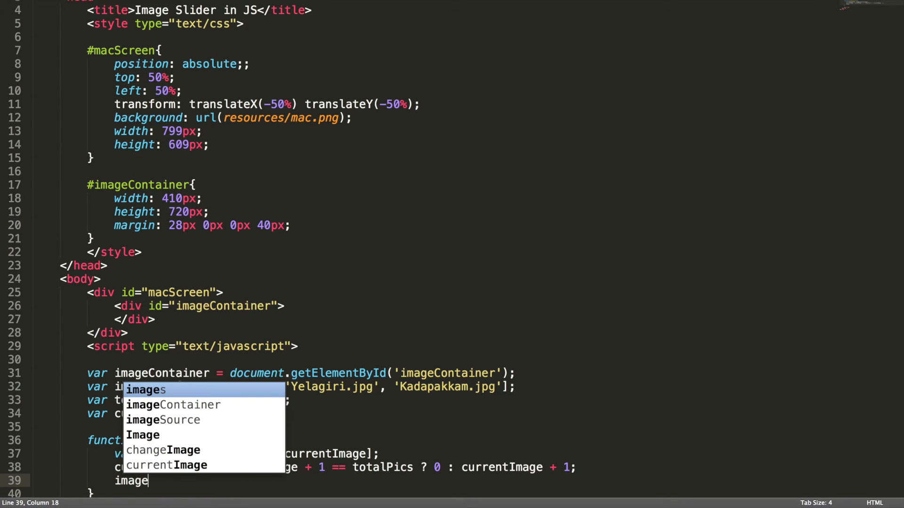
{"action": "key", "text": "Tab"}
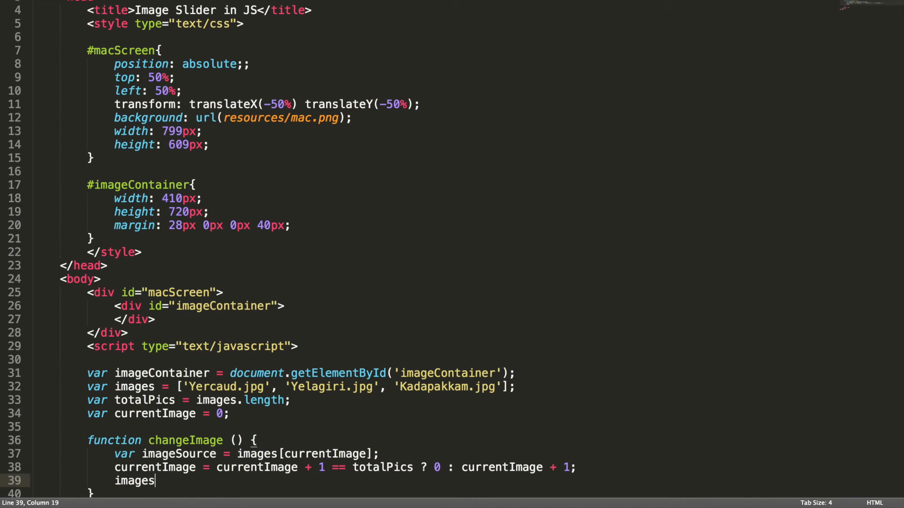
{"action": "type", "text": "."}
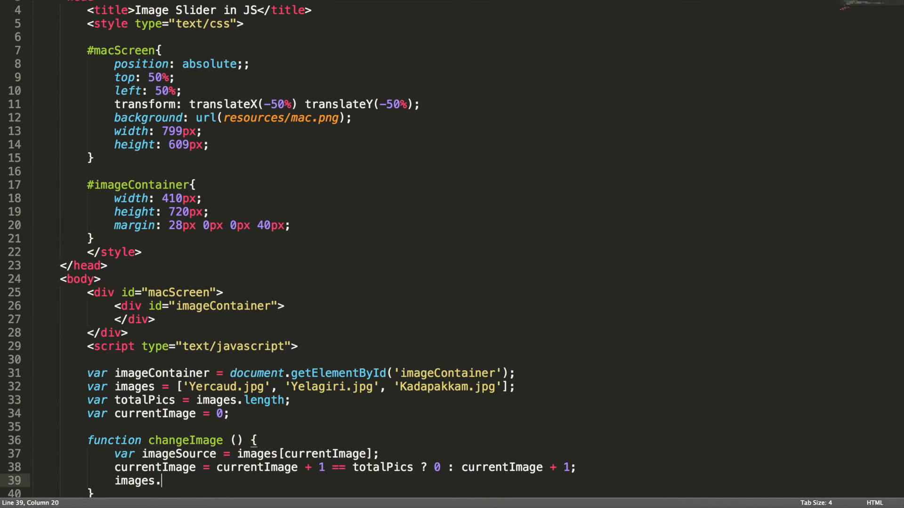
{"action": "key", "text": "BackSpace"}
{"action": "type", "text": "Container"}
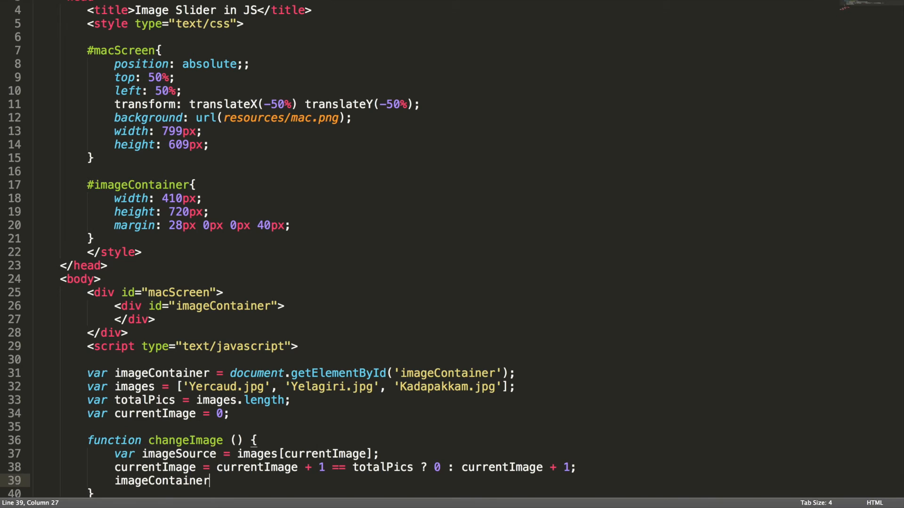
{"action": "type", "text": ".innerHTML"}
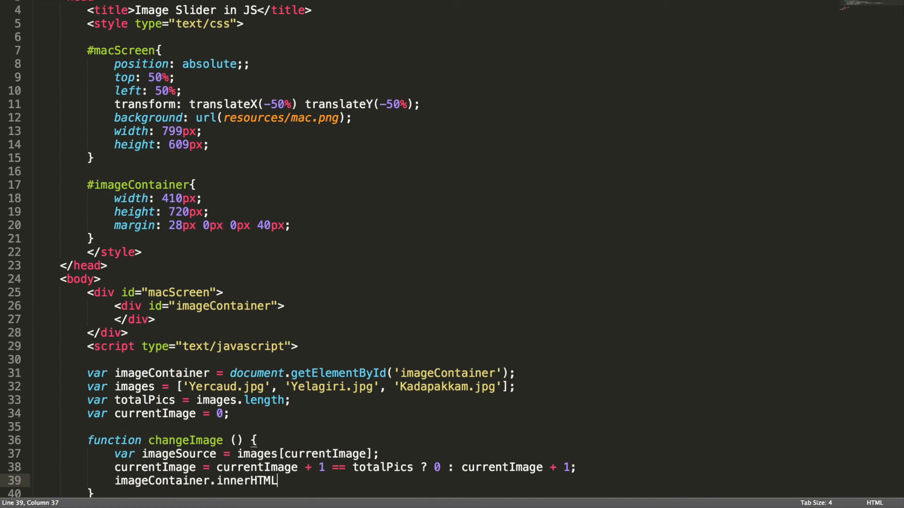
{"action": "type", "text": "= '"}
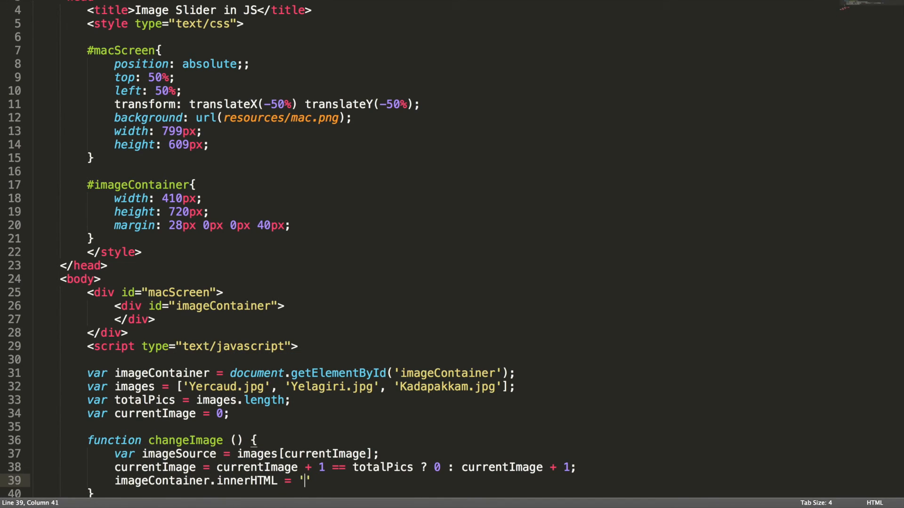
{"action": "type", "text": "<img src=\""}
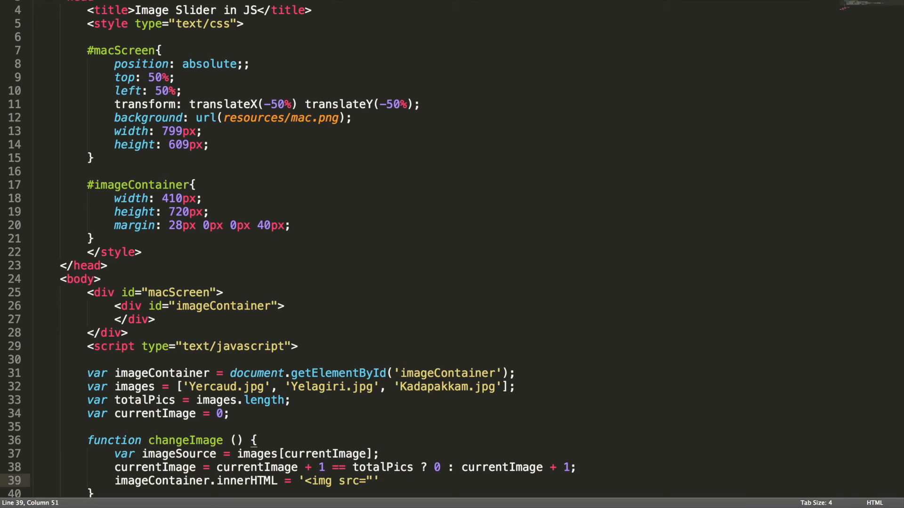
{"action": "type", "text": "+"}
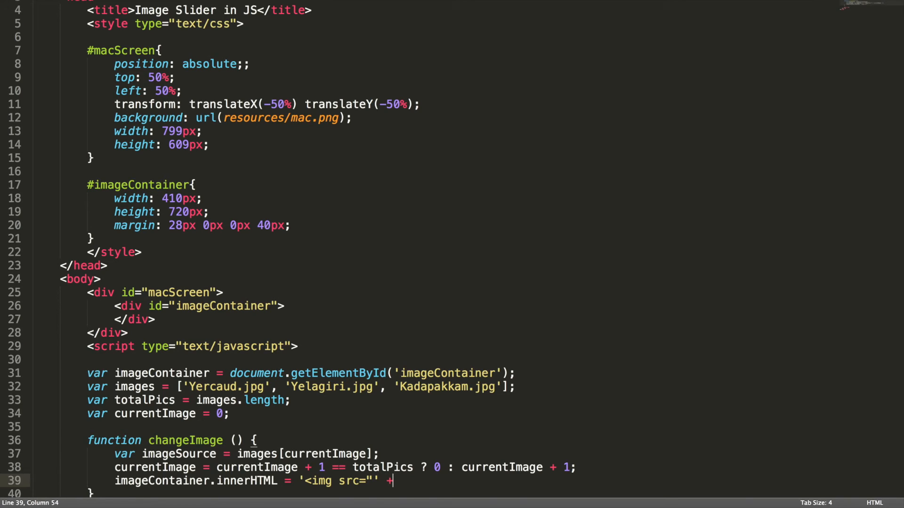
{"action": "type", "text": "imageSource"}
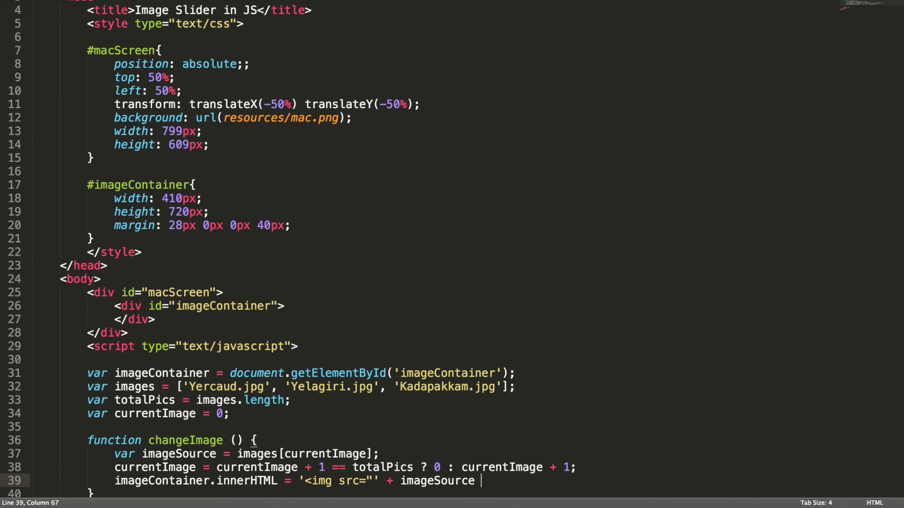
{"action": "type", "text": "+ ''"}
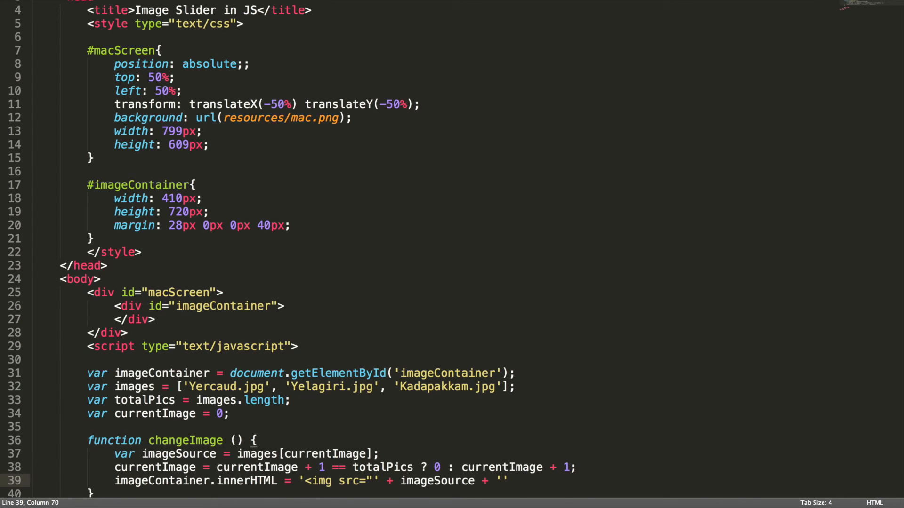
{"action": "type", "text": "\" />"}
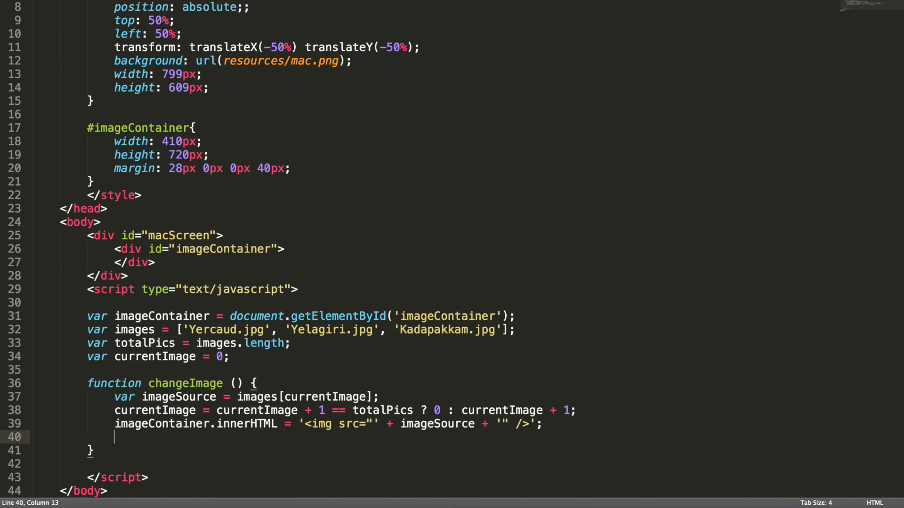
Add setTimeout(changeImage, 3000) inside the function and begin a changeImage() call after it
{"action": "type", "text": "setTim"}
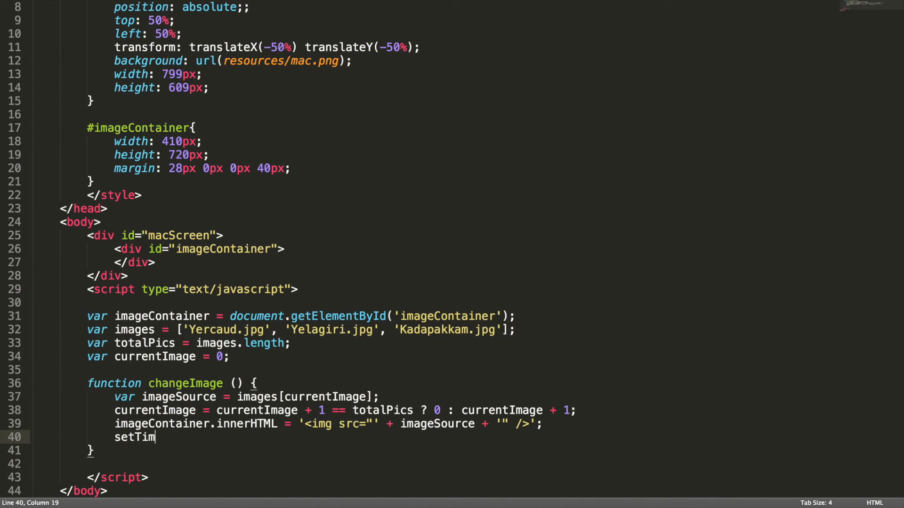
{"action": "type", "text": "eout("}
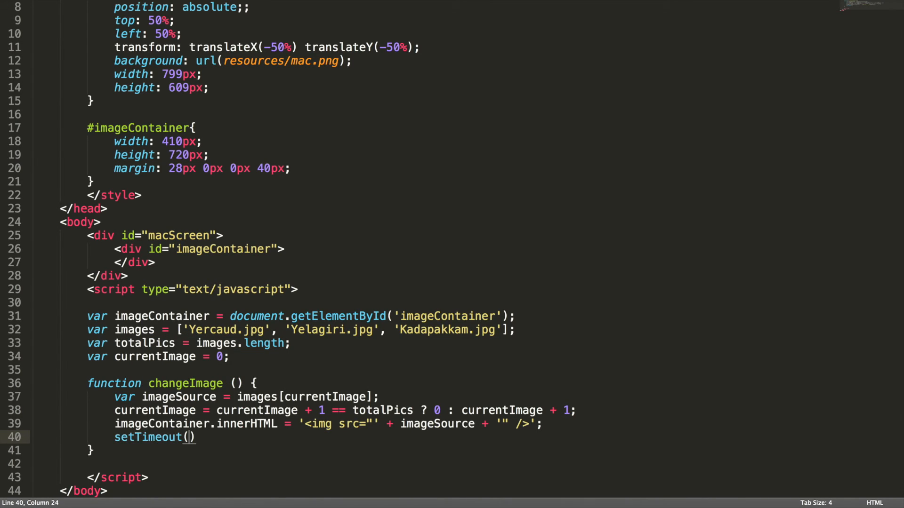
{"action": "type", "text": "changeImage,"}
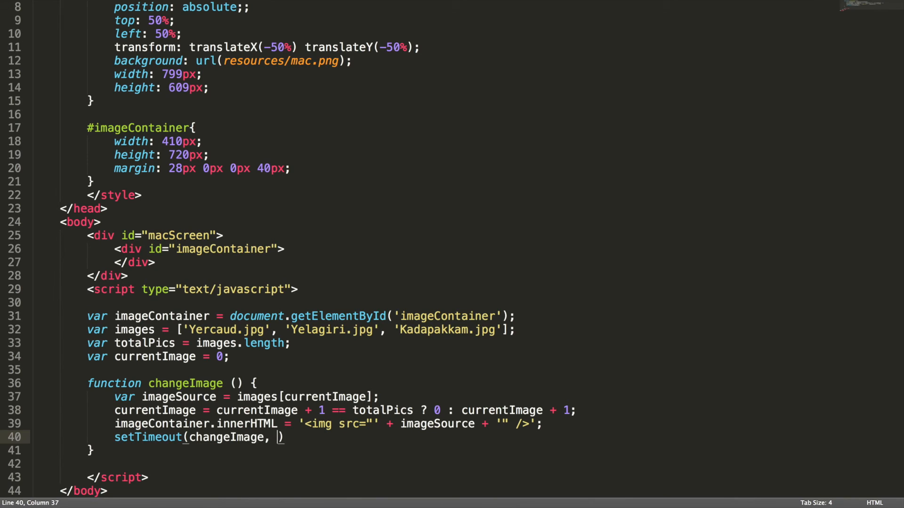
{"action": "type", "text": "3000"}
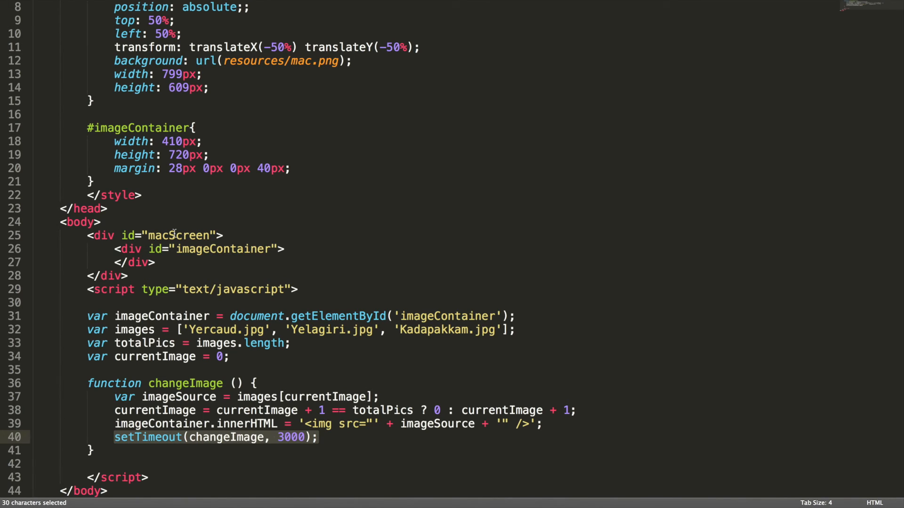
{"action": "mouse_move", "coordinate": [92, 391]}
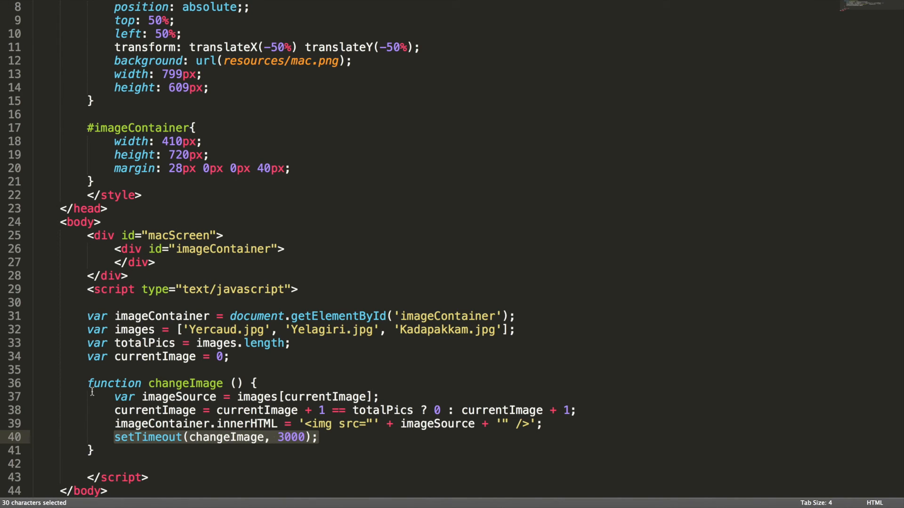
{"action": "left_click", "coordinate": [107, 453]}
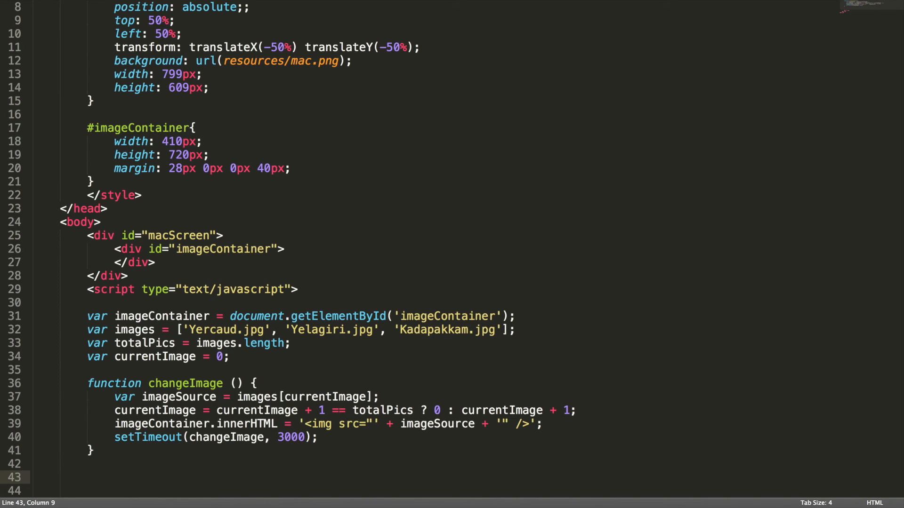
{"action": "type", "text": "change"}
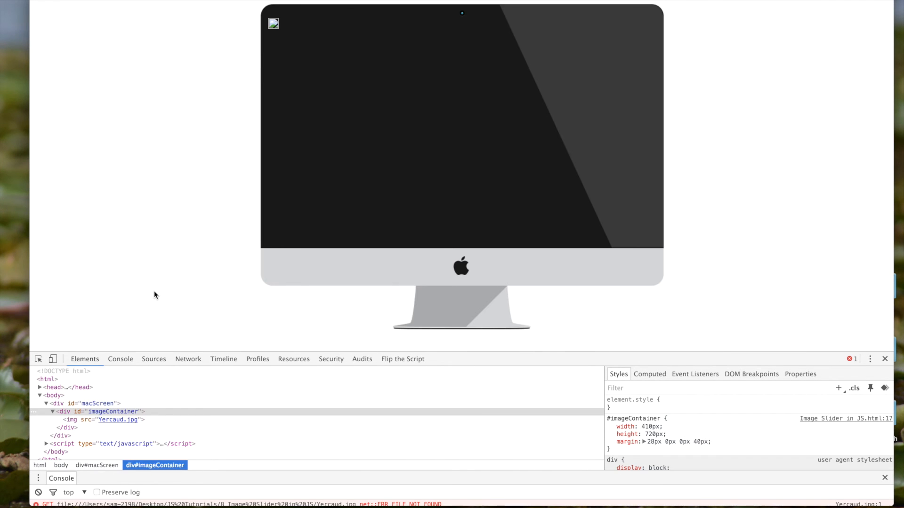
{"action": "mouse_move", "coordinate": [124, 364]}
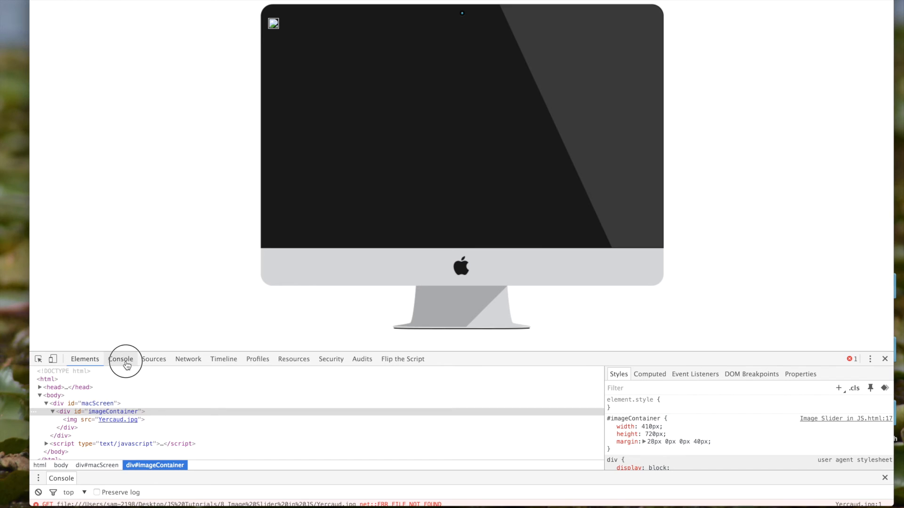
Read the Console's file-not-found error for Yercaud.jpg in Chrome
{"action": "left_click", "coordinate": [120, 359]}
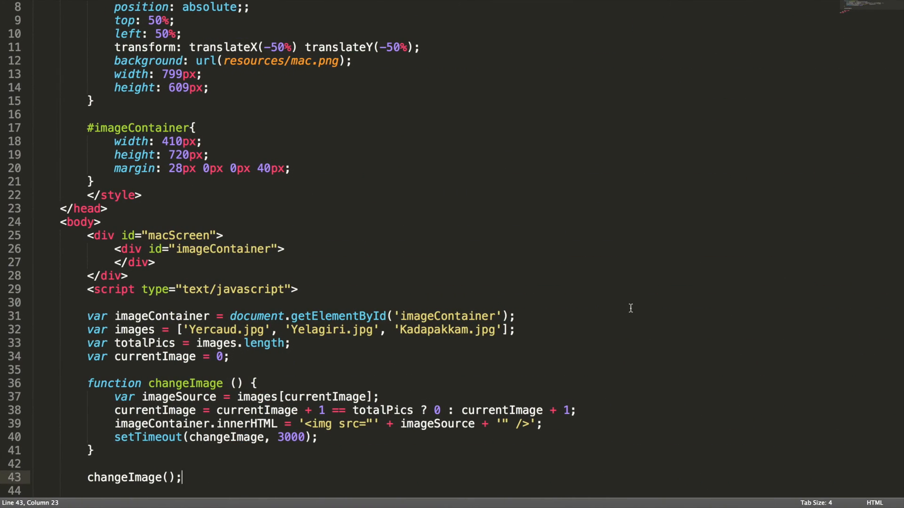
{"action": "mouse_move", "coordinate": [553, 298]}
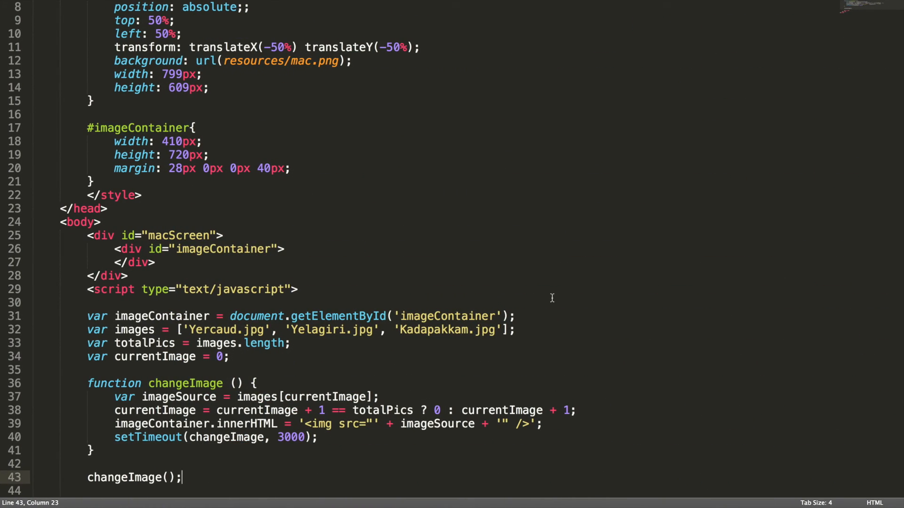
Prefix image paths with "resources/" and add width="720" height="410" to the img tag
{"action": "left_click", "coordinate": [215, 329]}
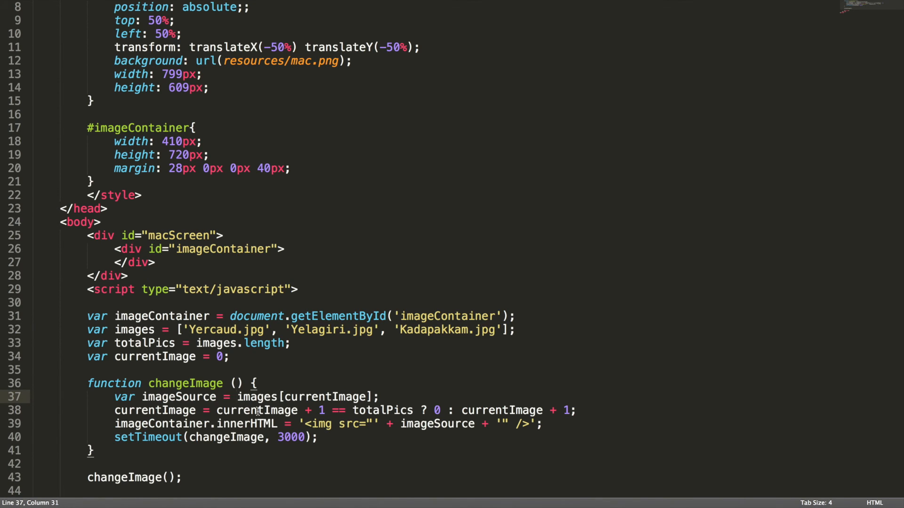
{"action": "type", "text": "\"\""}
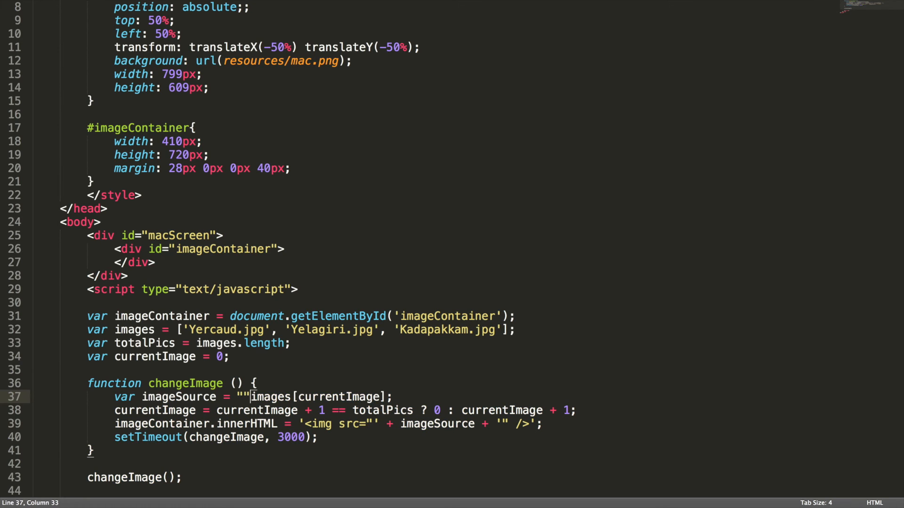
{"action": "type", "text": "resources/"}
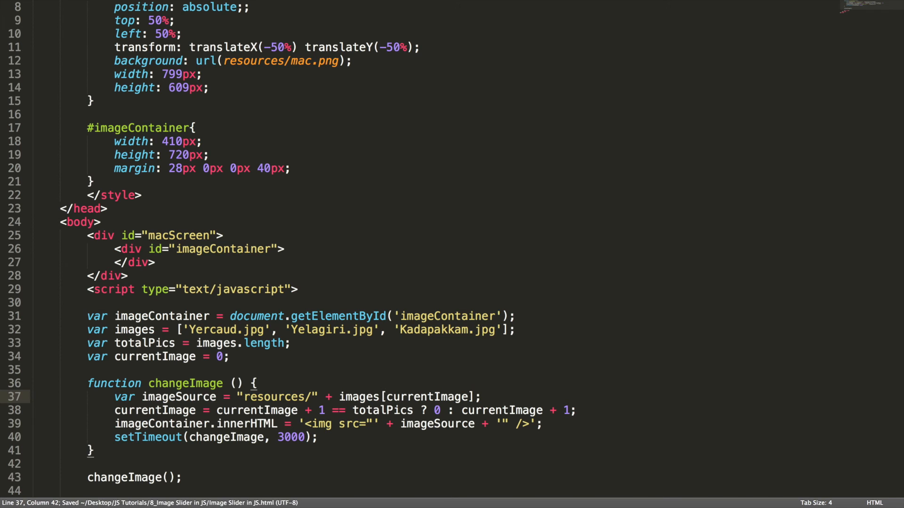
{"action": "type", "text": "width=\"720\" height=\"410\""}
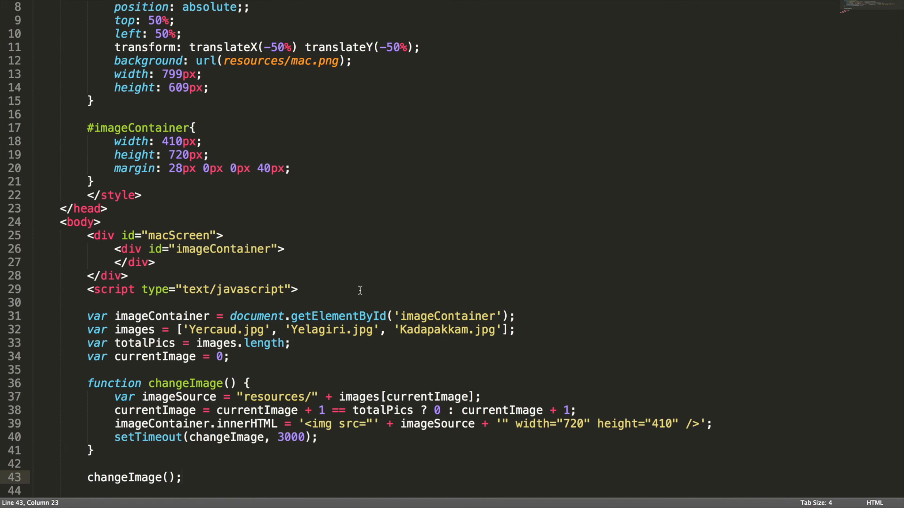